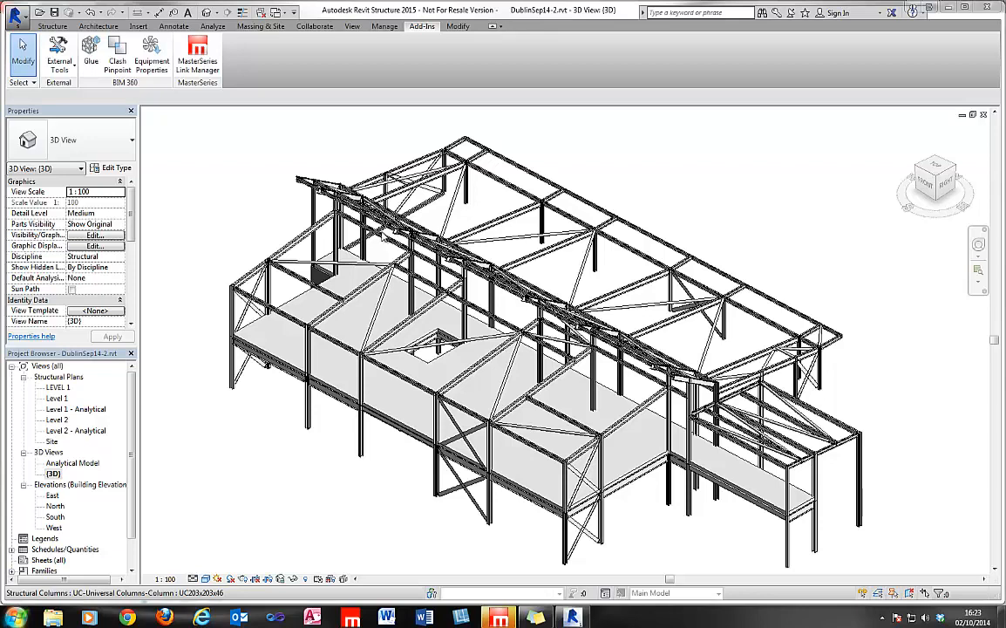
pyautogui.moveTo(248, 229)
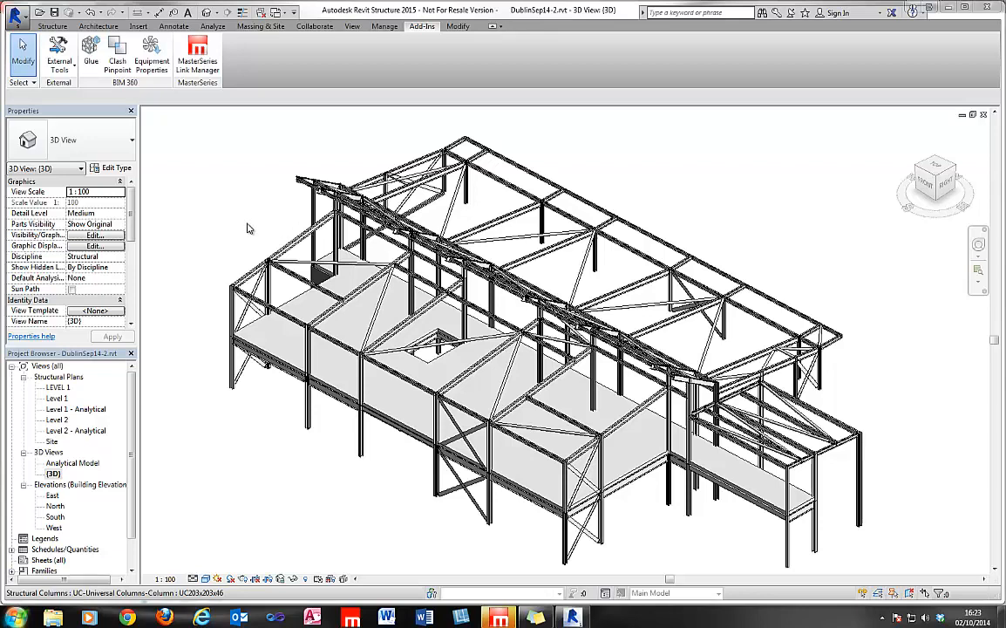
pyautogui.moveTo(377, 331)
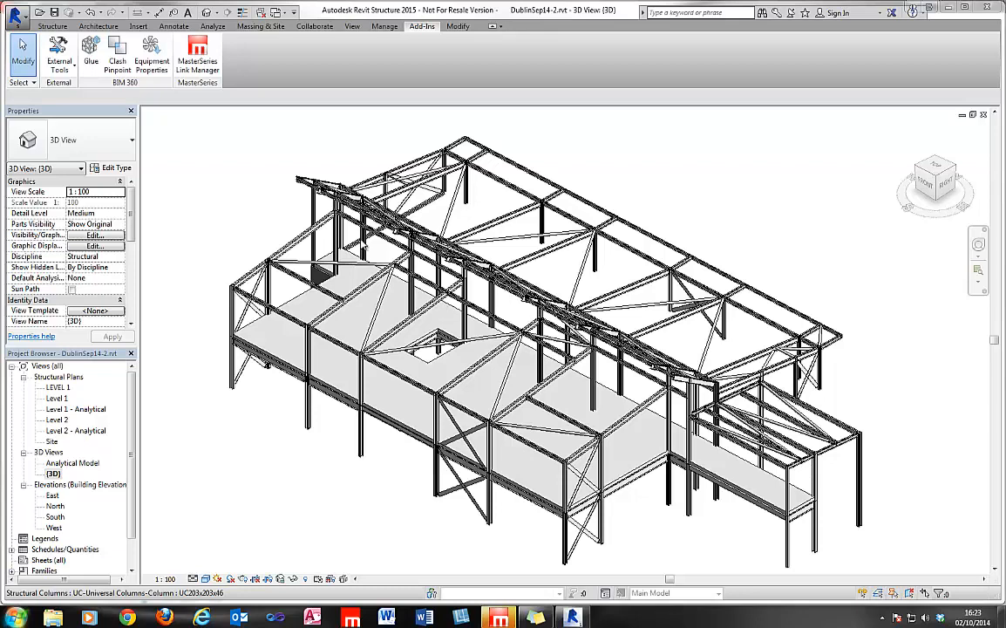
pyautogui.moveTo(467, 359)
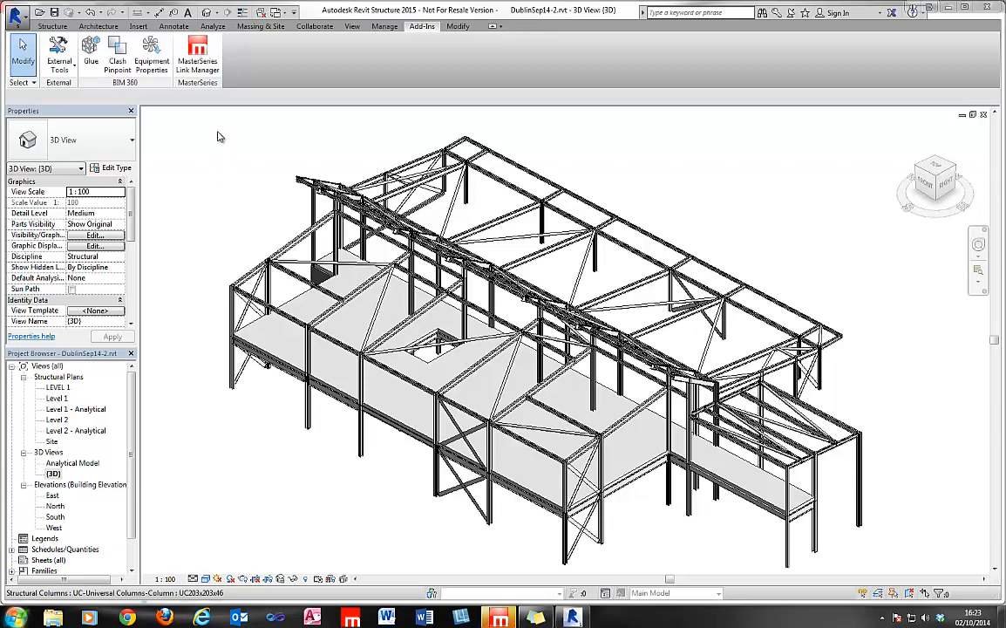
pyautogui.moveTo(502, 260)
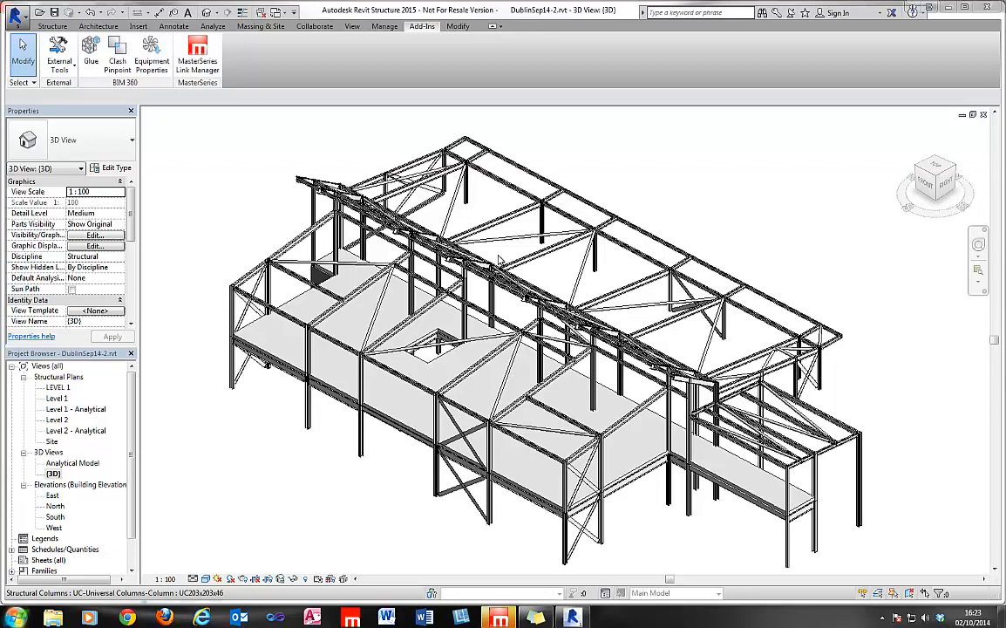
pyautogui.moveTo(248, 116)
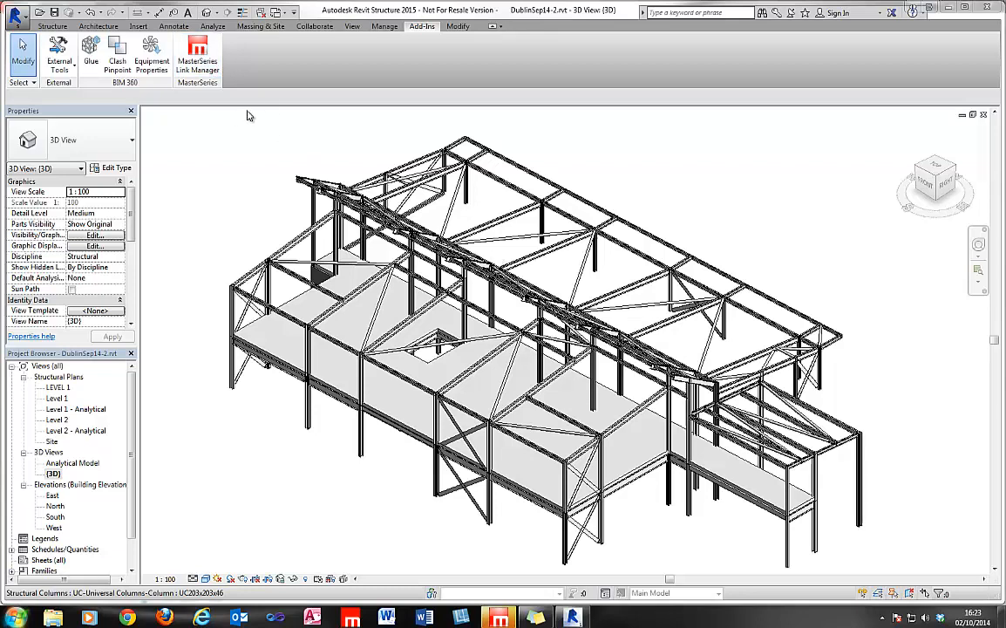
pyautogui.moveTo(230, 56)
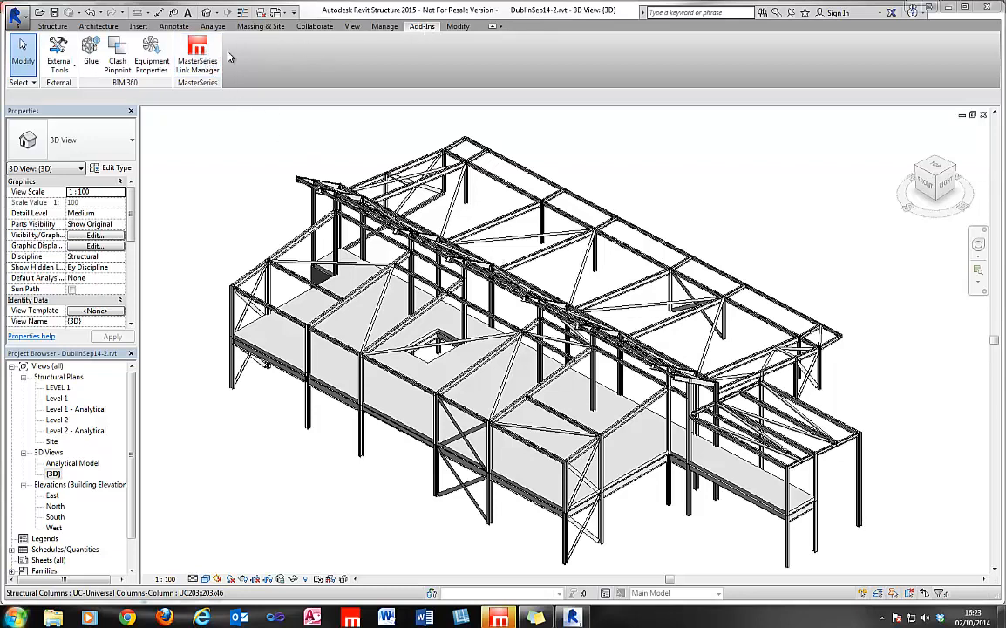
# Review the Uni-Directional Exchange options in the Link Manager, then return to Bi-Directional Link
pyautogui.click(197, 67)
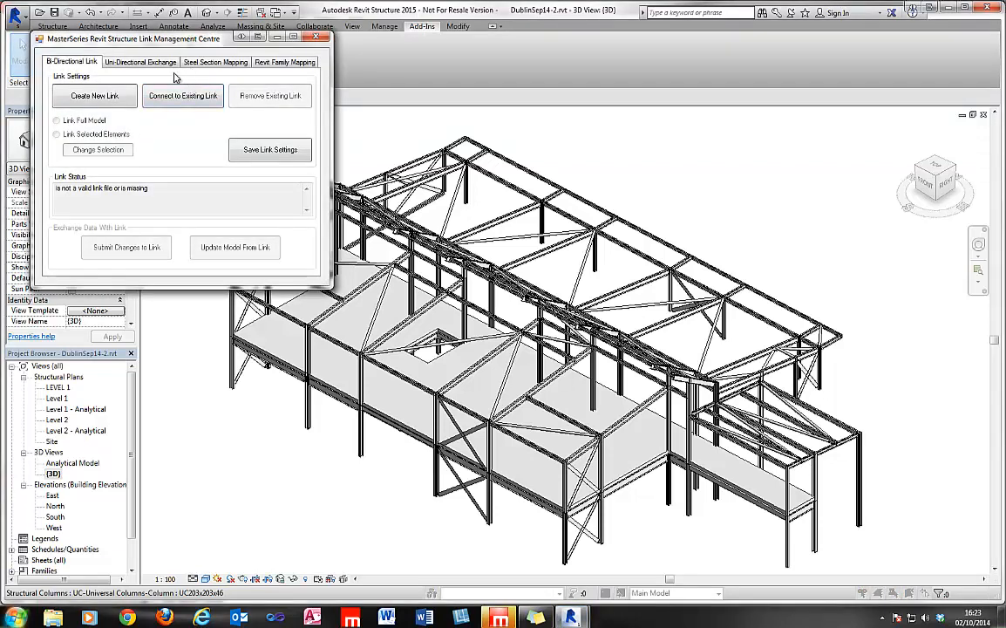
pyautogui.moveTo(205, 115)
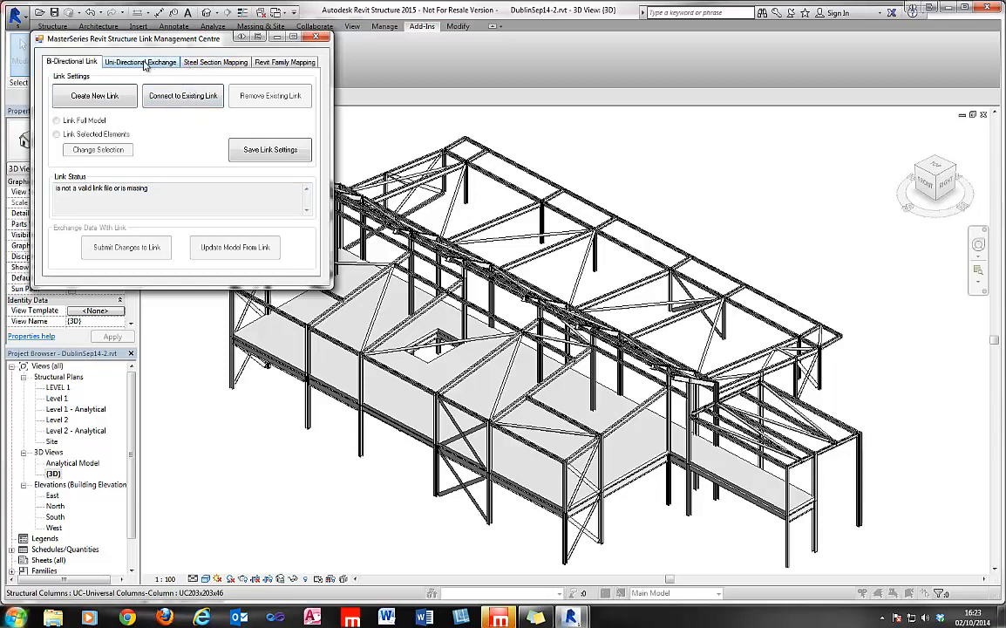
pyautogui.click(139, 63)
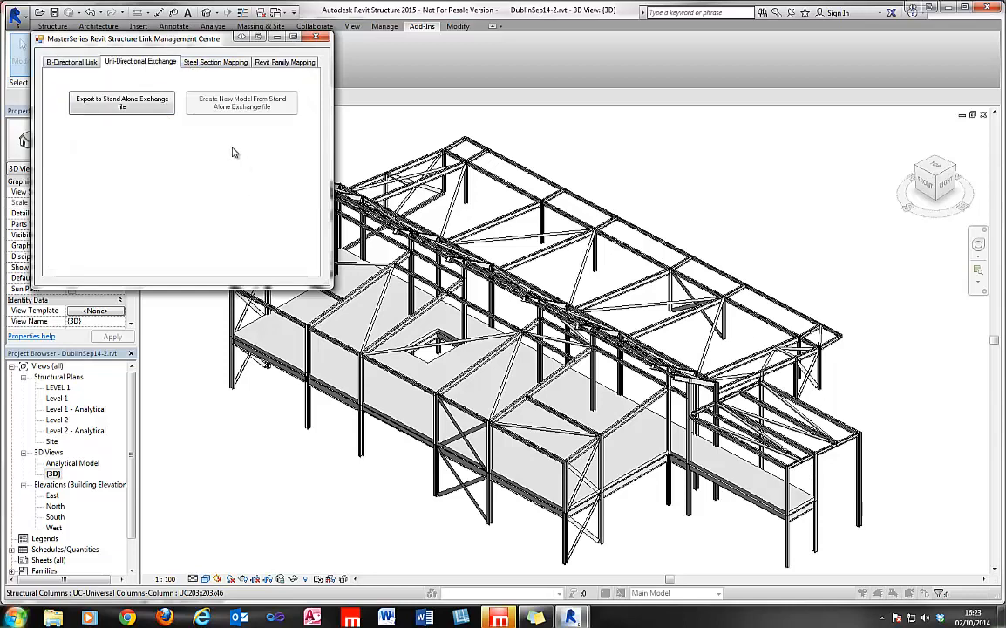
pyautogui.moveTo(192, 136)
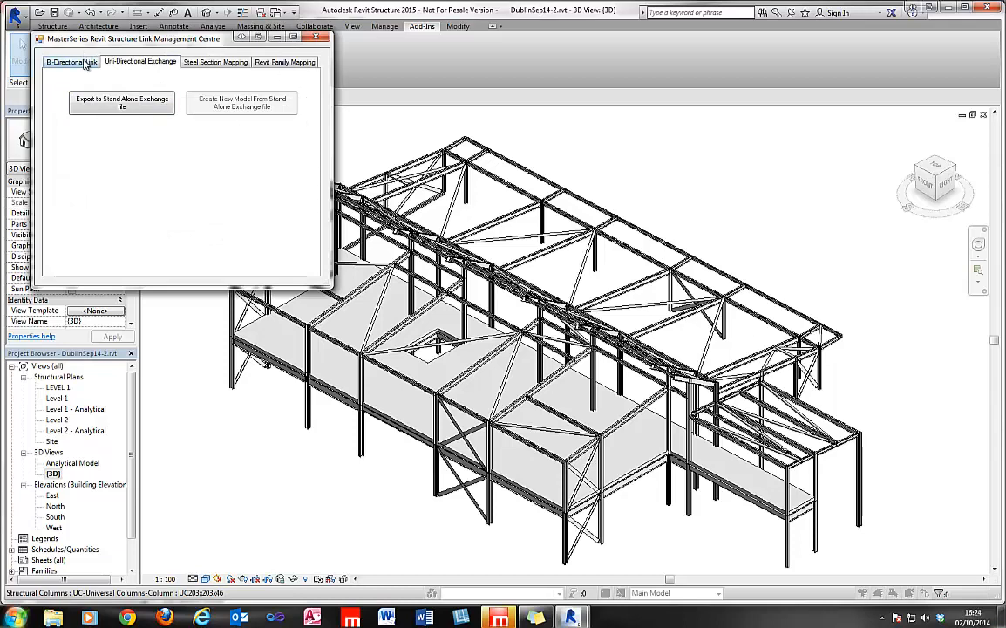
pyautogui.click(72, 61)
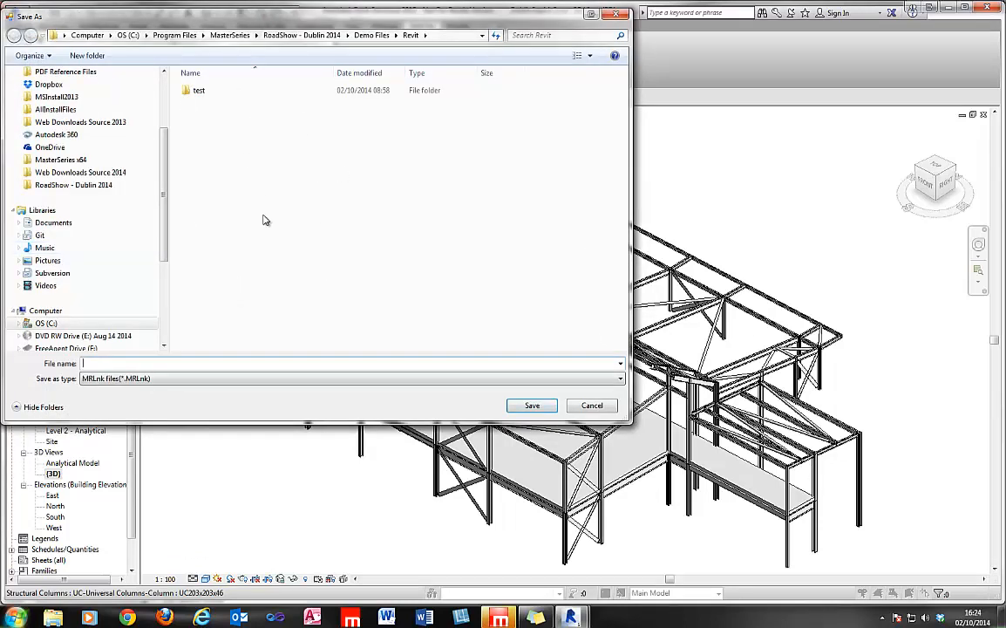
# Save the new MasterSeries link file as 'mylink' in the Revit demo files folder
pyautogui.write('m')
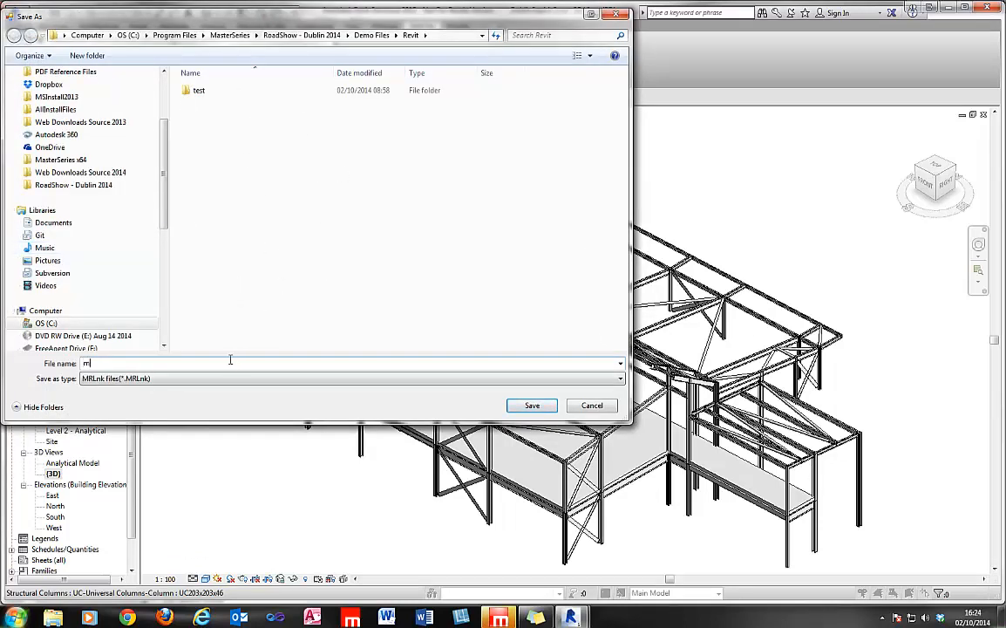
pyautogui.write('ylink')
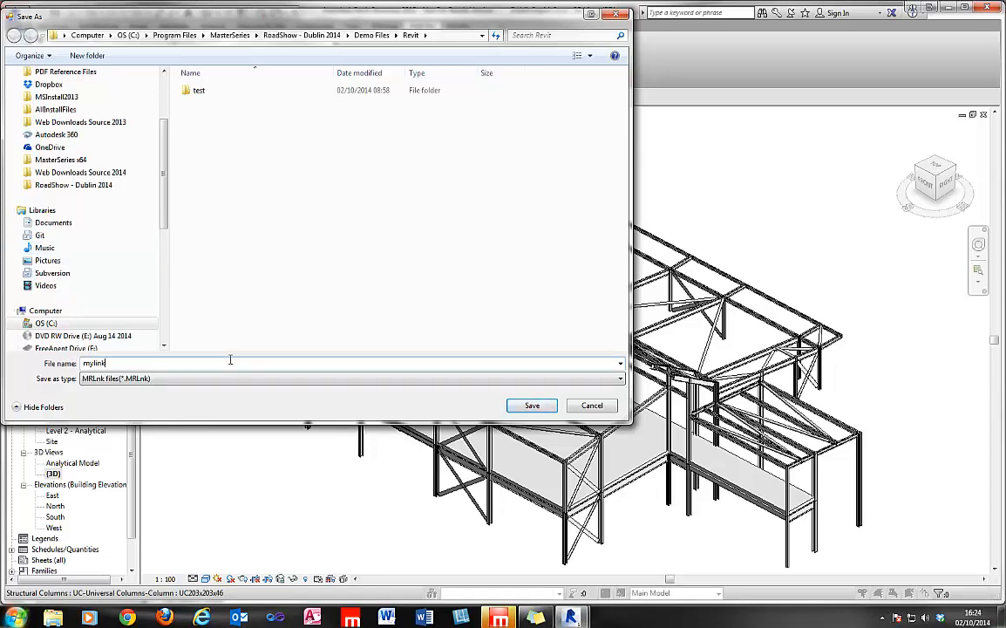
pyautogui.click(530, 405)
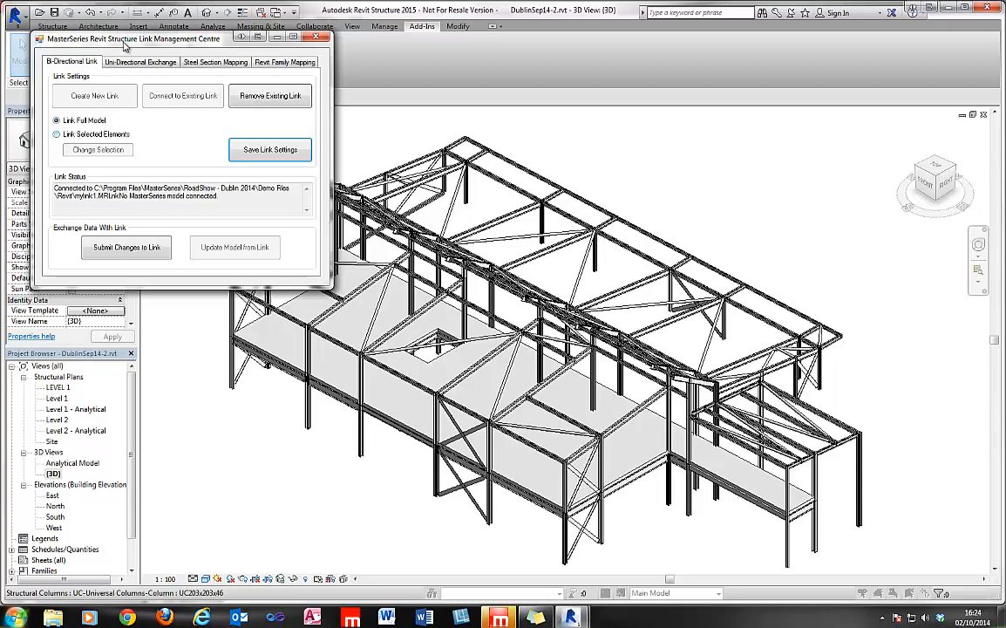
# Submit the full steel frame model to the link and review the export summary
pyautogui.moveTo(131, 39); pyautogui.dragTo(395, 80)
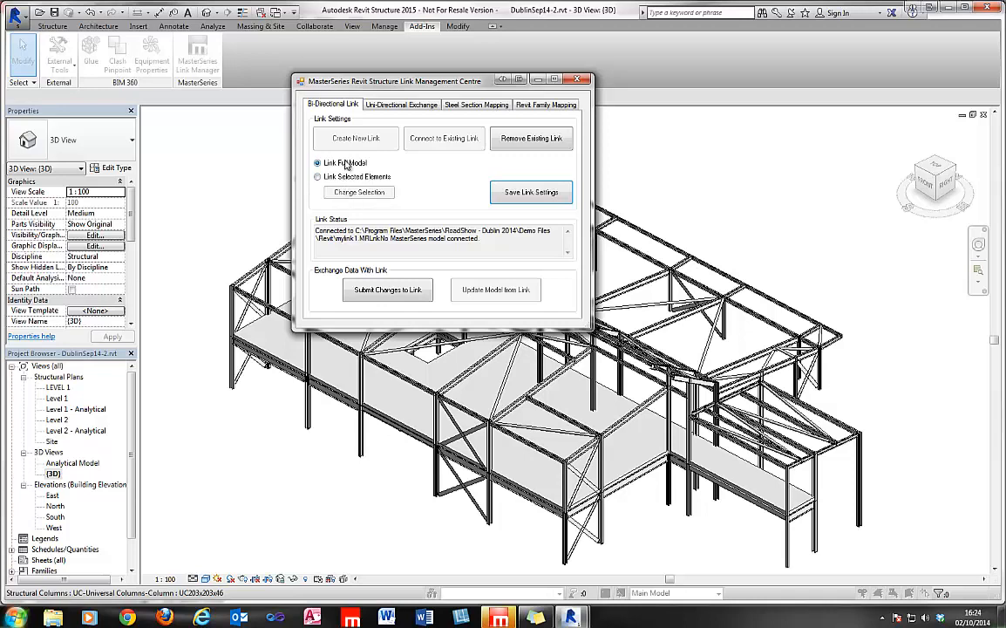
pyautogui.click(387, 290)
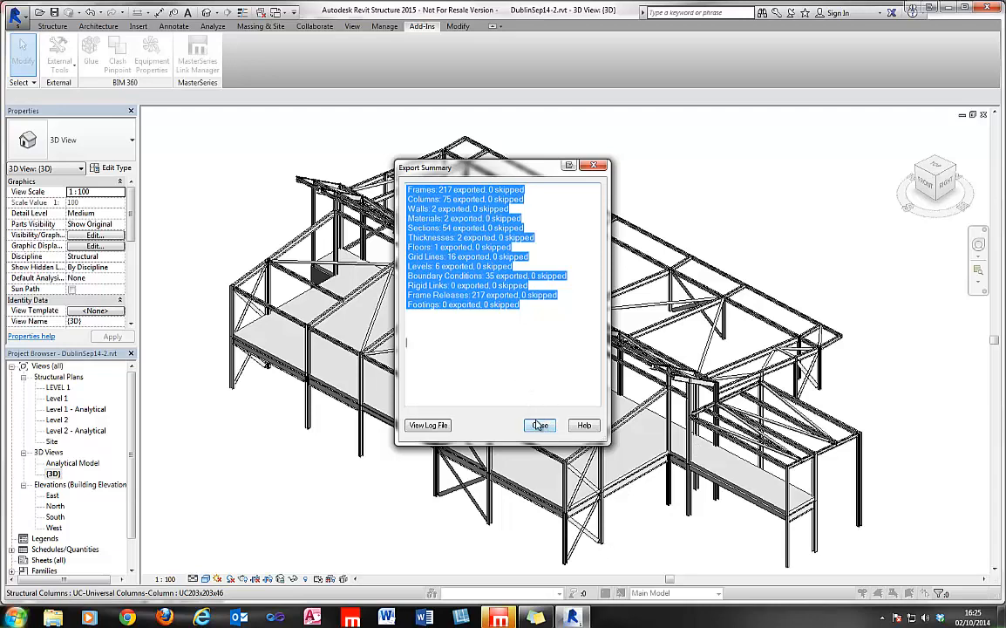
# Dismiss the export summary before importing from the Revit link manager in MasterSeries
pyautogui.click(539, 426)
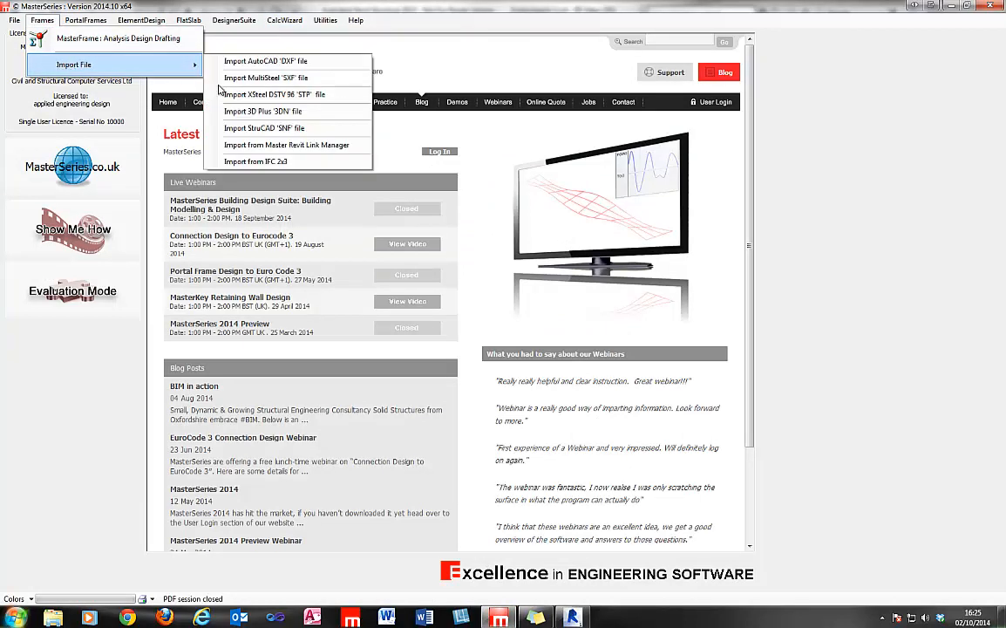
pyautogui.moveTo(254, 161)
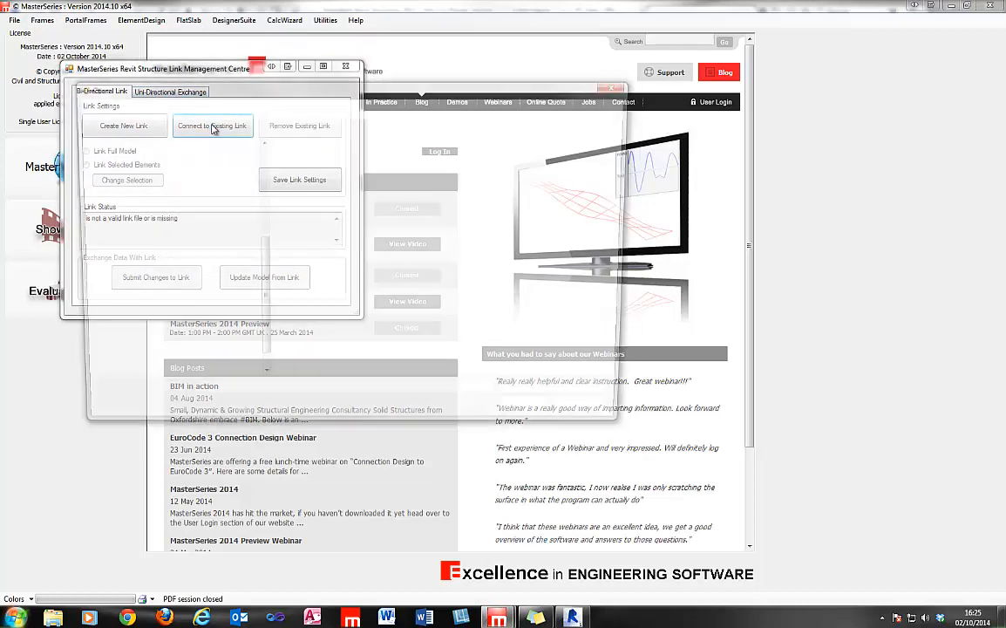
# Connect to the saved mylink1.MRLnk file and create a new model from the link
pyautogui.click(213, 126)
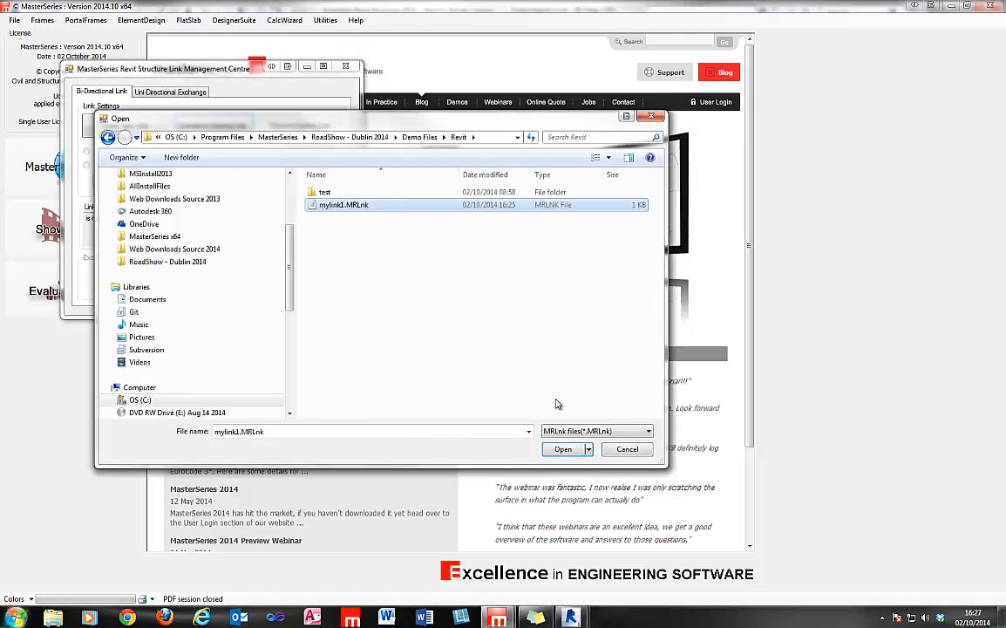
pyautogui.click(561, 448)
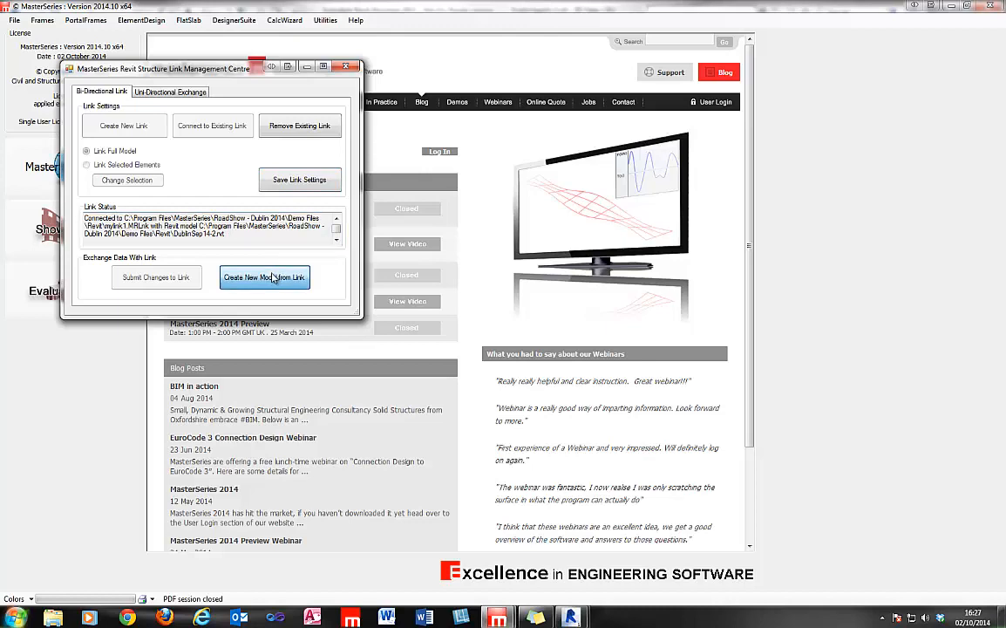
pyautogui.click(265, 277)
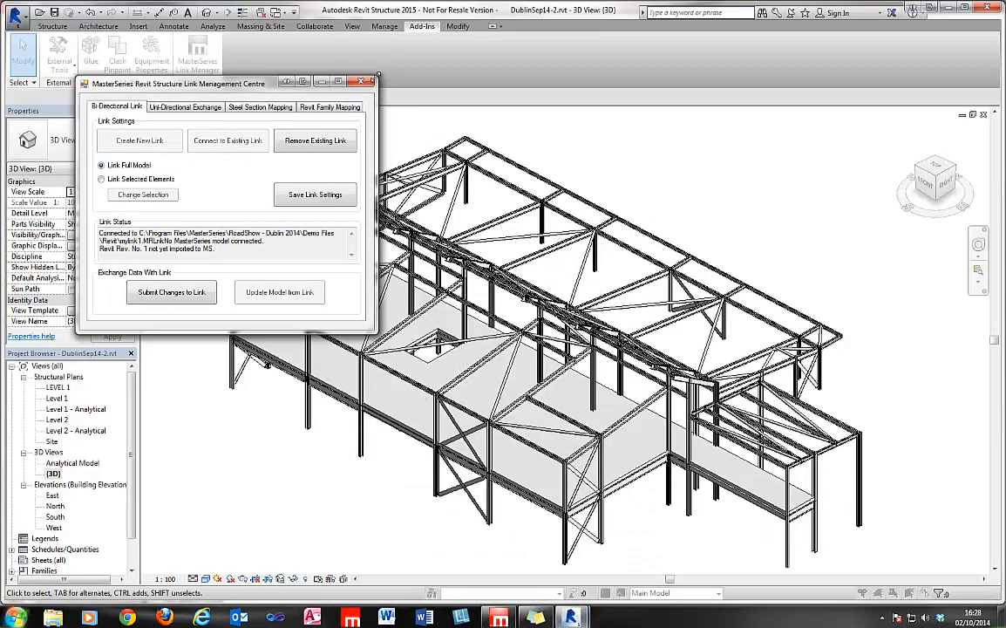
# Close the link management centre, leaving the 3D steel frame view
pyautogui.click(359, 82)
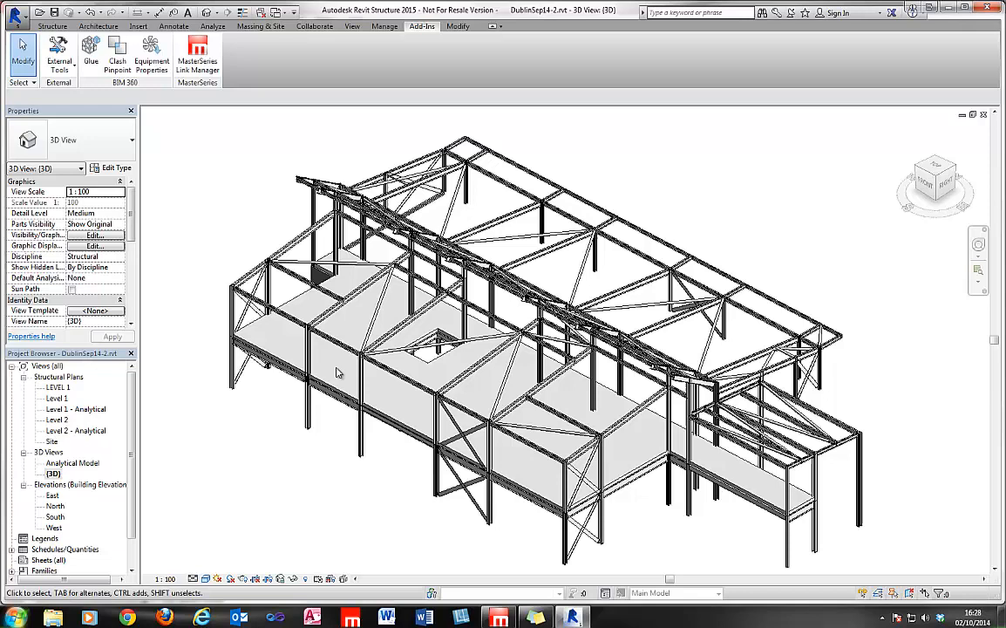
pyautogui.moveTo(338, 373)
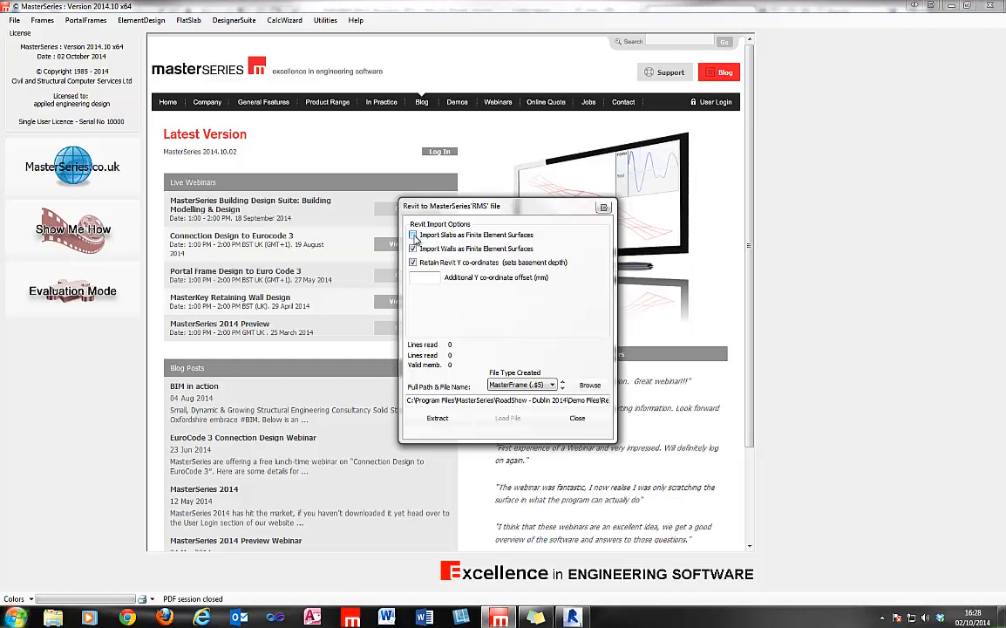
# Turn off slab import as finite element surfaces, extract the link file and load the model into MasterFrame
pyautogui.click(411, 234)
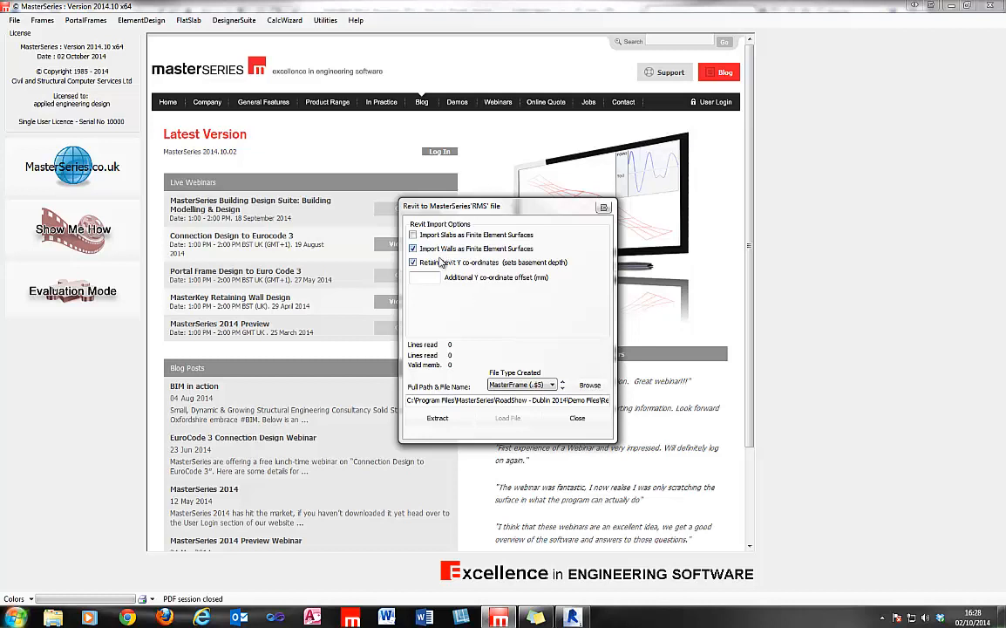
pyautogui.moveTo(416, 269)
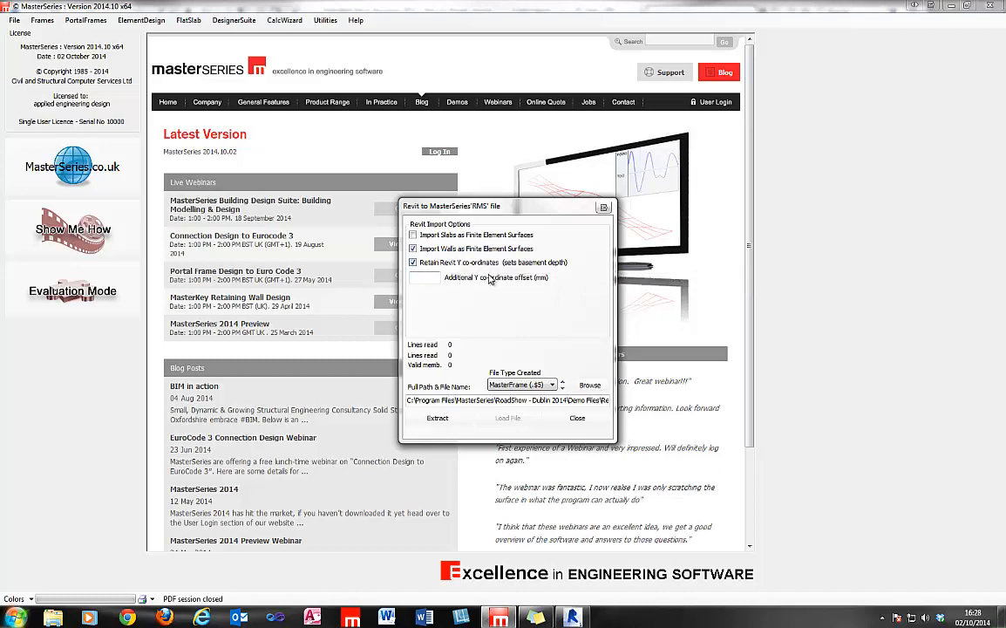
pyautogui.moveTo(478, 182)
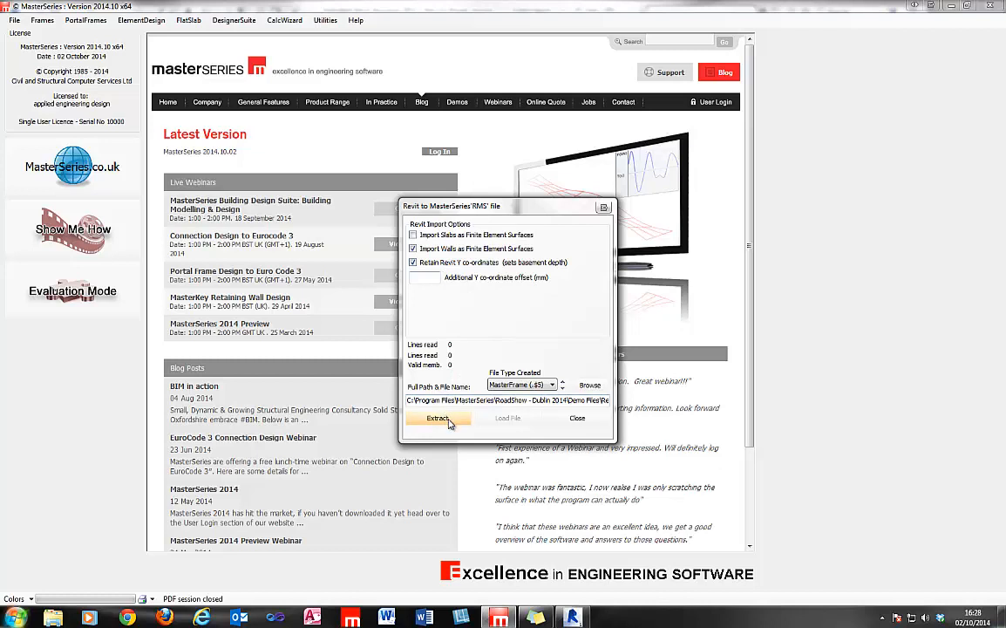
pyautogui.click(439, 418)
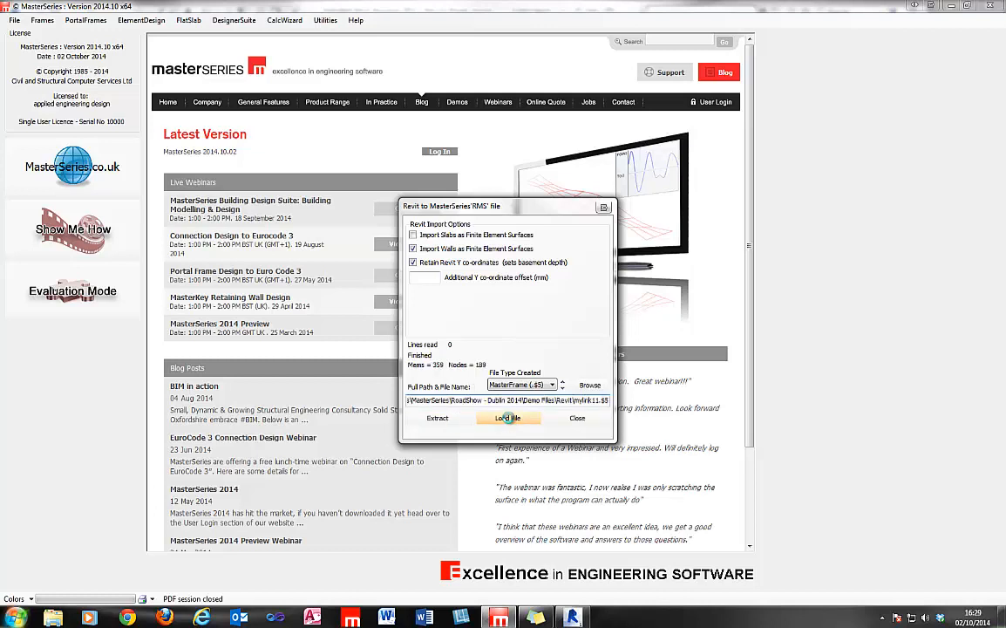
pyautogui.click(509, 418)
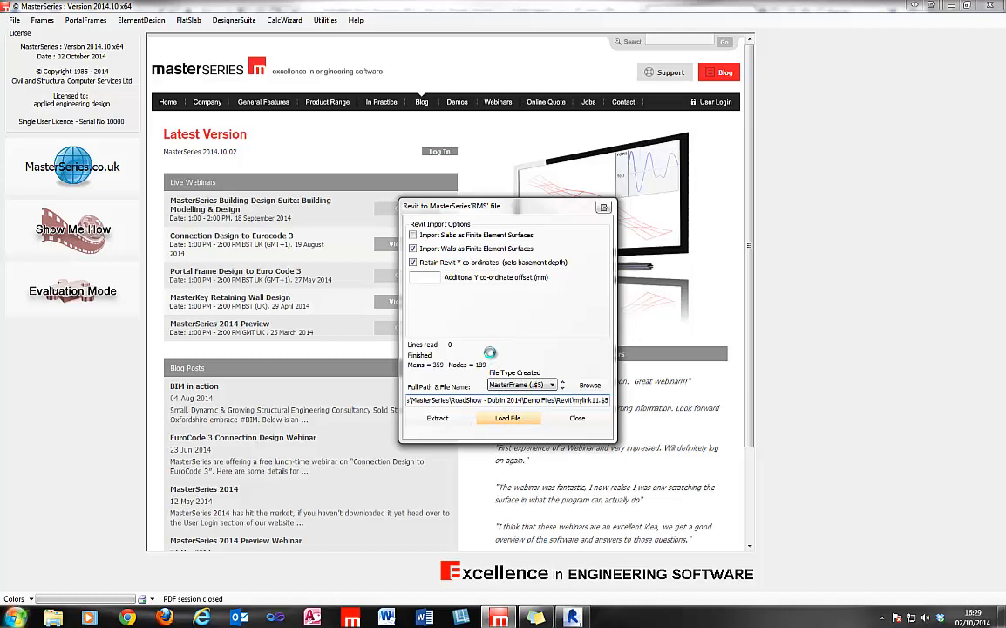
pyautogui.click(507, 419)
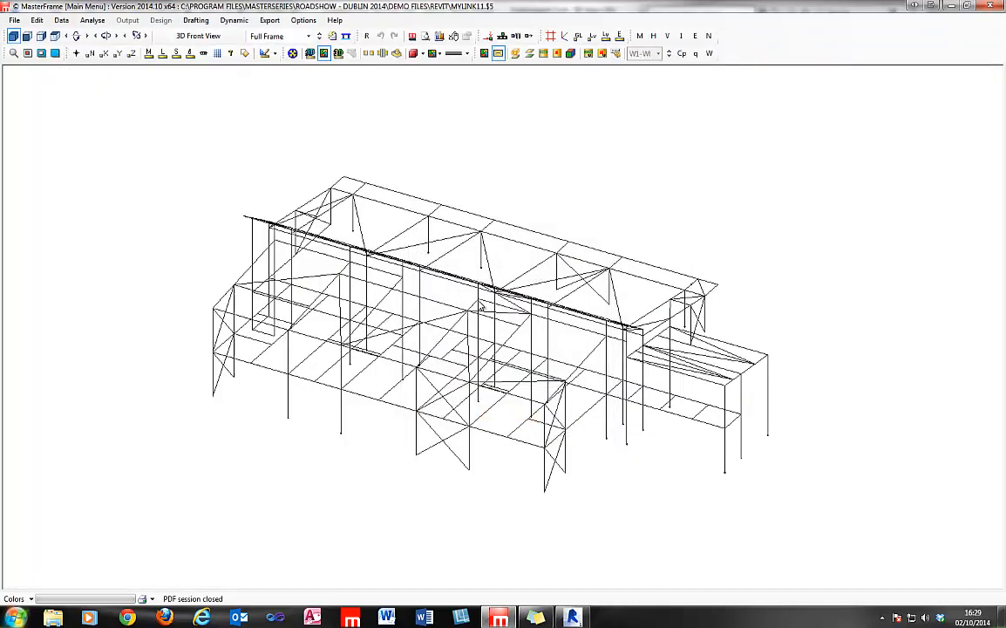
pyautogui.moveTo(293, 53)
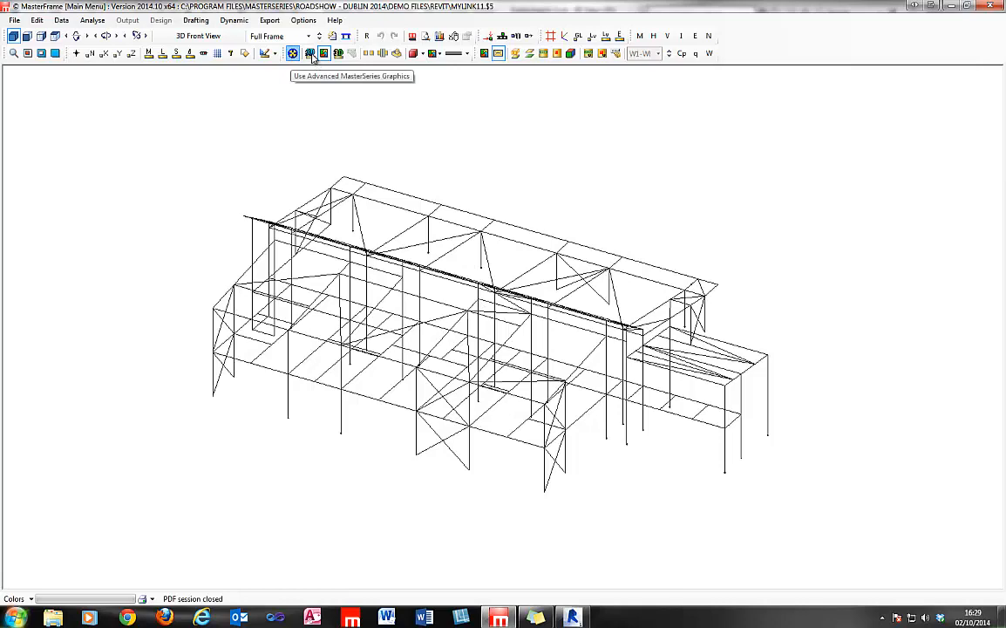
# Switch to advanced MasterSeries graphics to render the frame as solid members and slabs
pyautogui.click(311, 52)
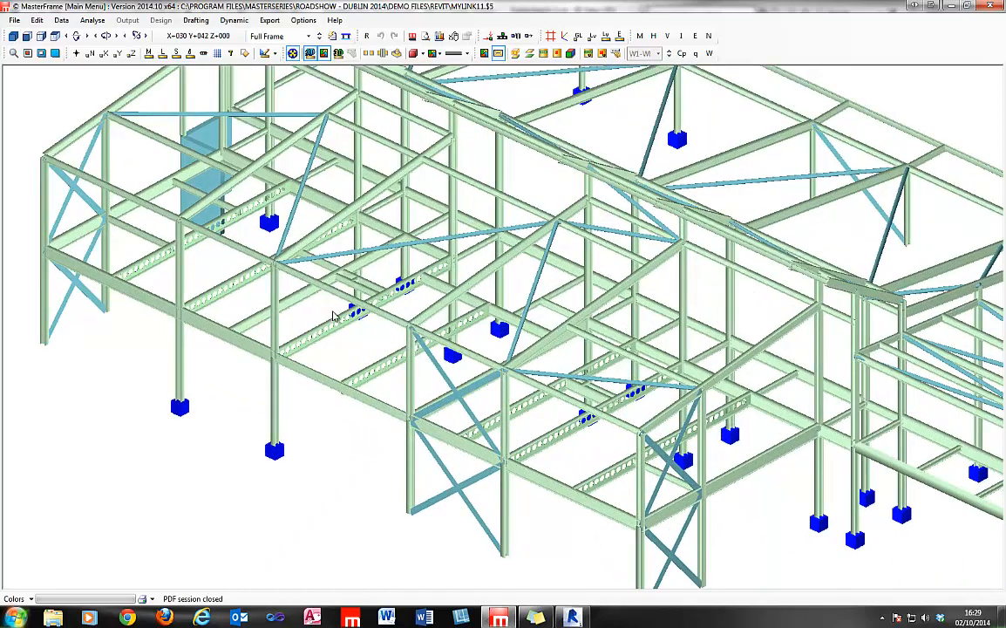
pyautogui.moveTo(461, 335)
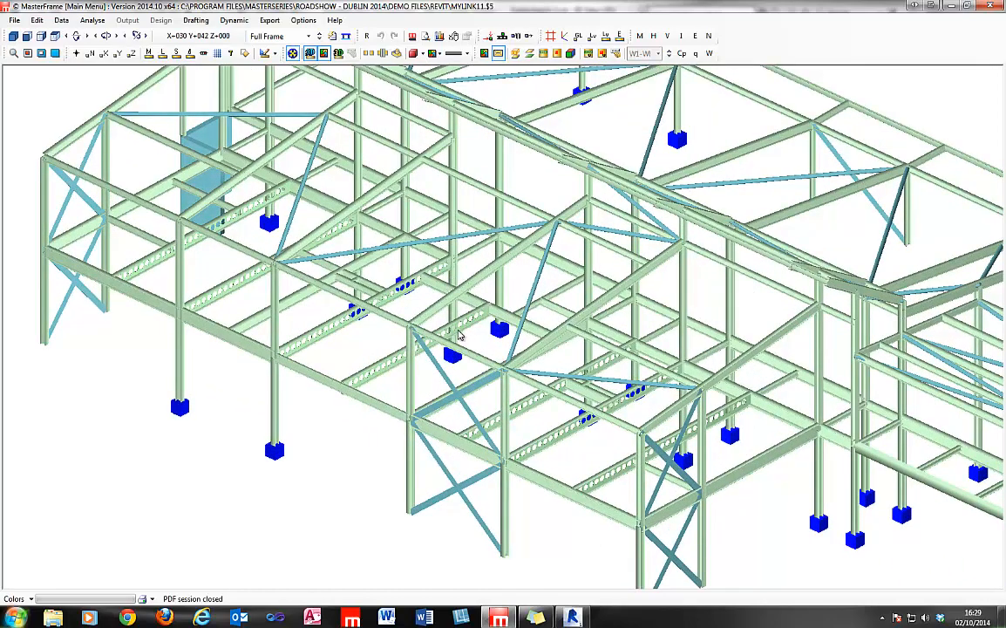
pyautogui.moveTo(728, 504)
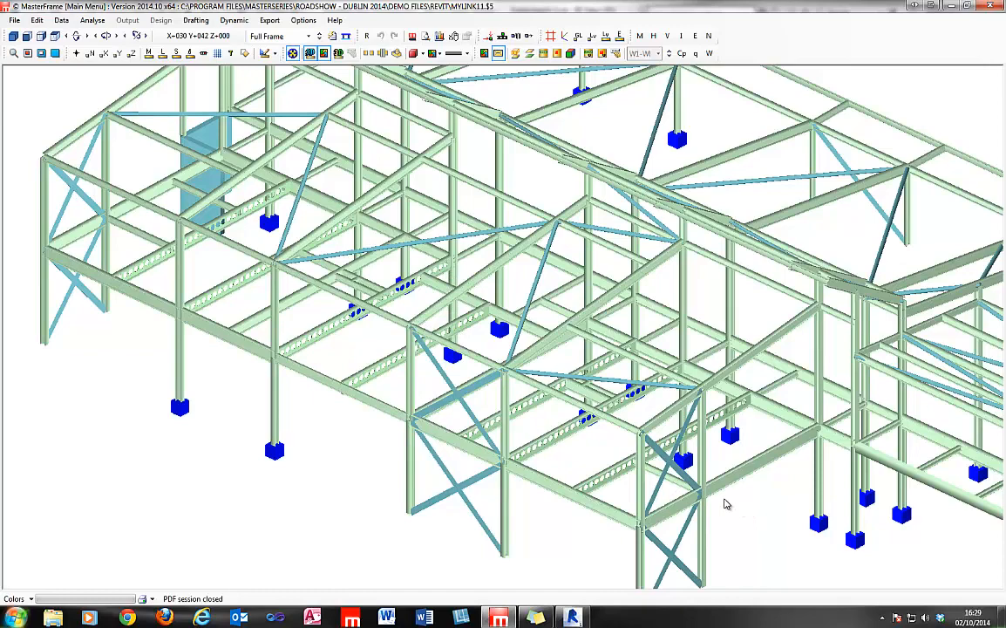
pyautogui.moveTo(755, 245)
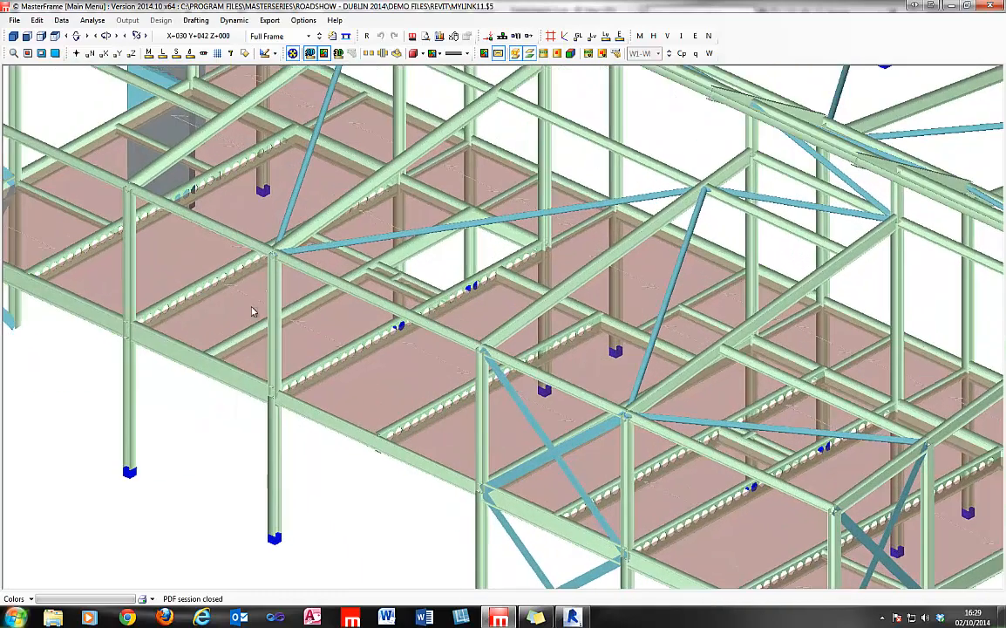
pyautogui.moveTo(340, 272)
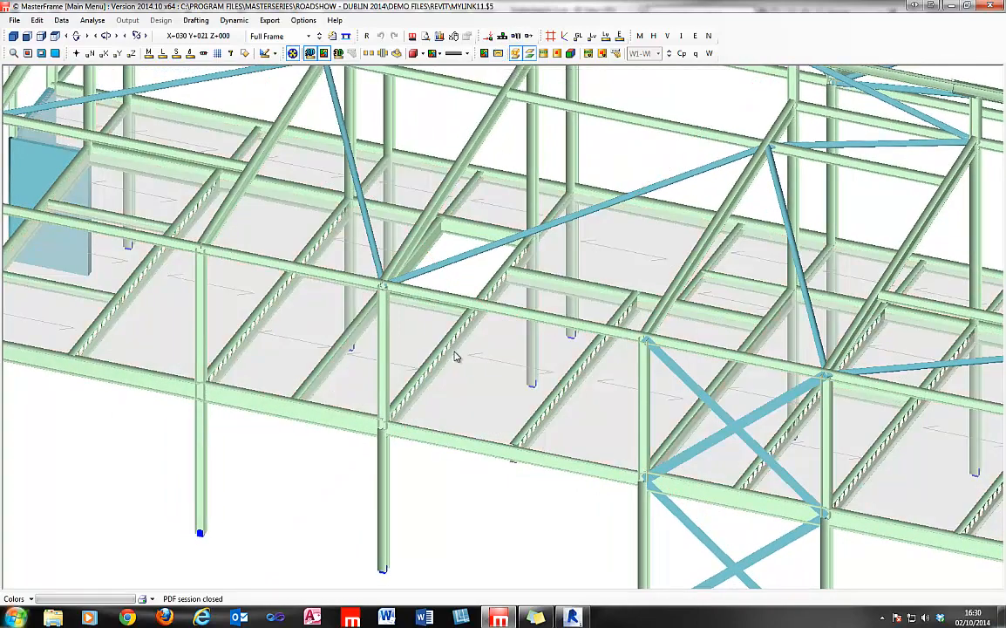
pyautogui.moveTo(492, 26)
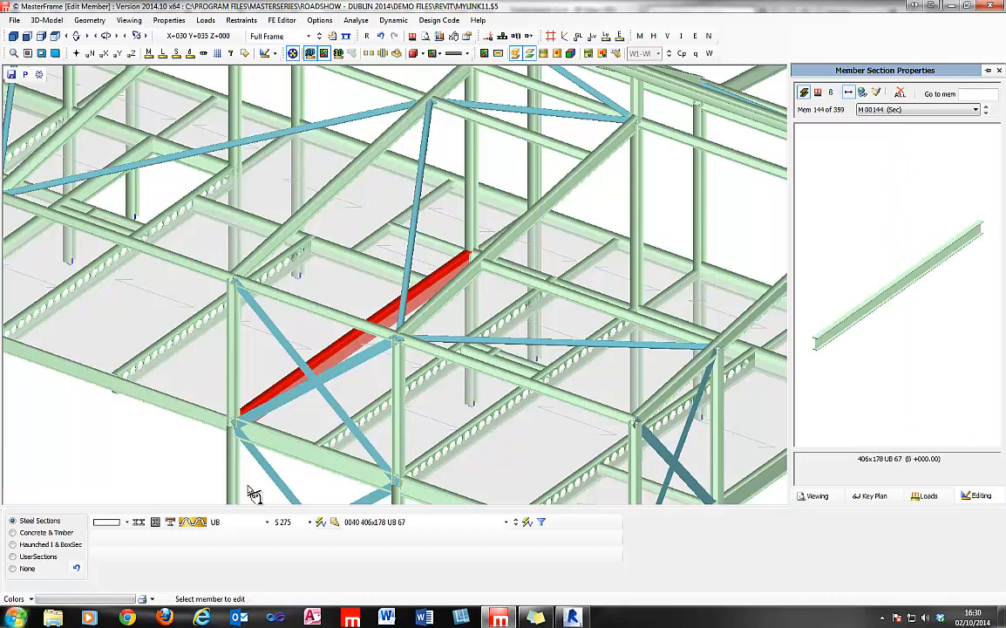
# Choose a section type for the floor beam, shown as a 305x102 UB 33
pyautogui.click(217, 521)
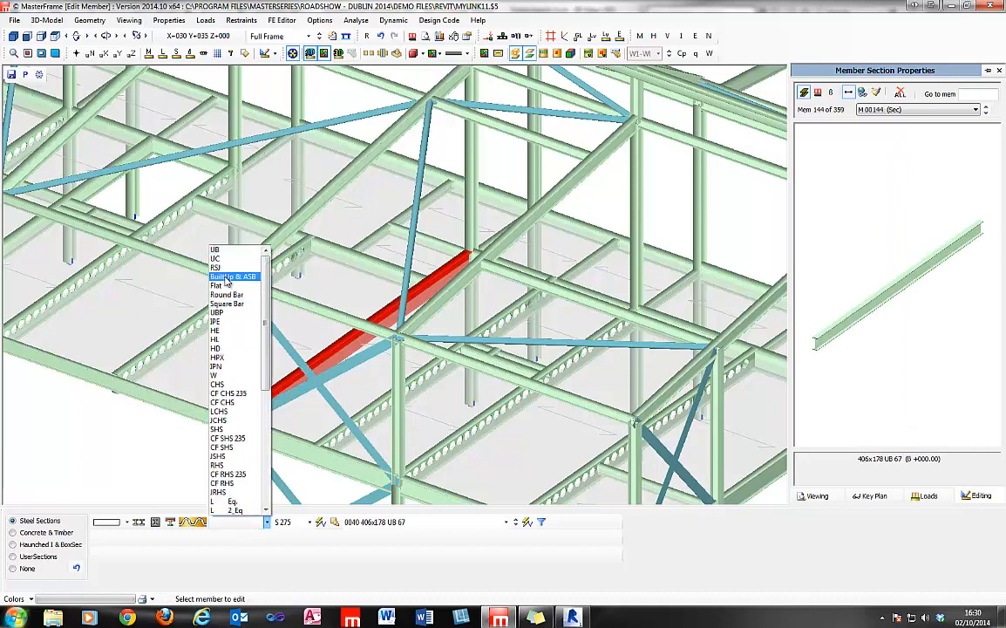
pyautogui.click(233, 276)
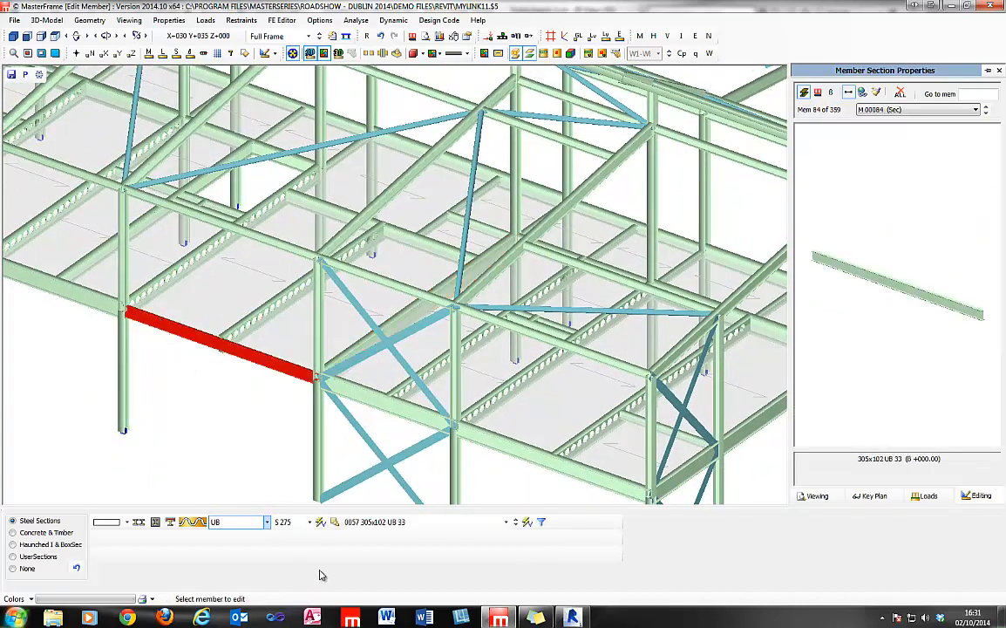
pyautogui.moveTo(171, 521)
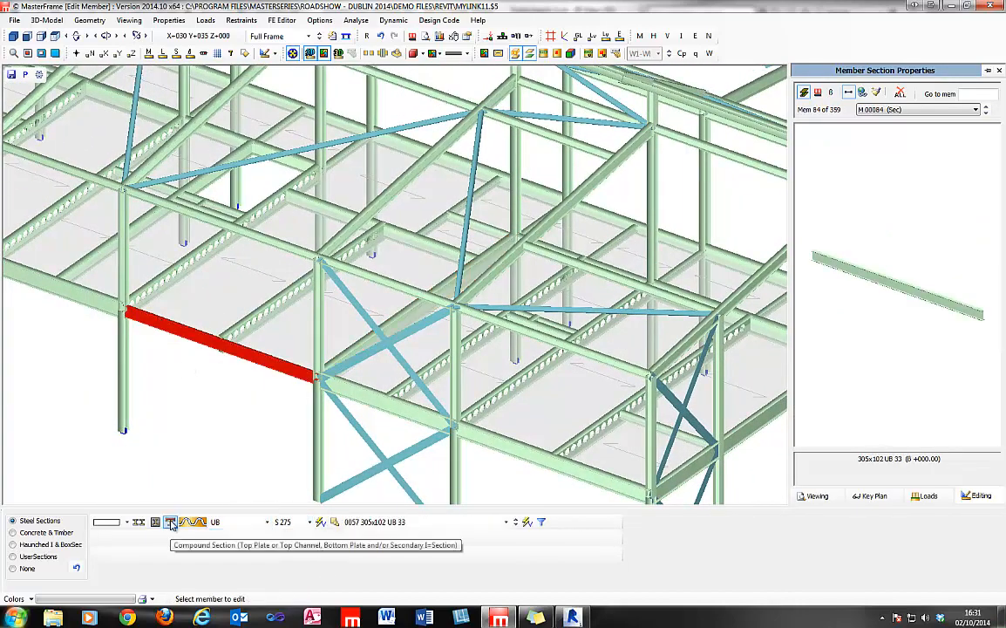
# Make the beam a compound section with a 177.4x10 plate projecting on both sides
pyautogui.click(171, 521)
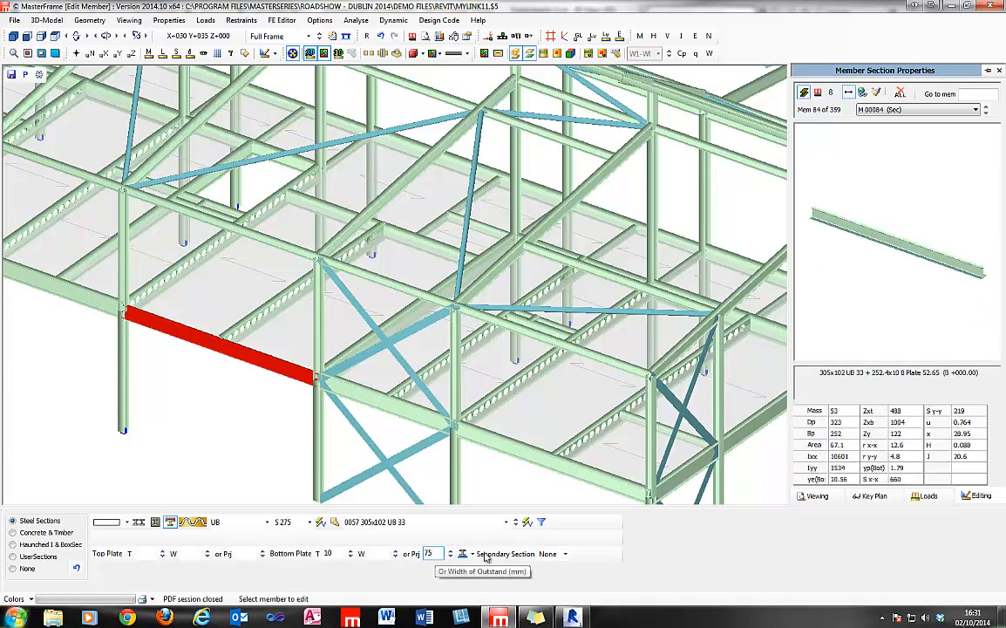
pyautogui.click(464, 554)
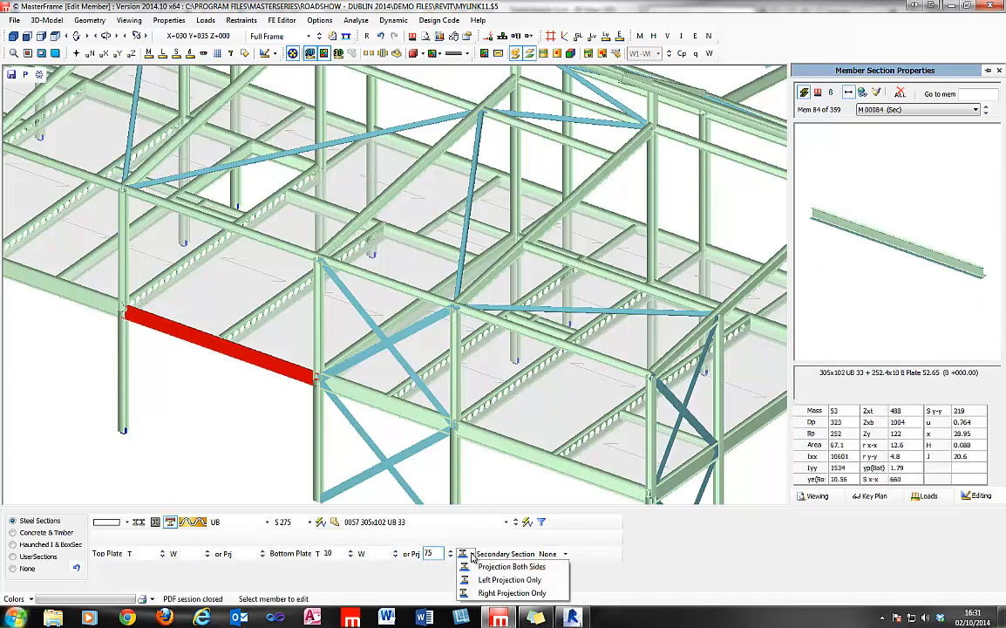
pyautogui.click(509, 579)
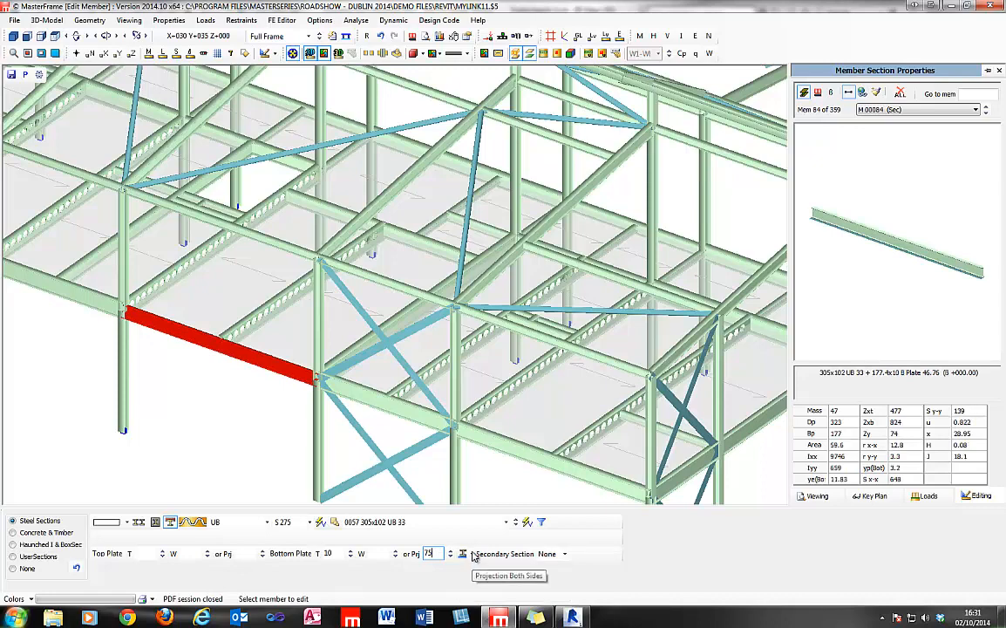
pyautogui.moveTo(478, 597)
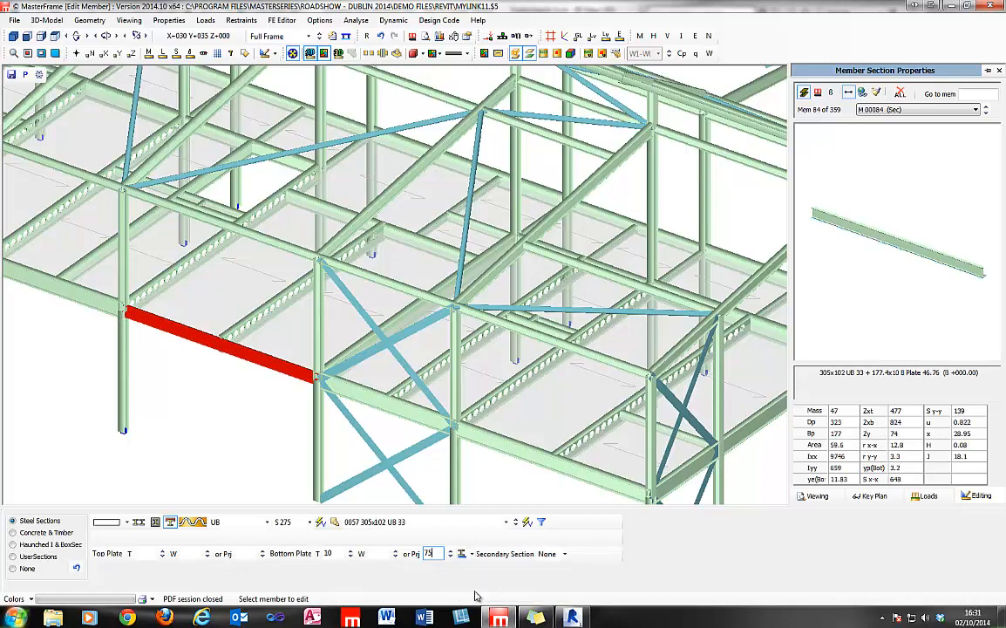
pyautogui.moveTo(932, 284)
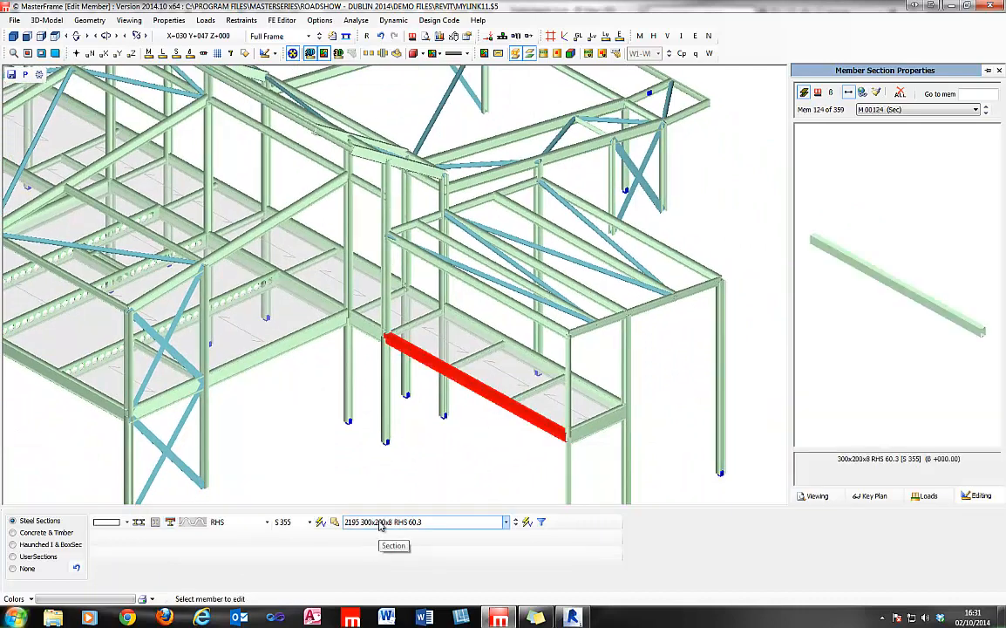
# Pick a section type from the list for the 250x150x6.3 RHS hollow-section beam
pyautogui.click(265, 522)
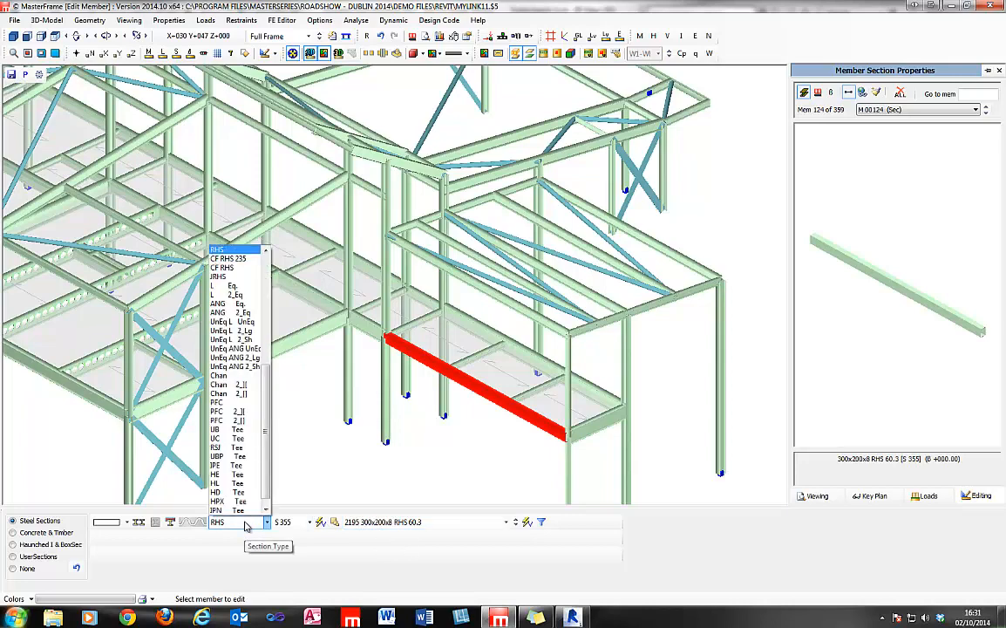
pyautogui.click(217, 249)
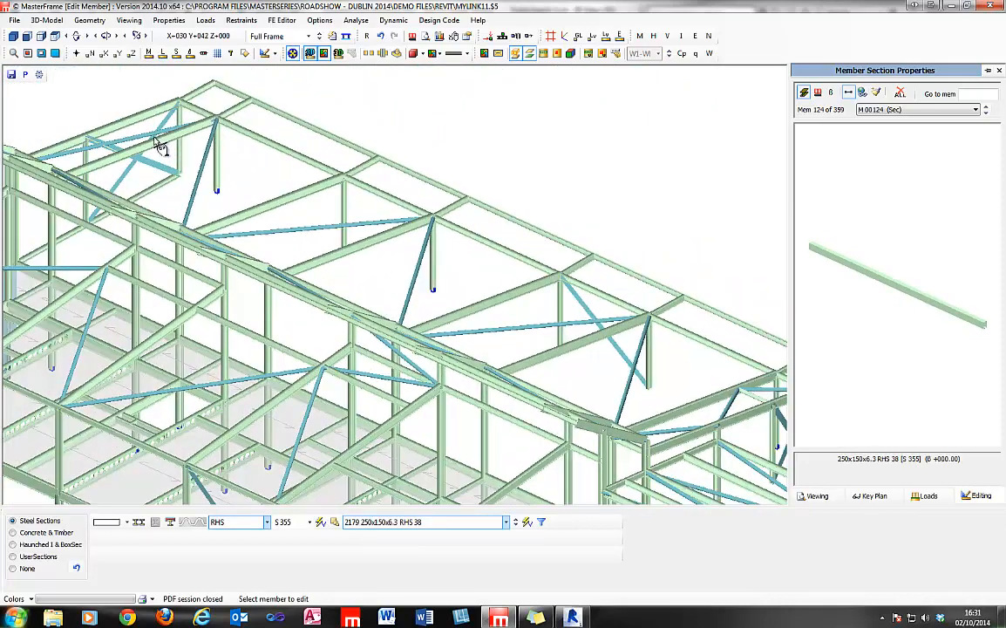
# Make the 305x165 UB 40 roof beam a Double Haunched Member, replacing its existing section
pyautogui.click(161, 143)
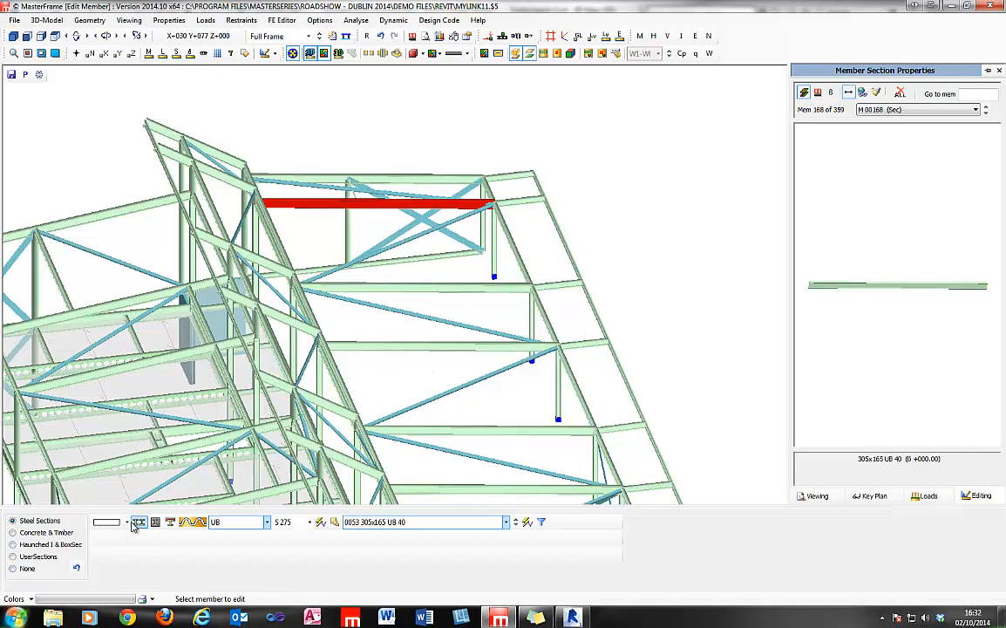
pyautogui.click(139, 522)
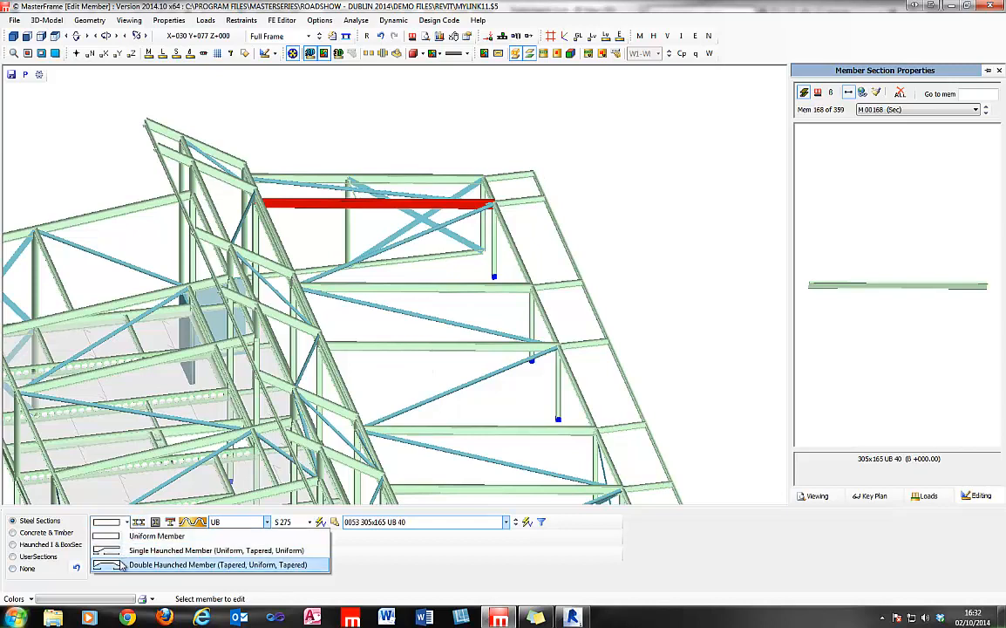
pyautogui.click(223, 565)
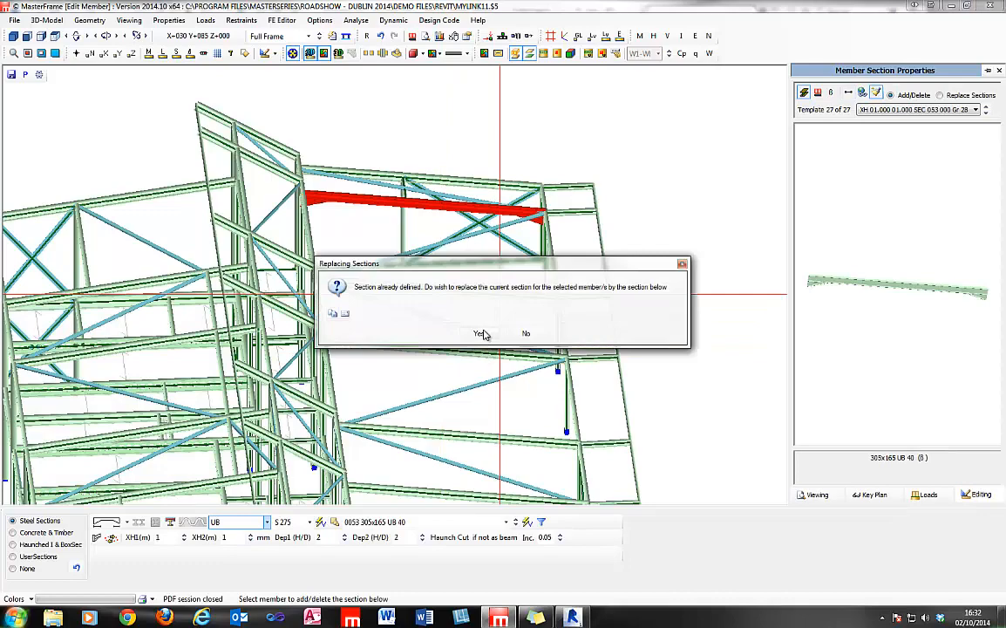
pyautogui.click(480, 333)
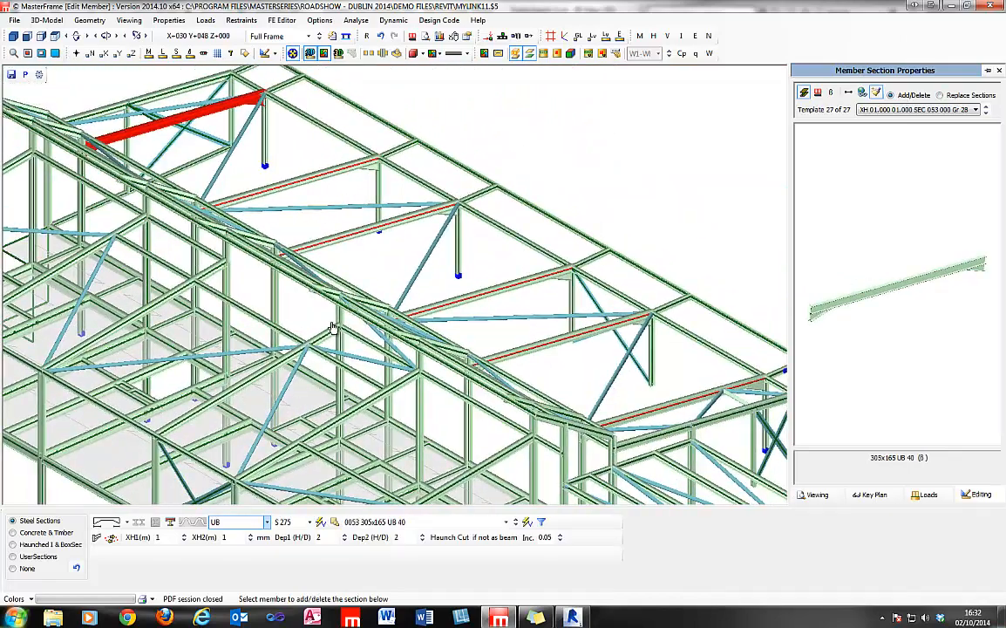
# Start the Shift X Y Z node-shifting tool in plan view
pyautogui.click(89, 20)
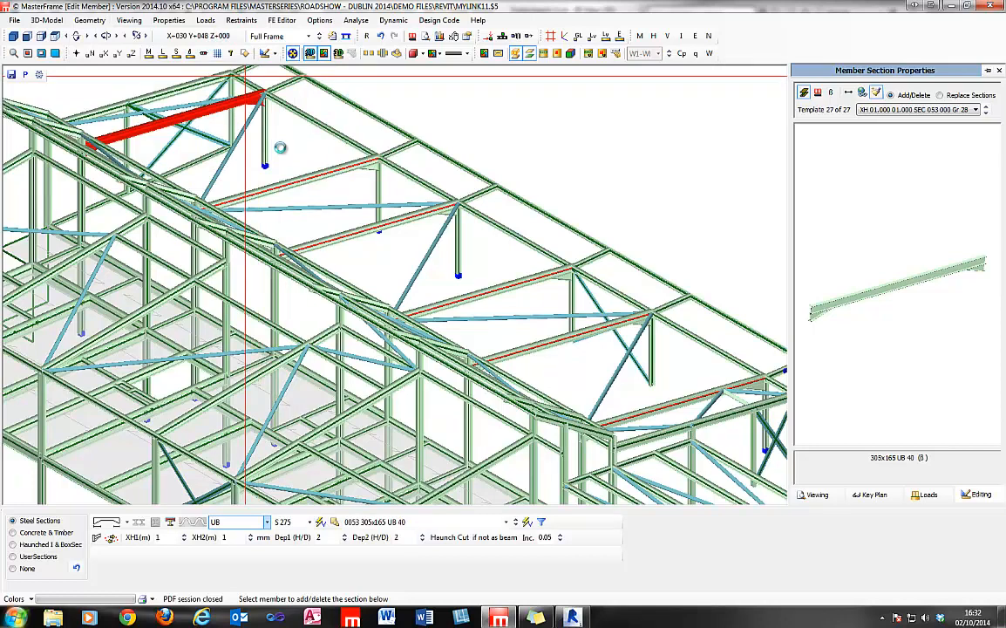
pyautogui.click(45, 21)
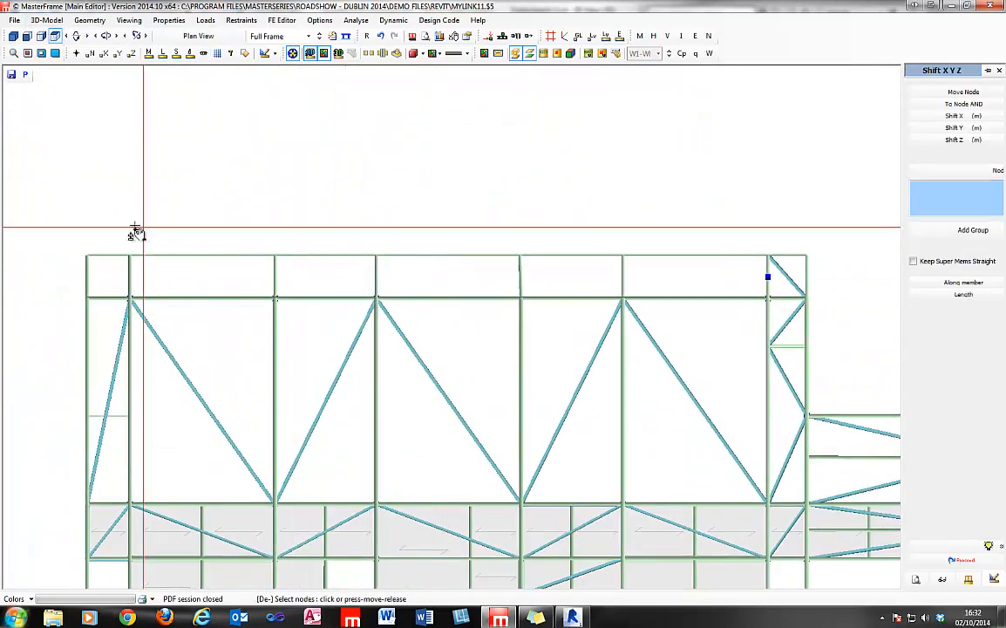
# Box-select the top chord nodes and enter a Shift Z of 0.5
pyautogui.moveTo(136, 234); pyautogui.dragTo(834, 269)
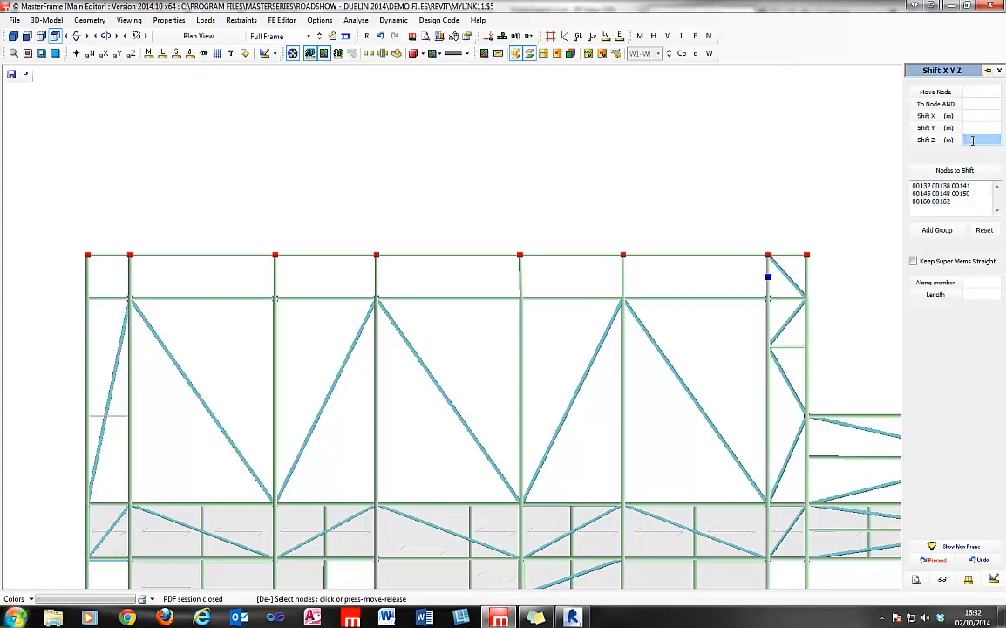
pyautogui.write('0.5')
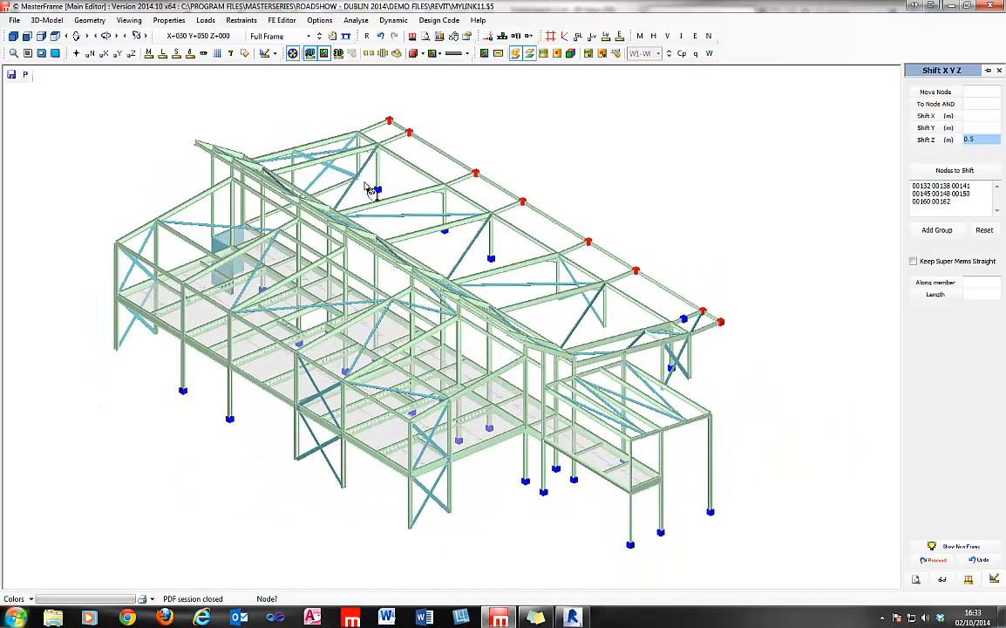
# Define the new members as 101.6 CHS tension-only bracing with released ends
pyautogui.click(89, 21)
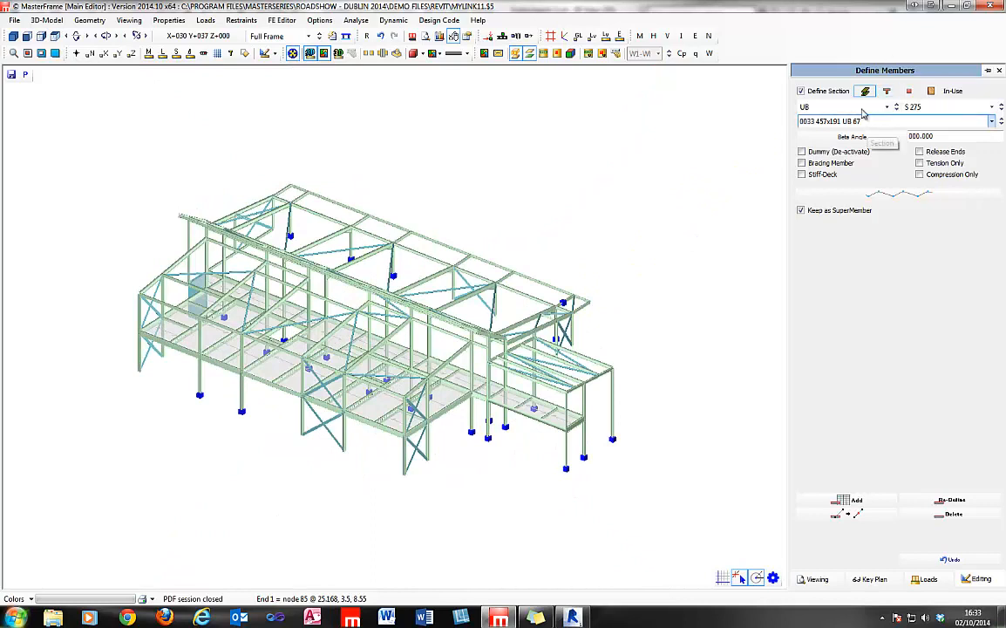
pyautogui.click(886, 107)
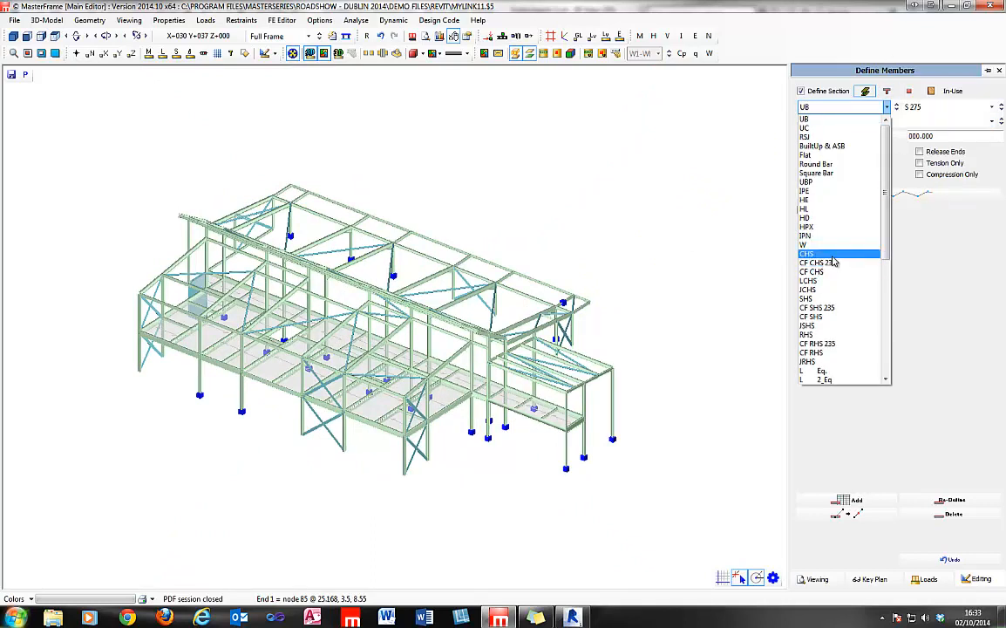
pyautogui.click(806, 253)
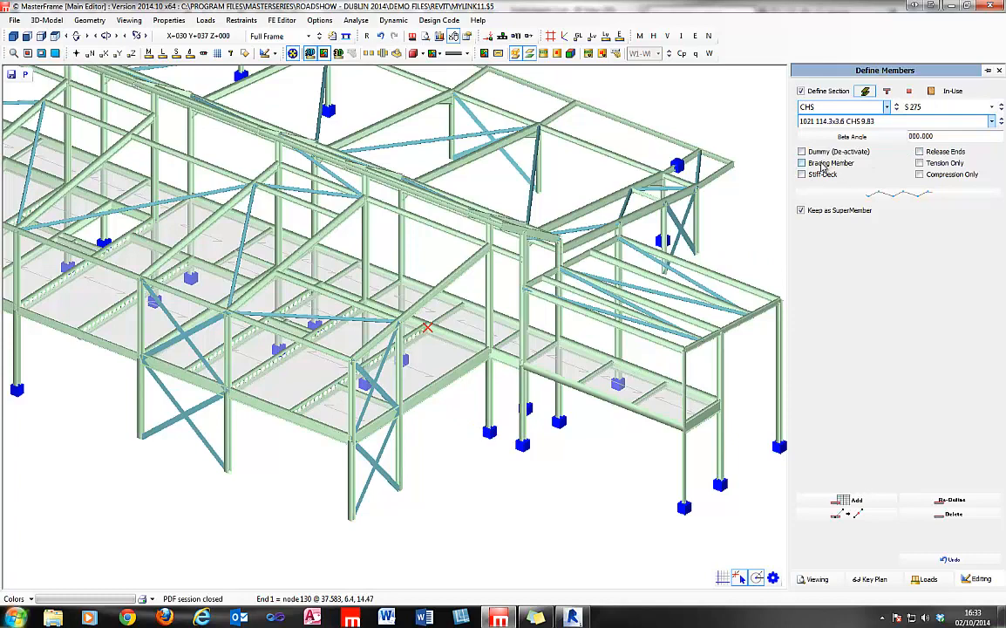
pyautogui.click(803, 164)
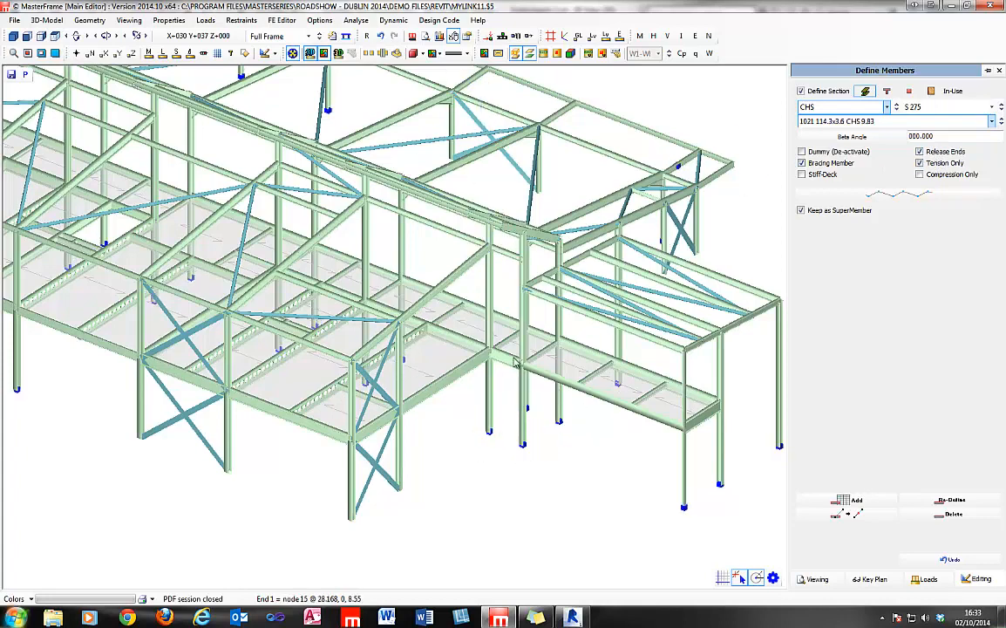
pyautogui.moveTo(523, 444)
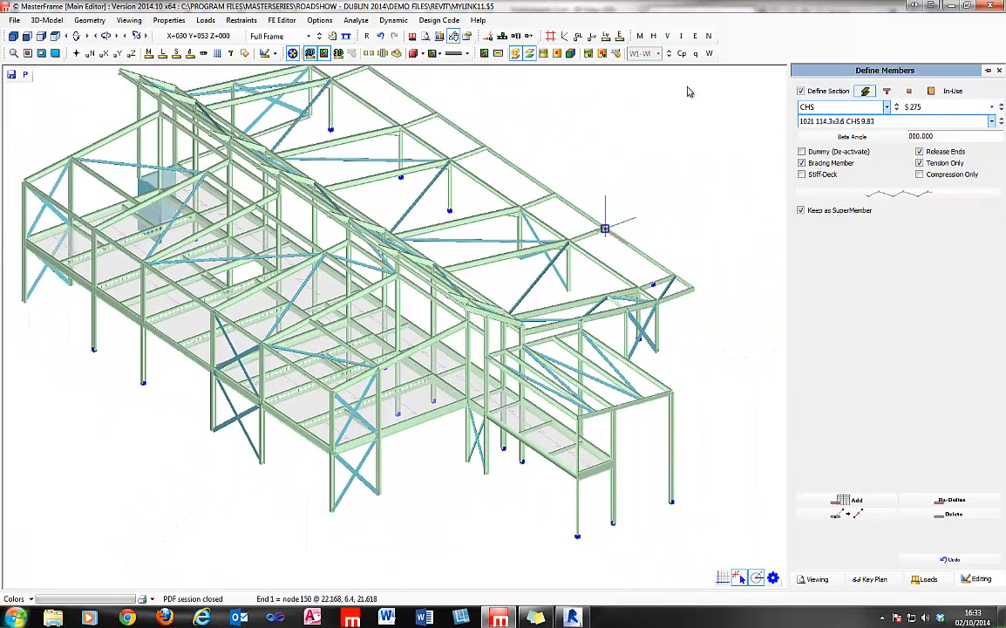
pyautogui.click(999, 70)
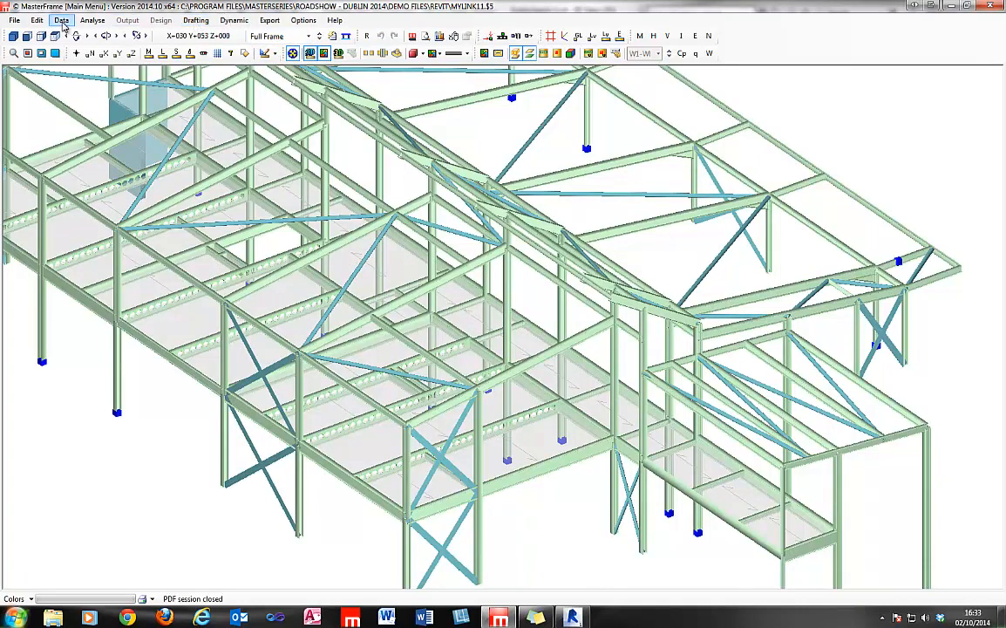
# Use Export > Revit Structure > Select Revit Bracing Members to pick the cross braces for Revit
pyautogui.click(269, 21)
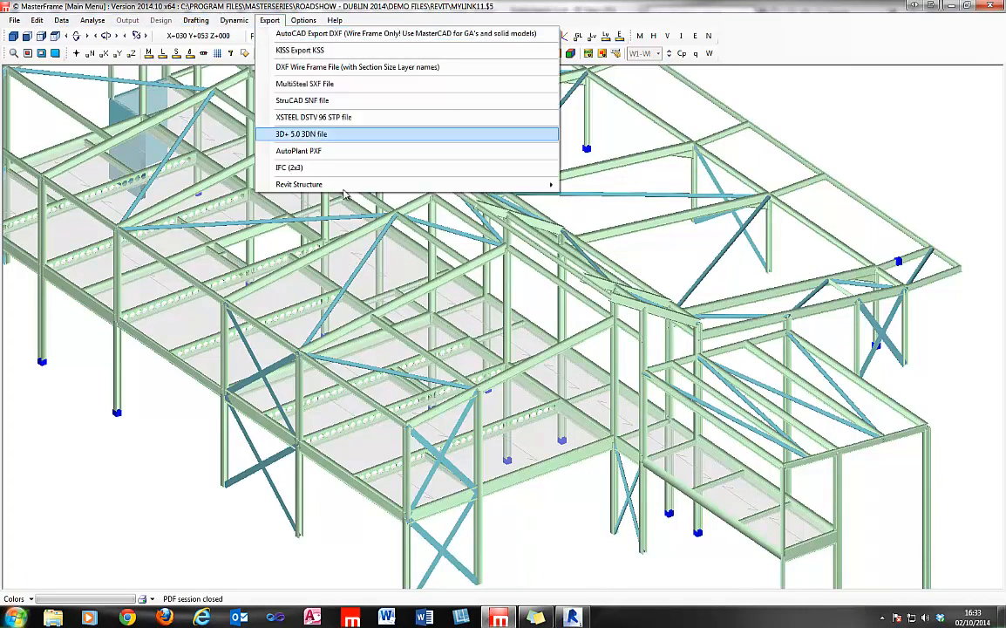
pyautogui.moveTo(300, 185)
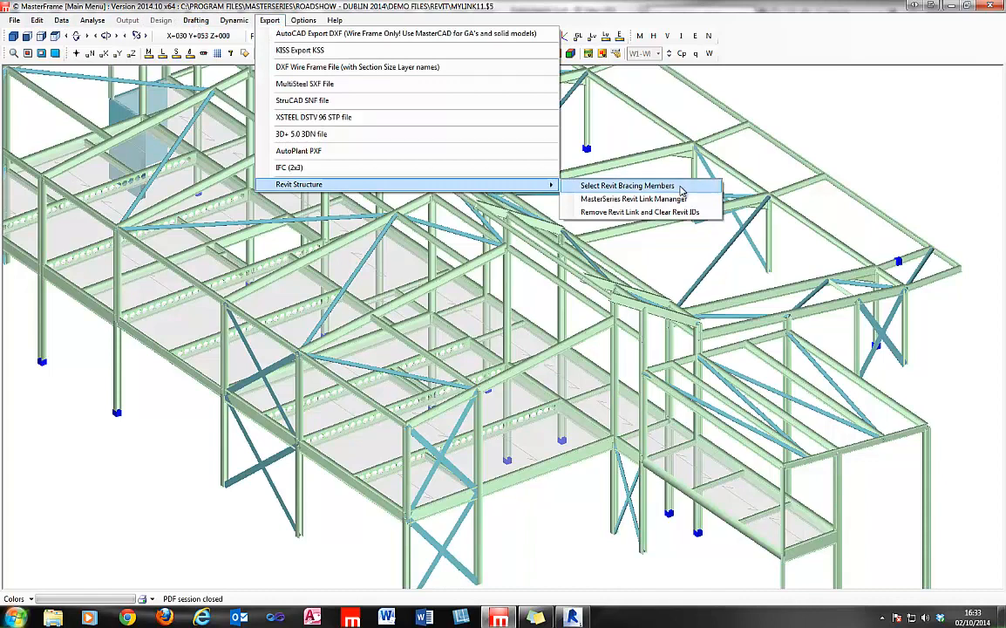
pyautogui.moveTo(635, 199)
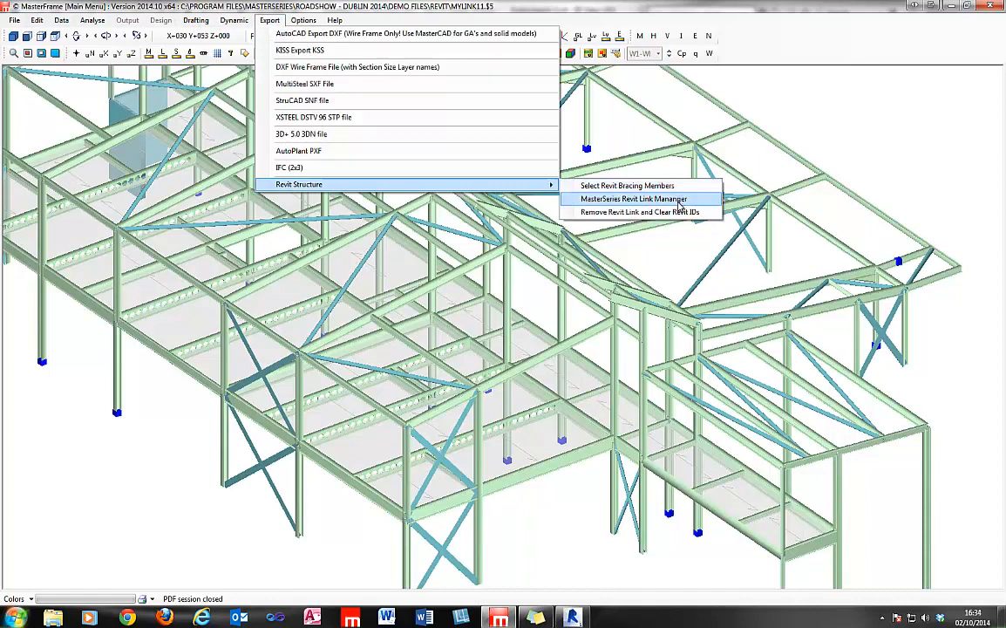
pyautogui.click(628, 185)
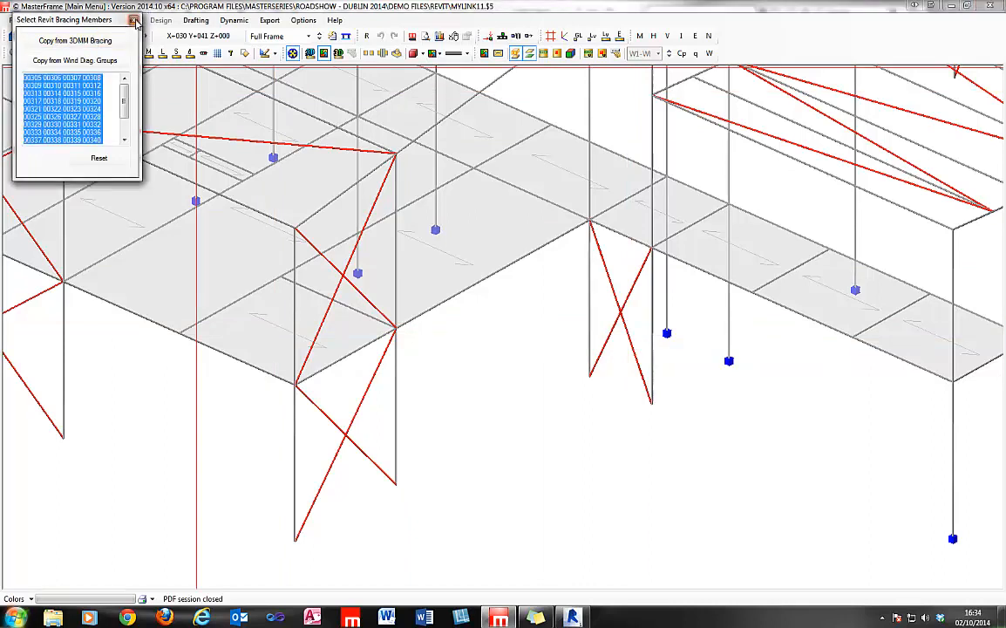
pyautogui.click(269, 21)
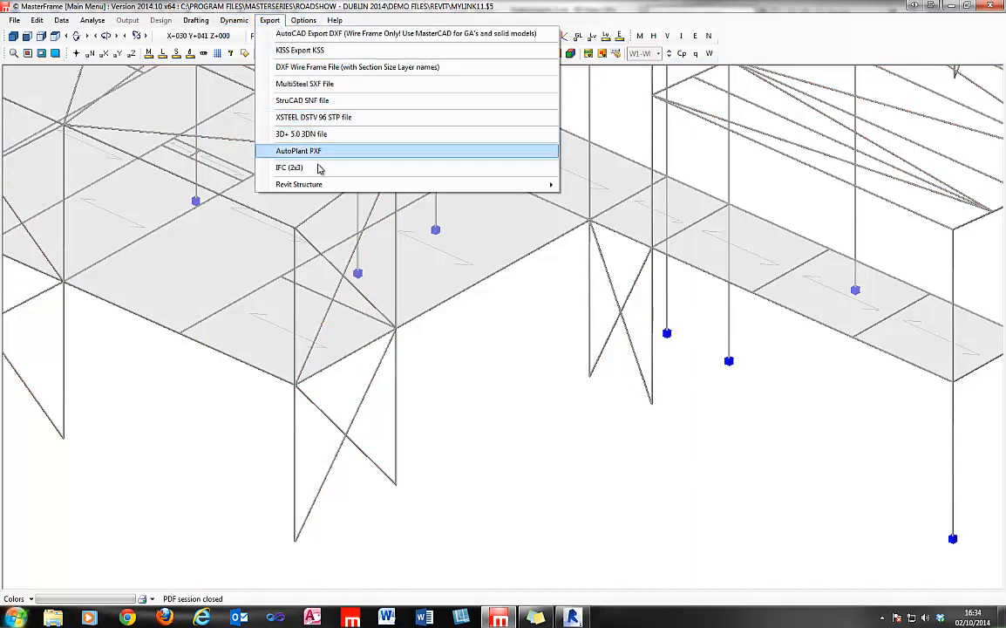
pyautogui.moveTo(300, 185)
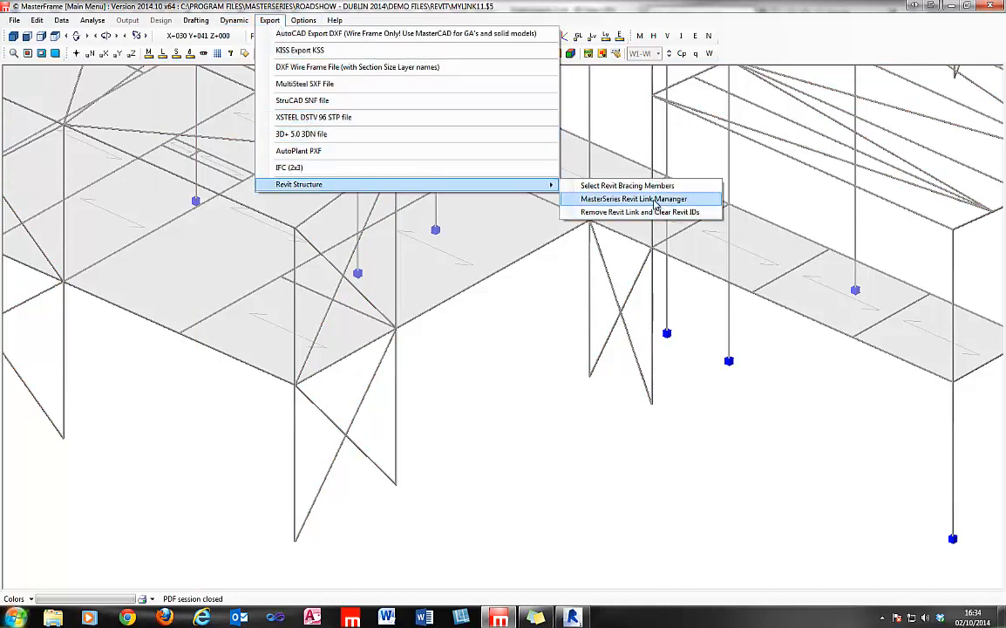
# In the MasterSeries Revit Link Manager, submit the model changes to the link
pyautogui.click(633, 199)
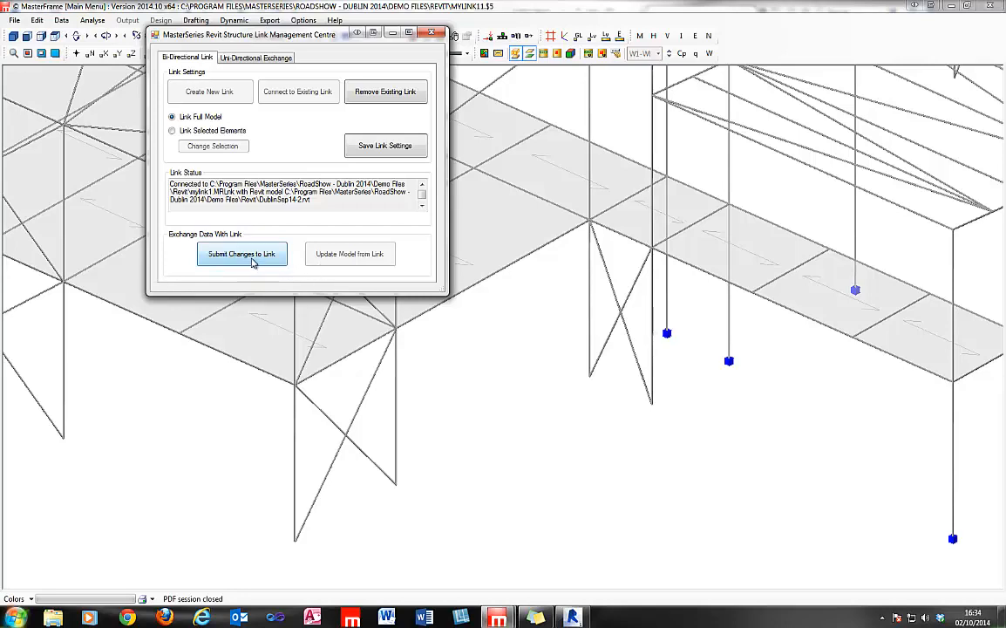
pyautogui.click(241, 255)
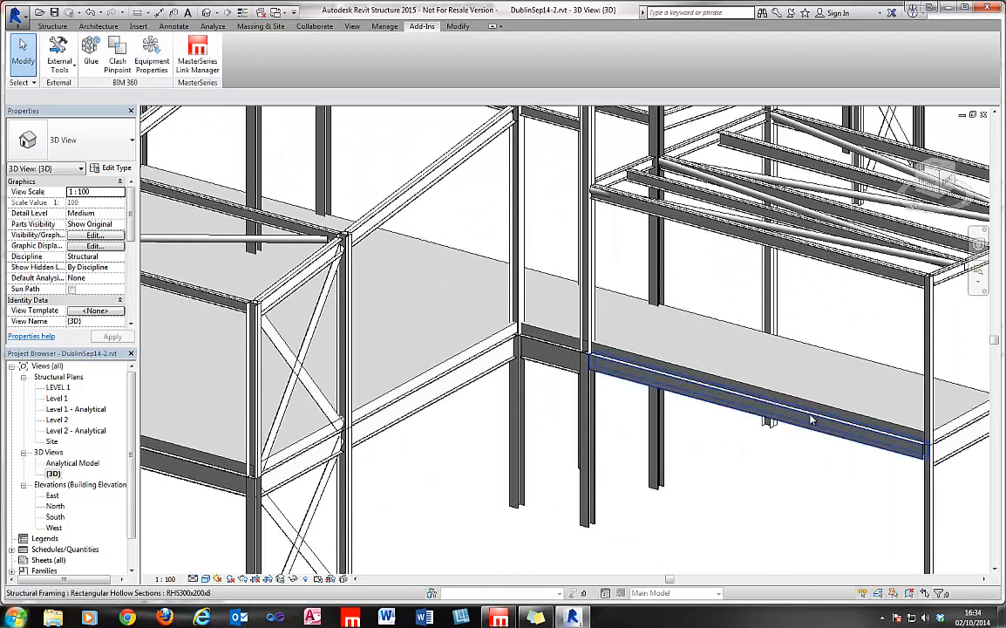
# Swap the long edge beam's RHS for a PFC 200x75x23 Parallel Flange Channel
pyautogui.click(785, 418)
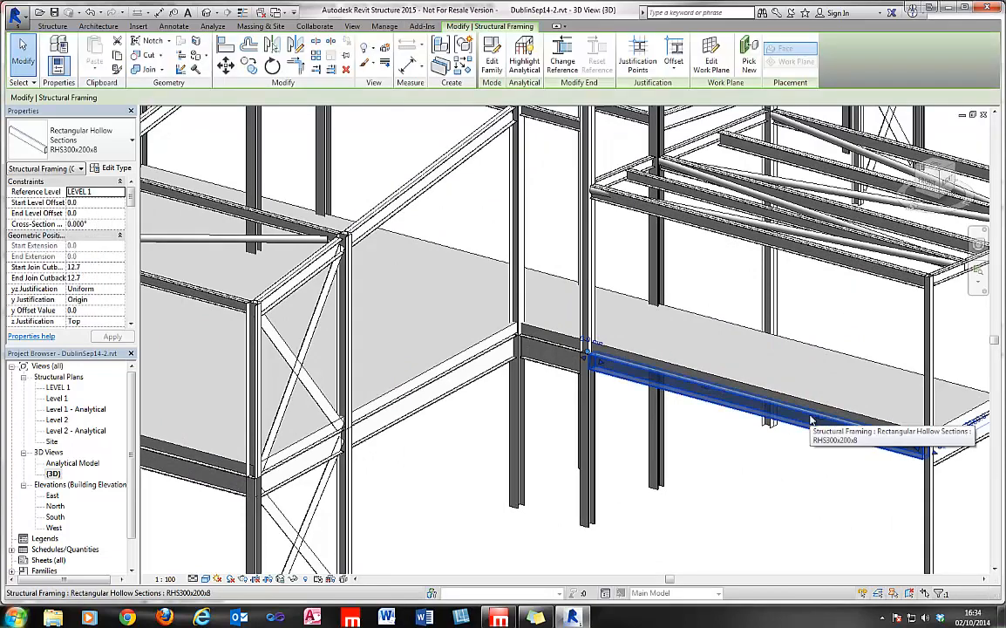
pyautogui.moveTo(818, 393)
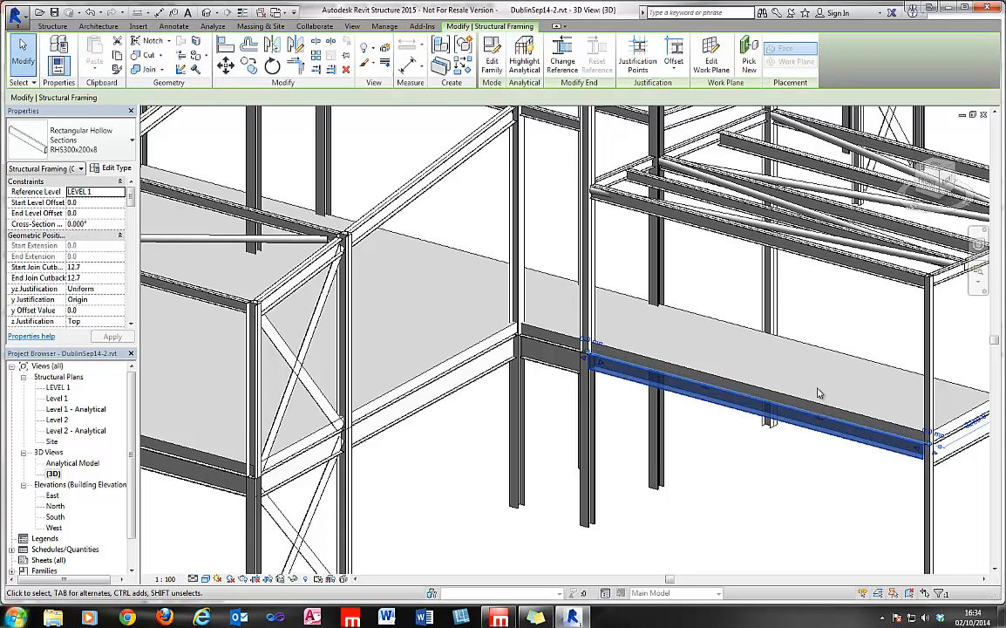
pyautogui.moveTo(824, 415)
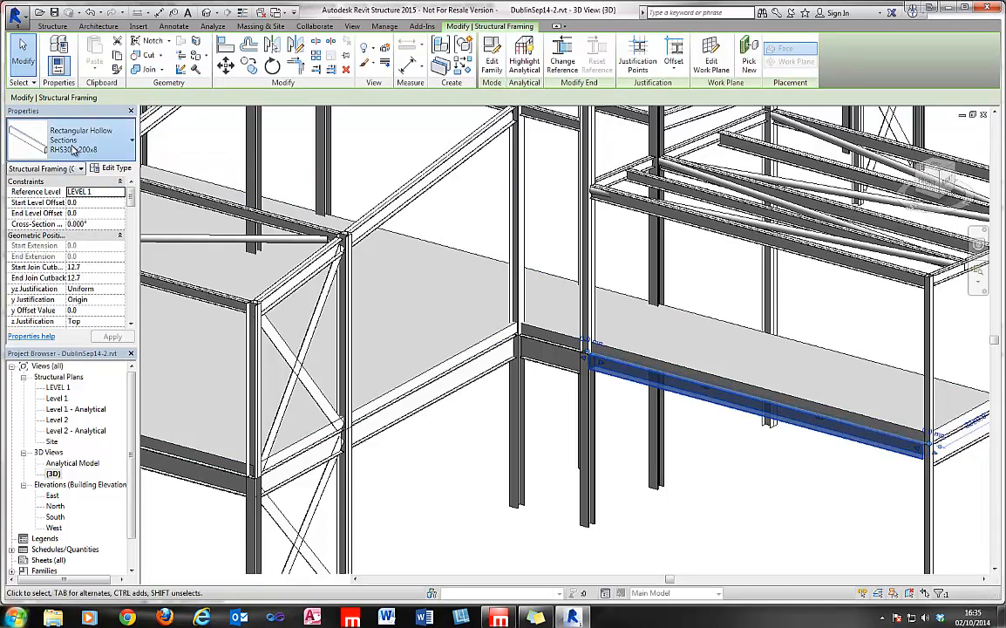
pyautogui.click(129, 139)
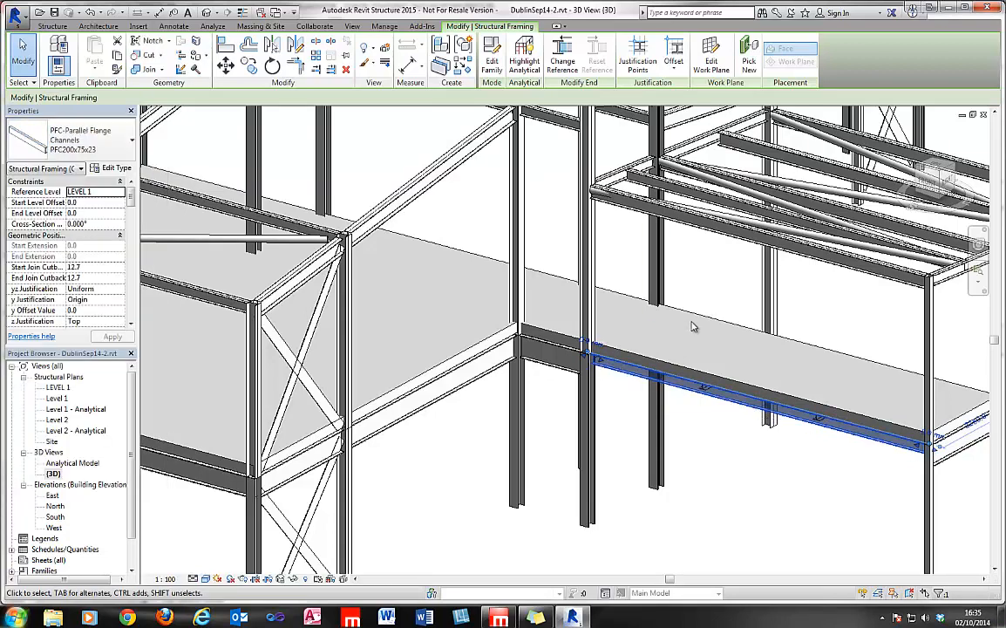
pyautogui.moveTo(695, 328); pyautogui.dragTo(625, 409)
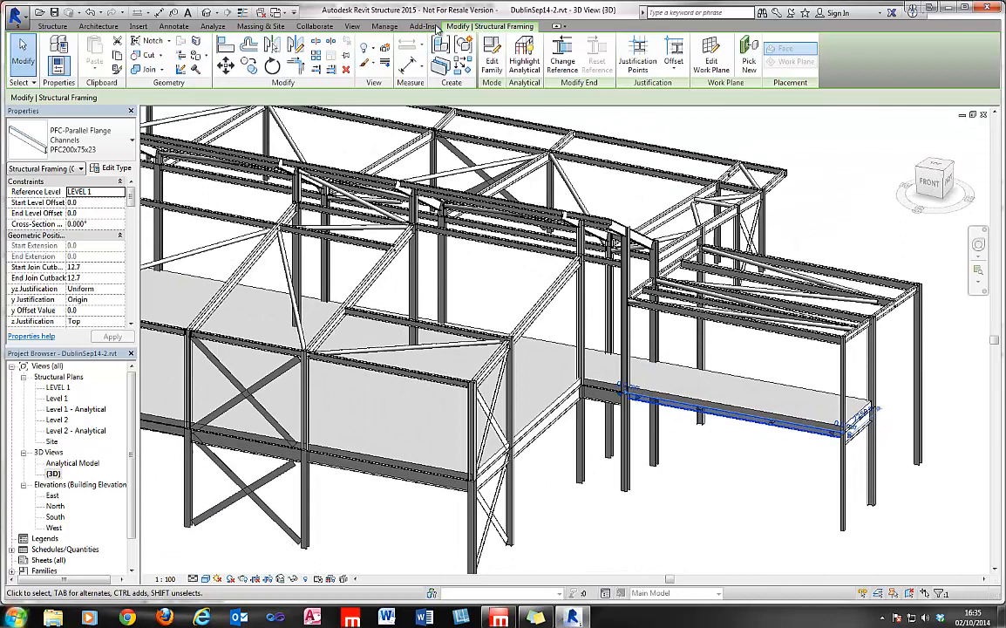
pyautogui.click(422, 26)
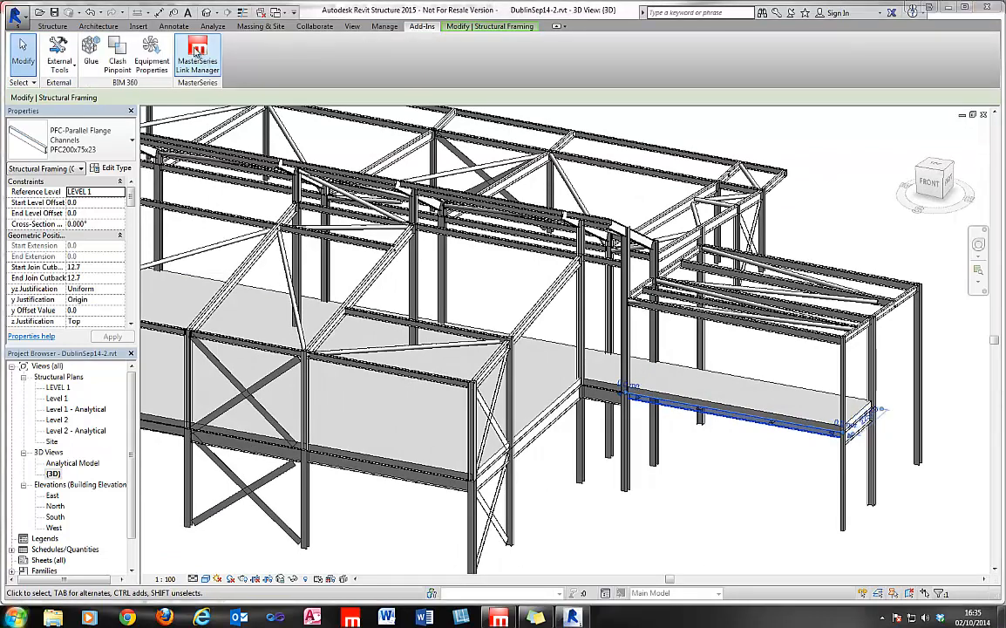
# Run Update Model from Link in the MasterSeries Revit Link Manager to list the incoming changes
pyautogui.click(197, 54)
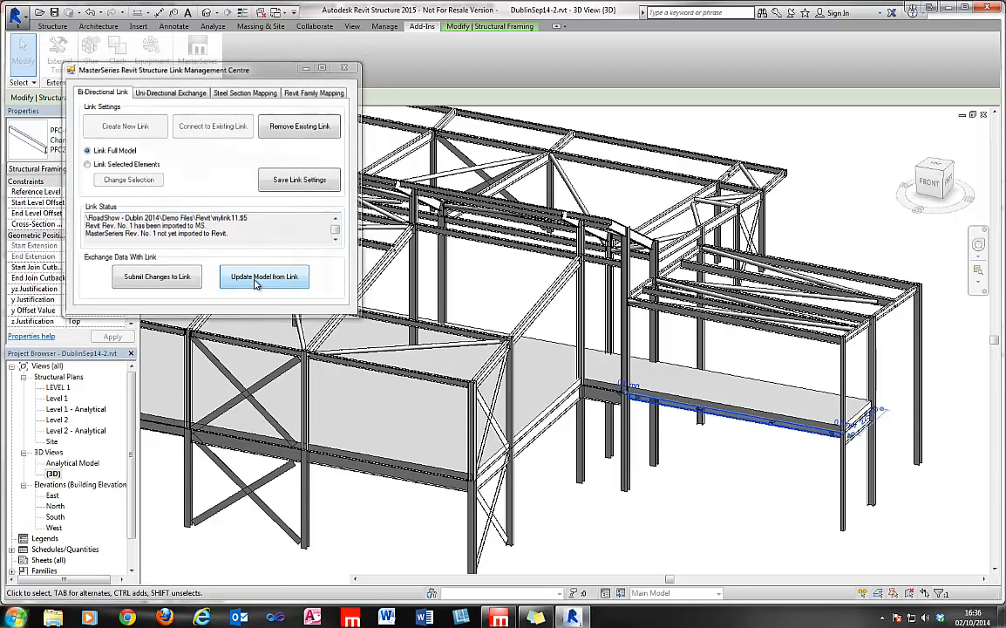
pyautogui.click(265, 275)
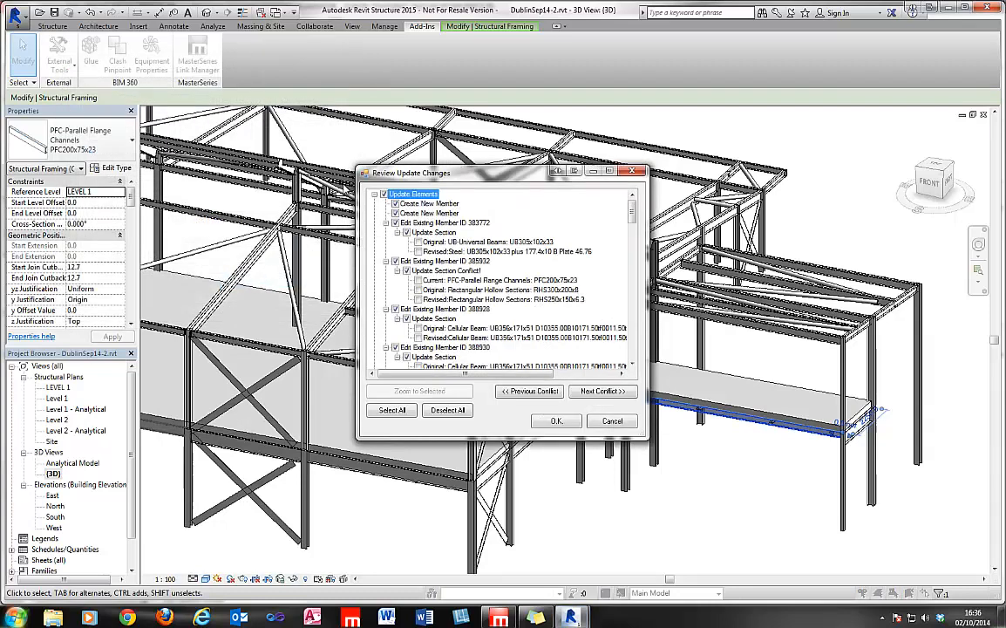
pyautogui.moveTo(488, 205)
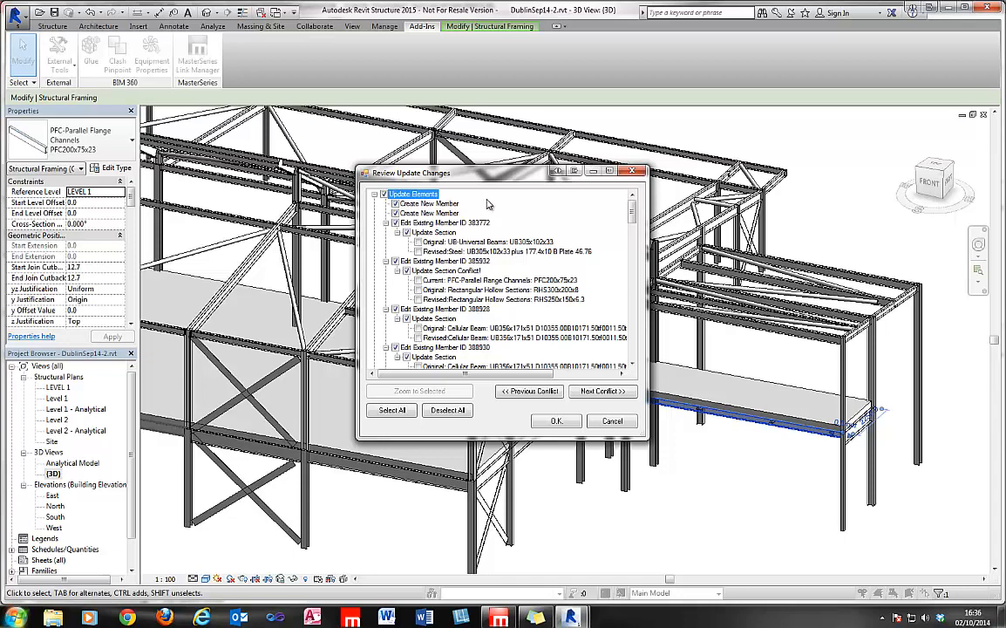
pyautogui.moveTo(446, 213)
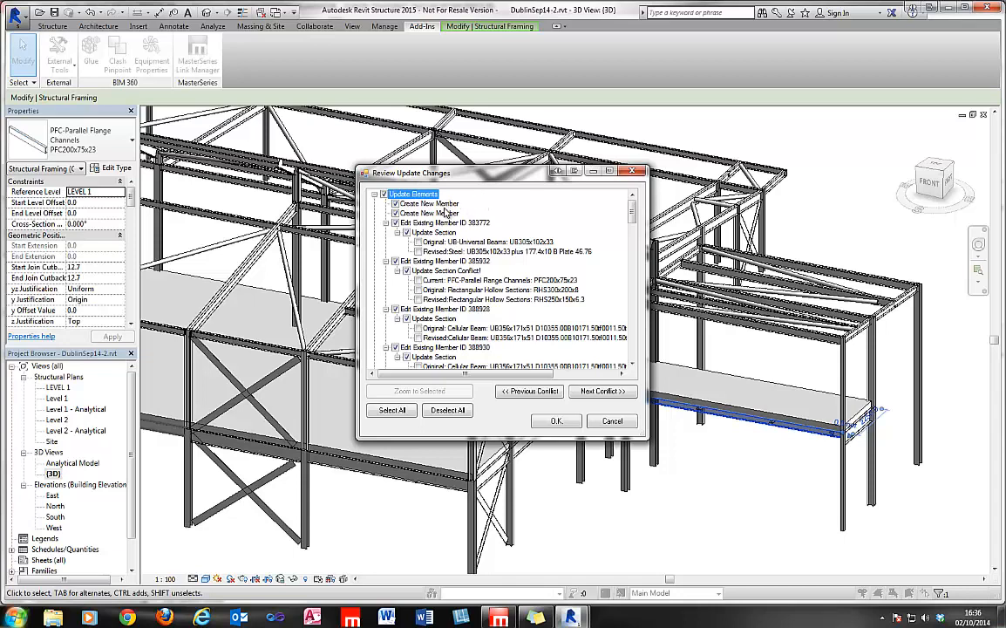
# Review the new-member and section-edit entries, comparing original and revised sections and zooming to the member
pyautogui.click(428, 213)
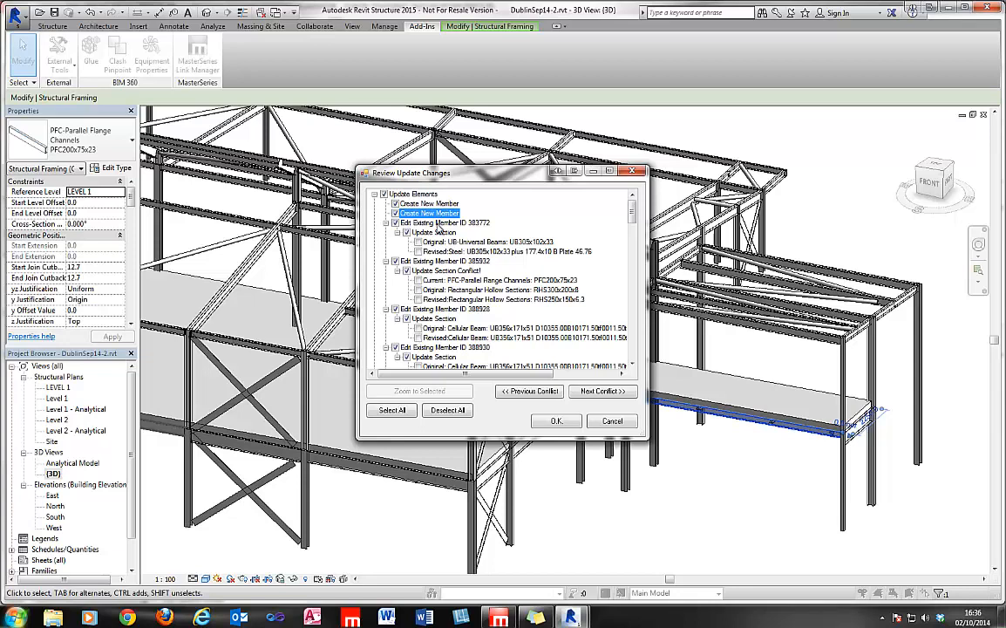
pyautogui.click(445, 224)
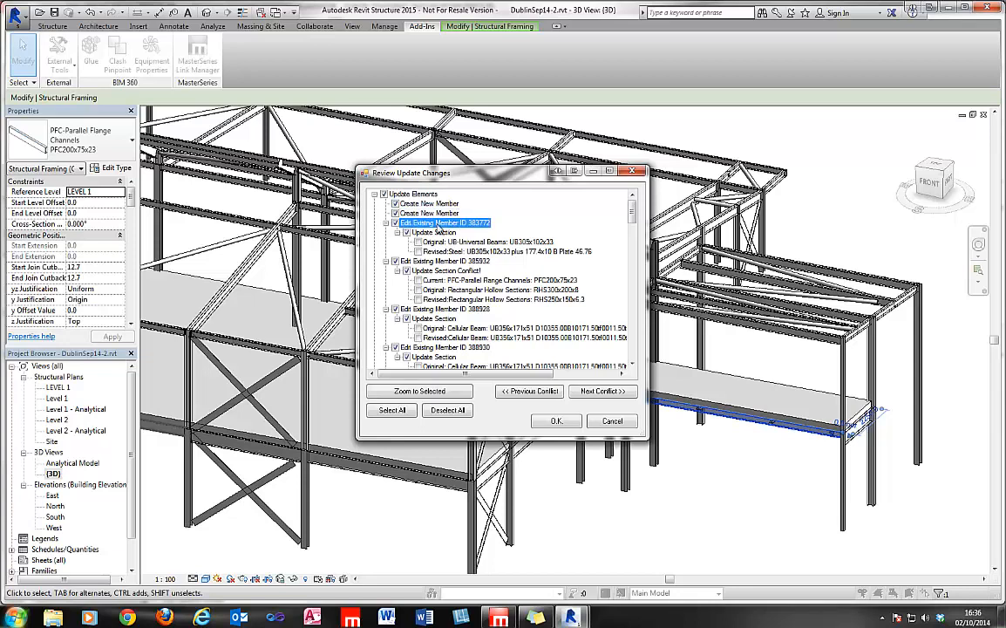
pyautogui.moveTo(511, 178)
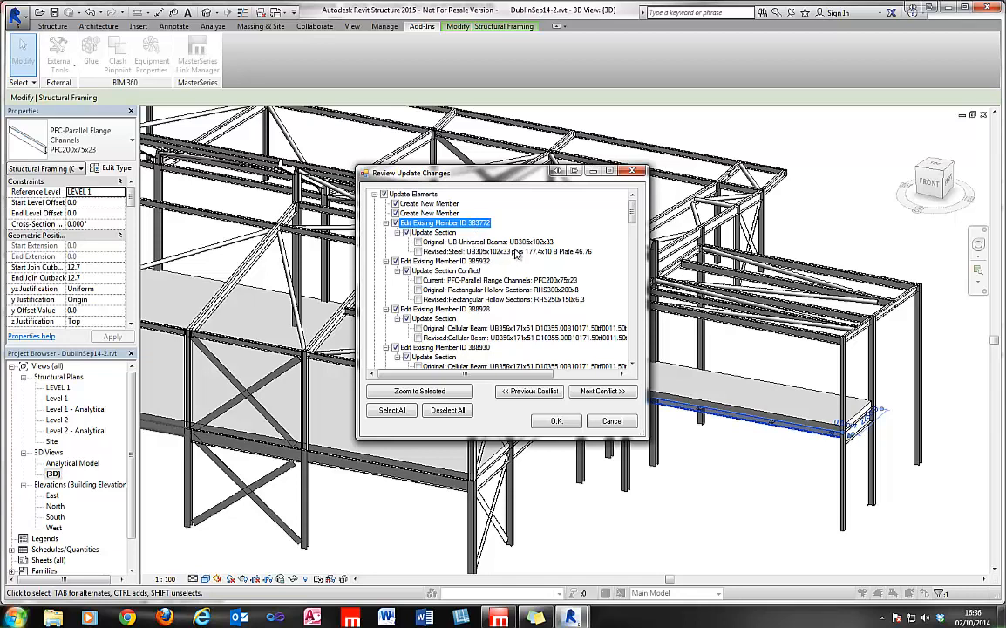
pyautogui.click(488, 241)
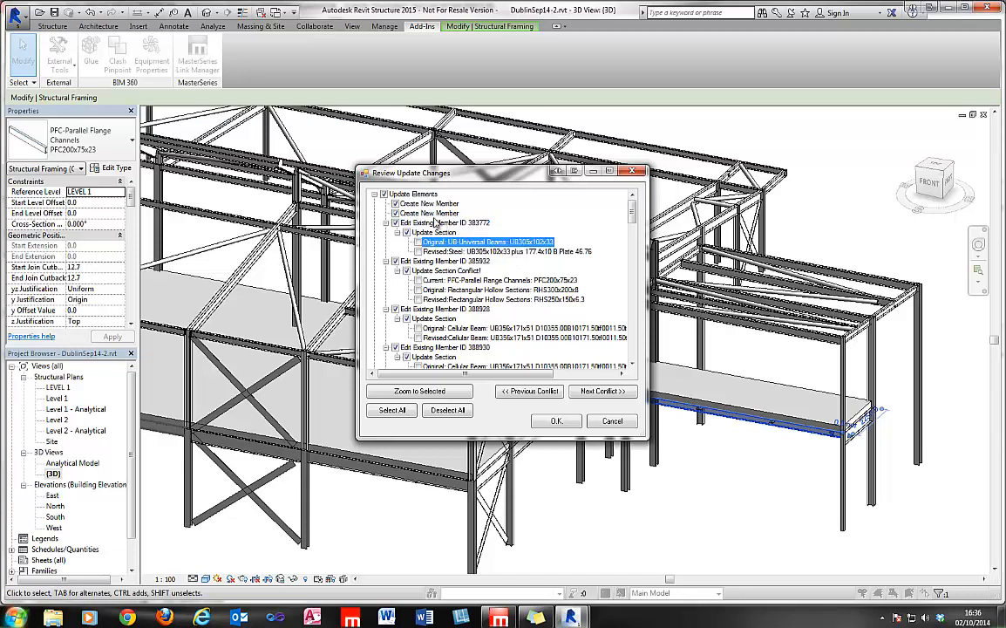
pyautogui.click(505, 251)
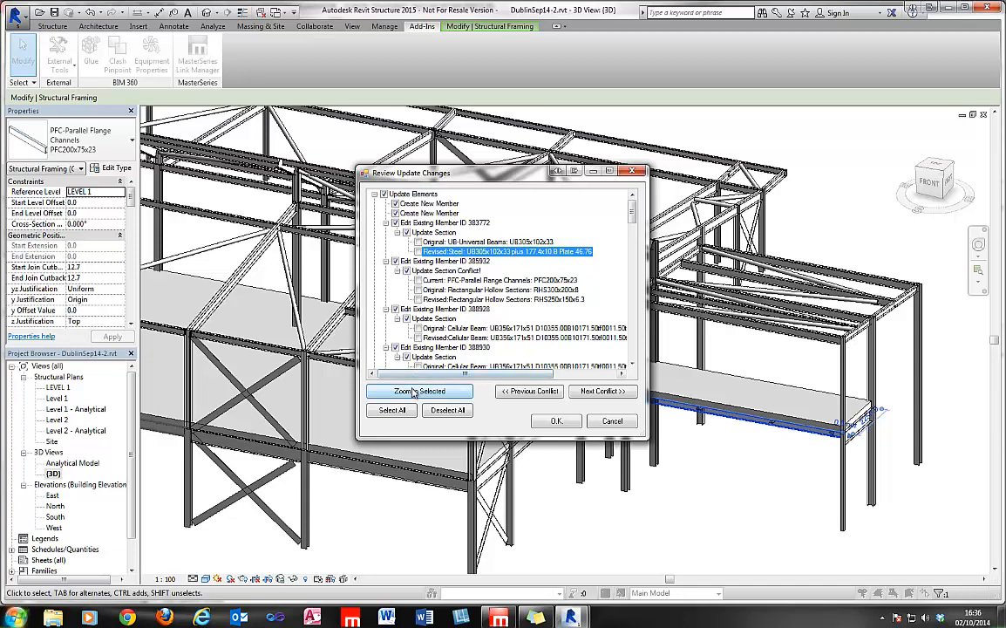
pyautogui.click(419, 390)
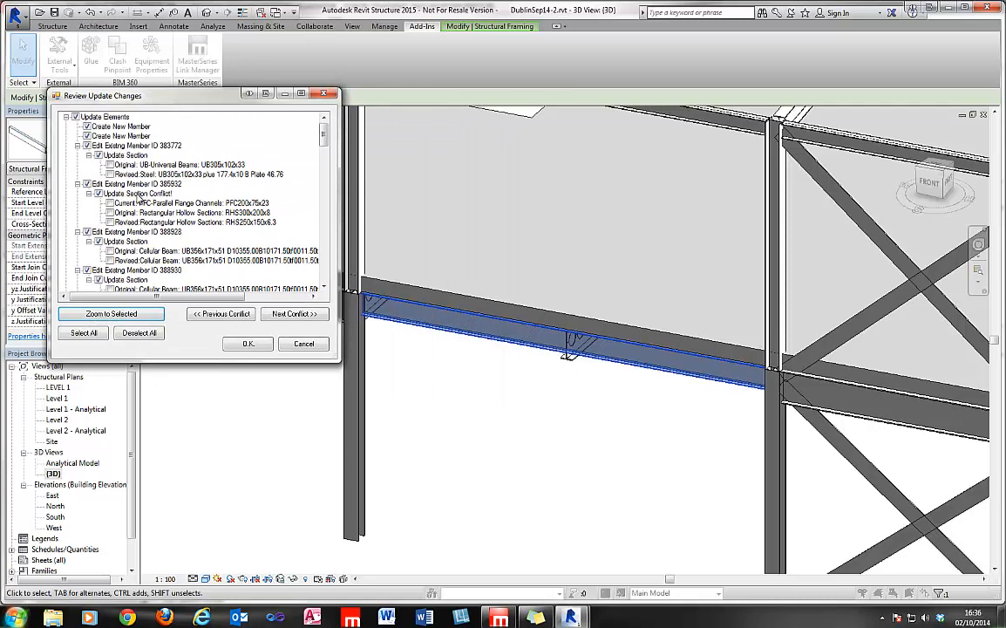
pyautogui.click(220, 314)
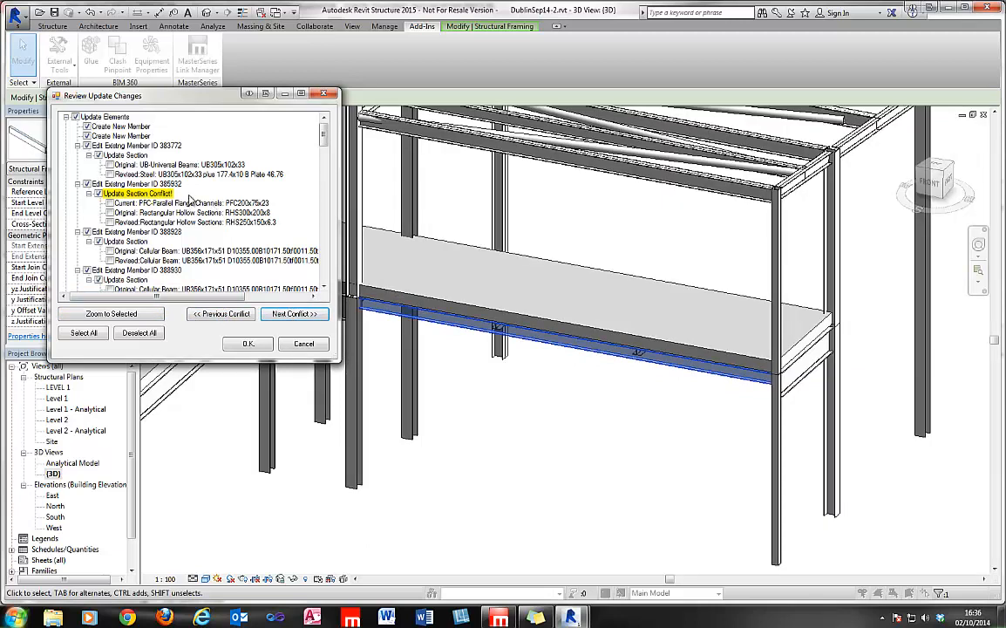
# Resolve the section conflict by choosing the revised hollow section, check a moved-coordinate member, and apply the updates
pyautogui.click(188, 202)
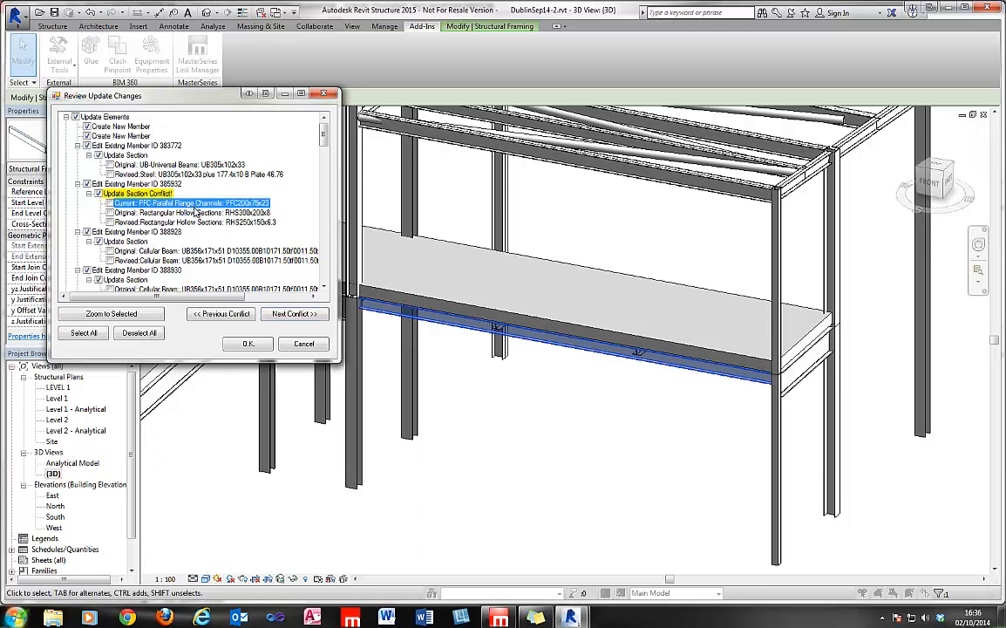
pyautogui.click(190, 212)
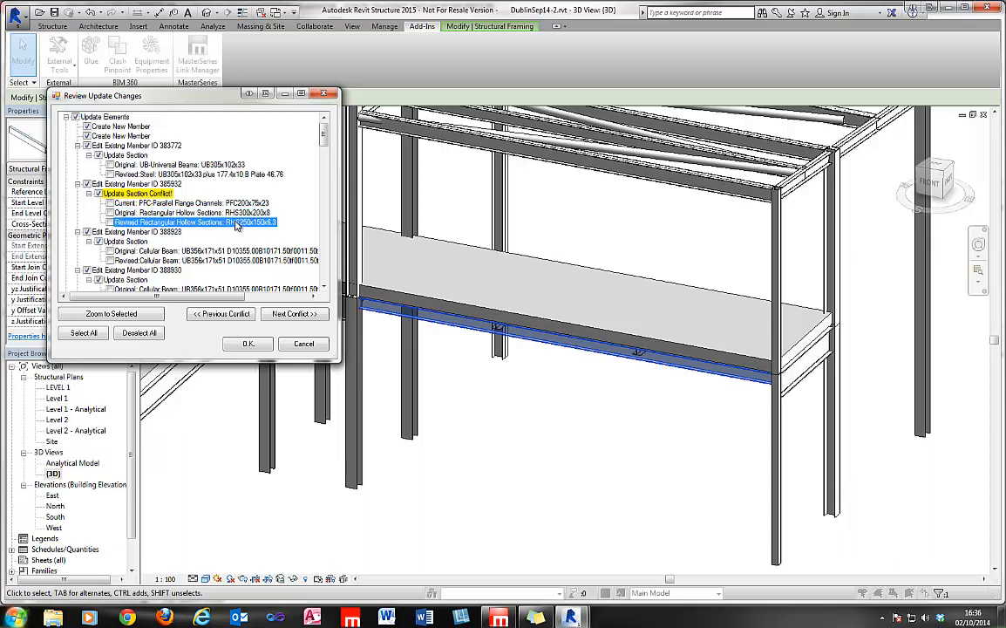
pyautogui.moveTo(209, 233)
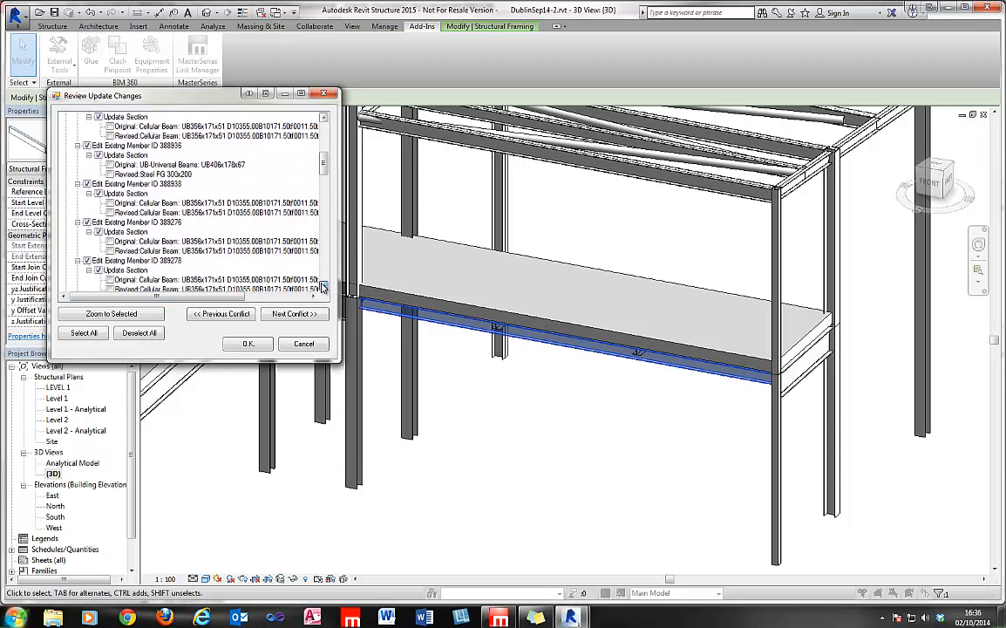
pyautogui.scroll(-3)
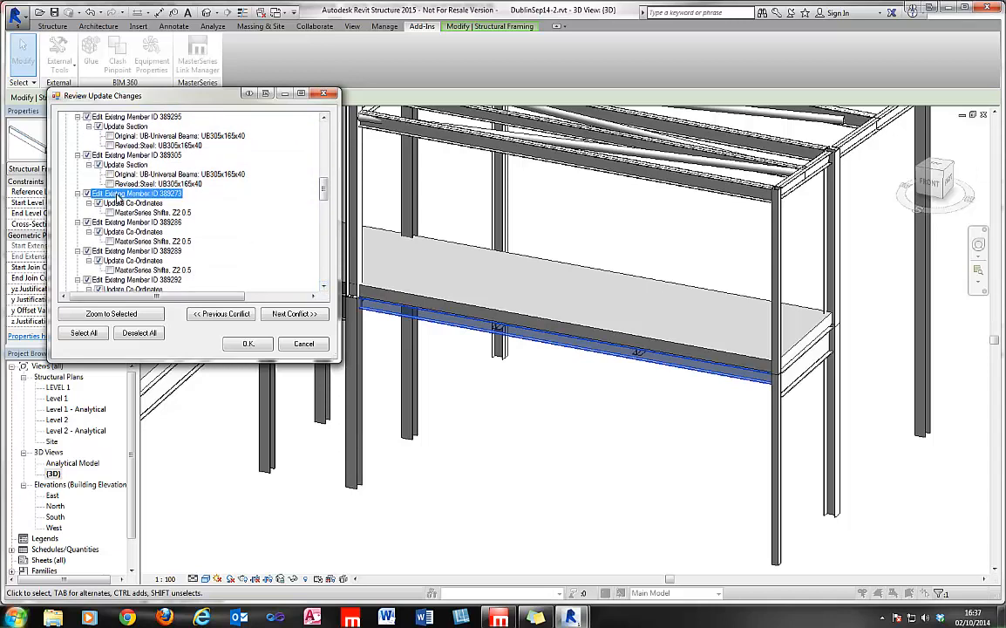
pyautogui.click(112, 314)
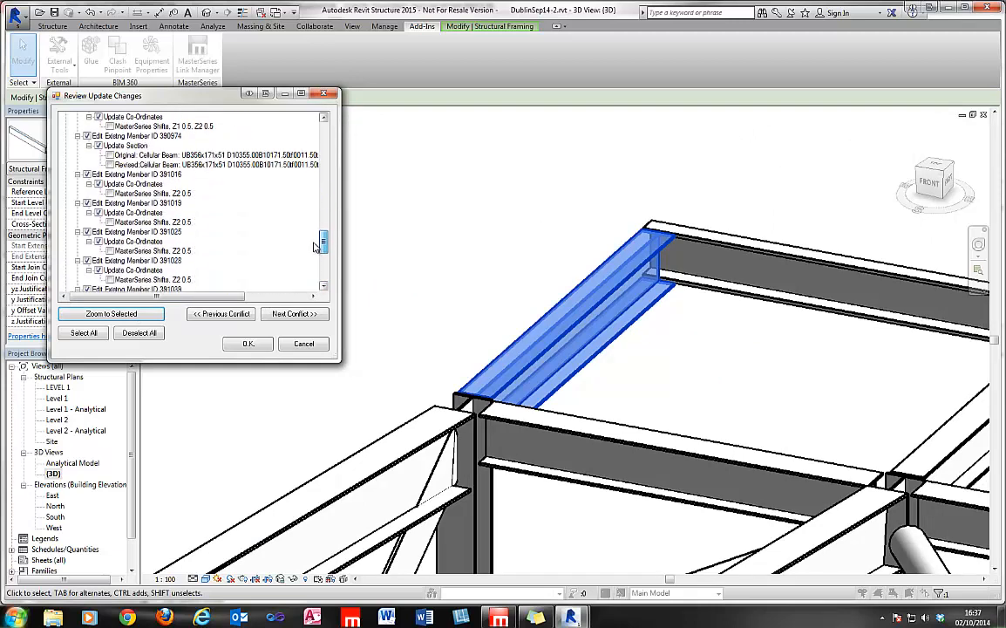
pyautogui.scroll(-3)
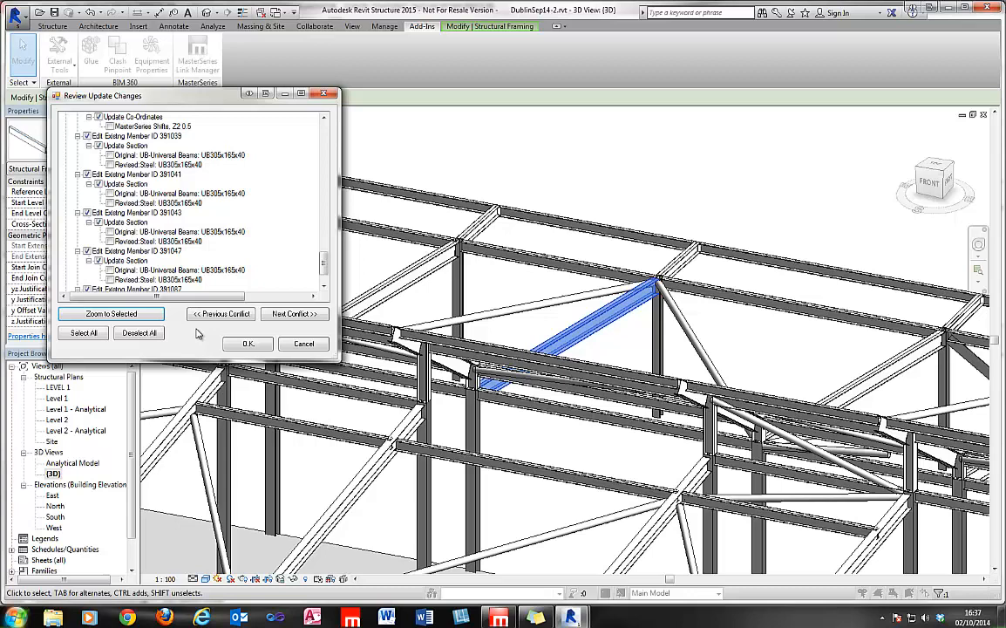
pyautogui.click(248, 341)
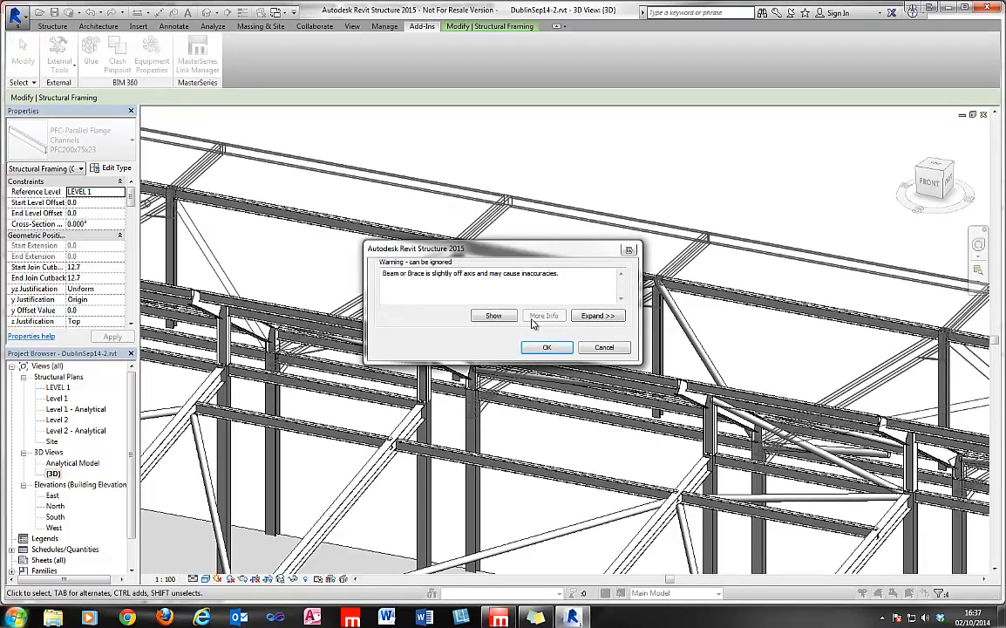
# Expand the off-axis beam warning to see the member, accept it, and close the Update Summary
pyautogui.click(597, 316)
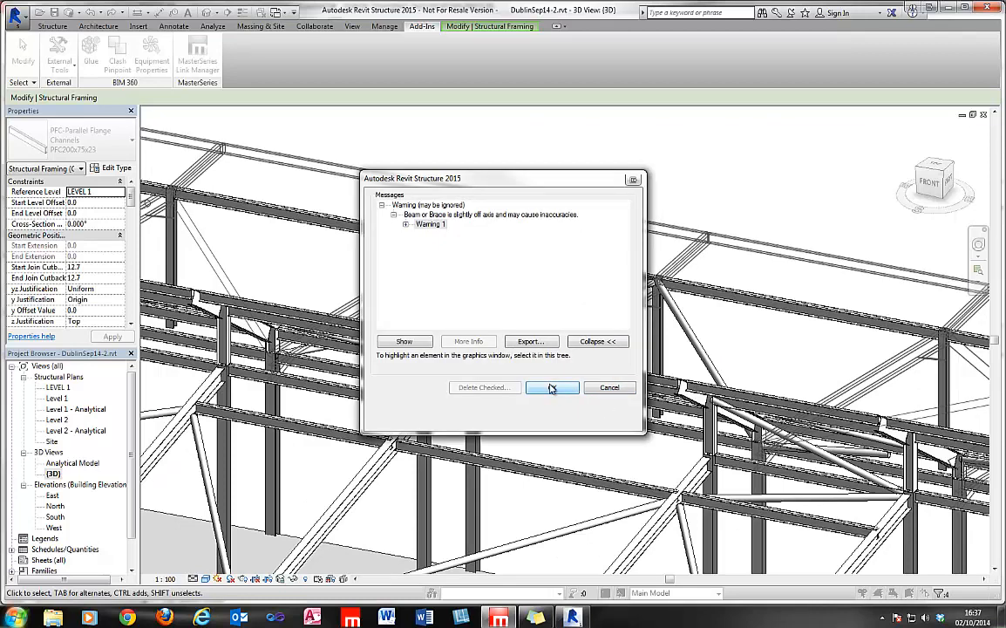
pyautogui.click(431, 223)
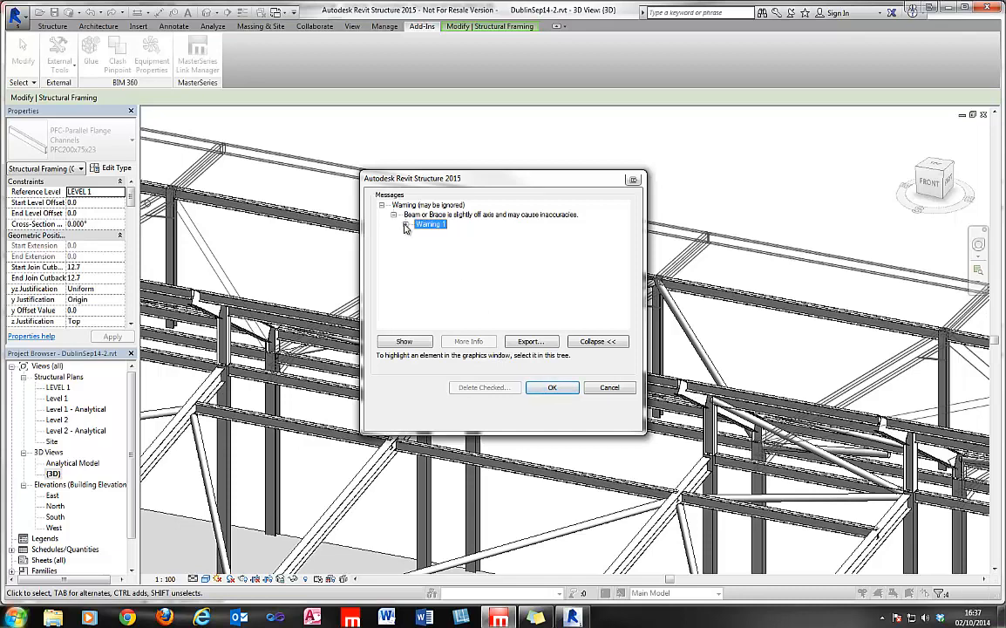
pyautogui.click(394, 223)
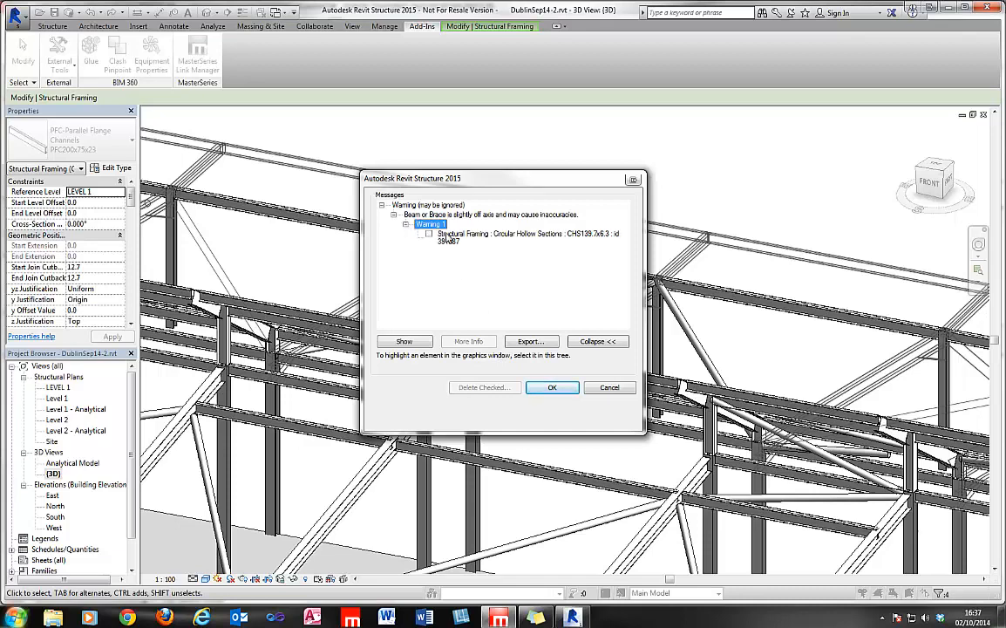
pyautogui.click(552, 387)
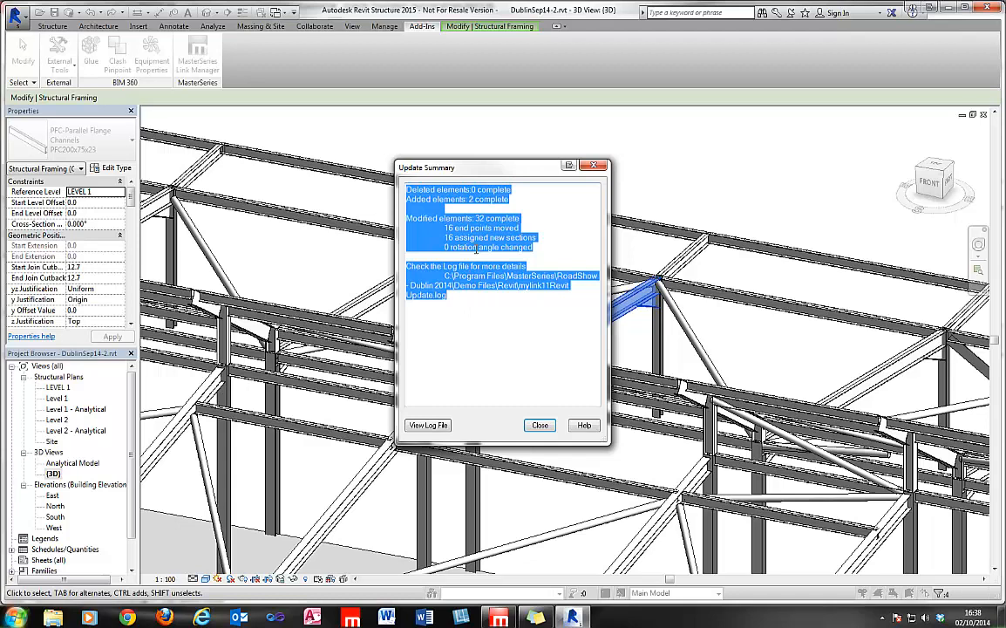
pyautogui.moveTo(495, 340)
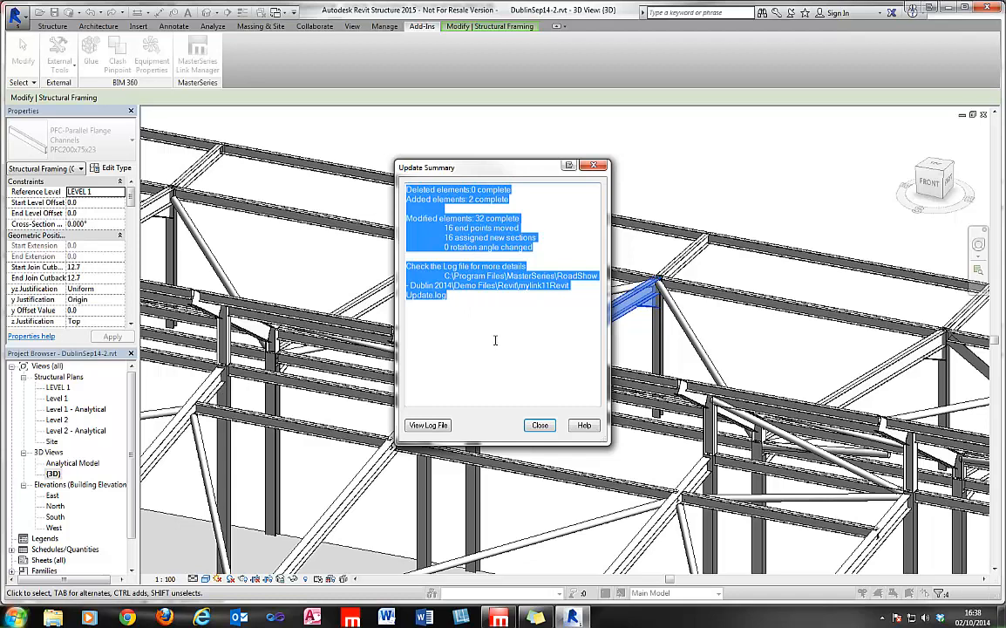
pyautogui.click(539, 425)
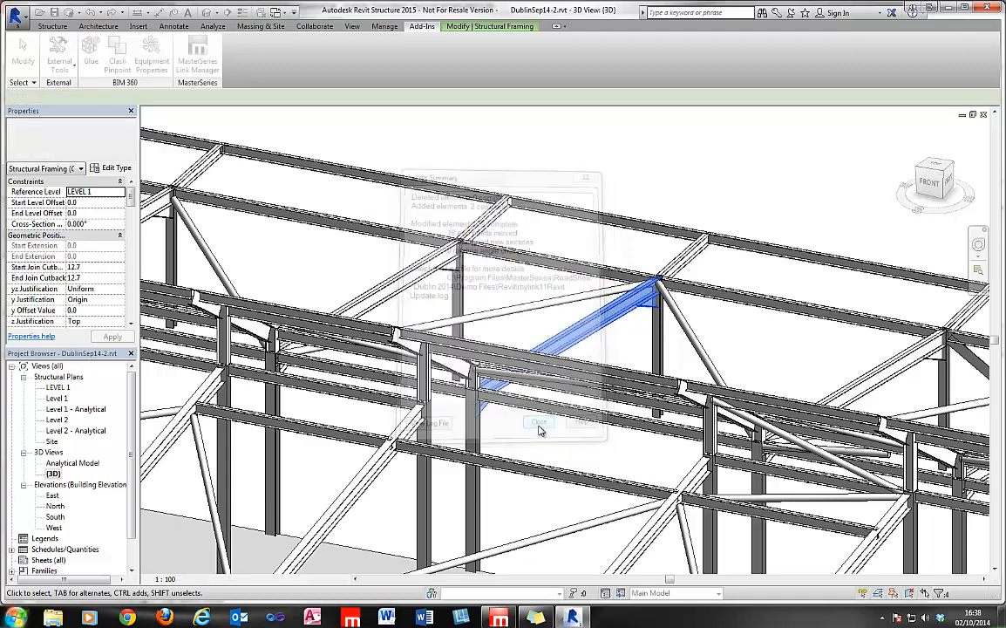
pyautogui.click(539, 420)
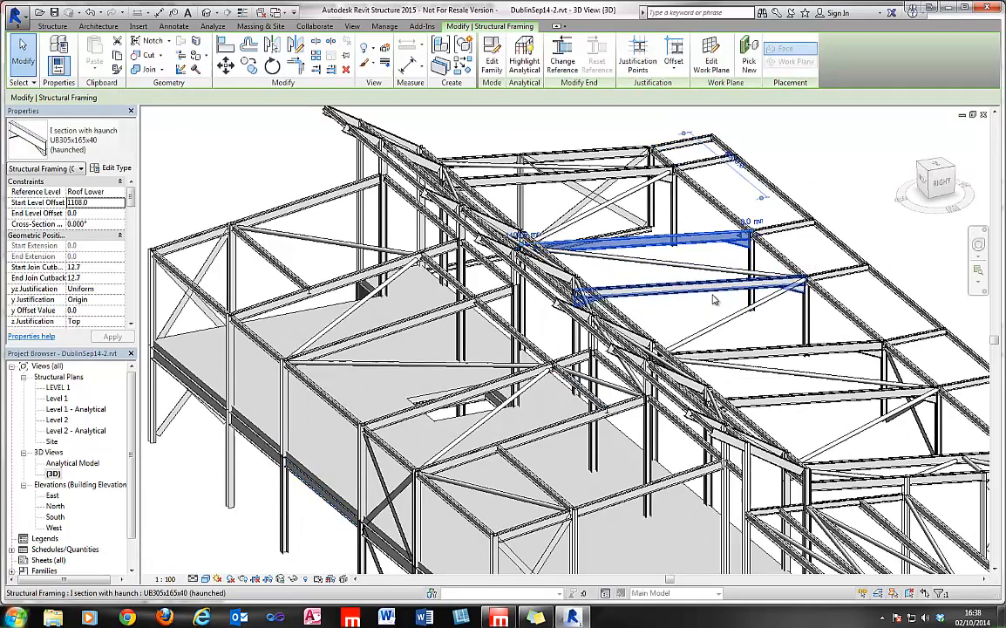
pyautogui.moveTo(715, 297); pyautogui.dragTo(799, 316)
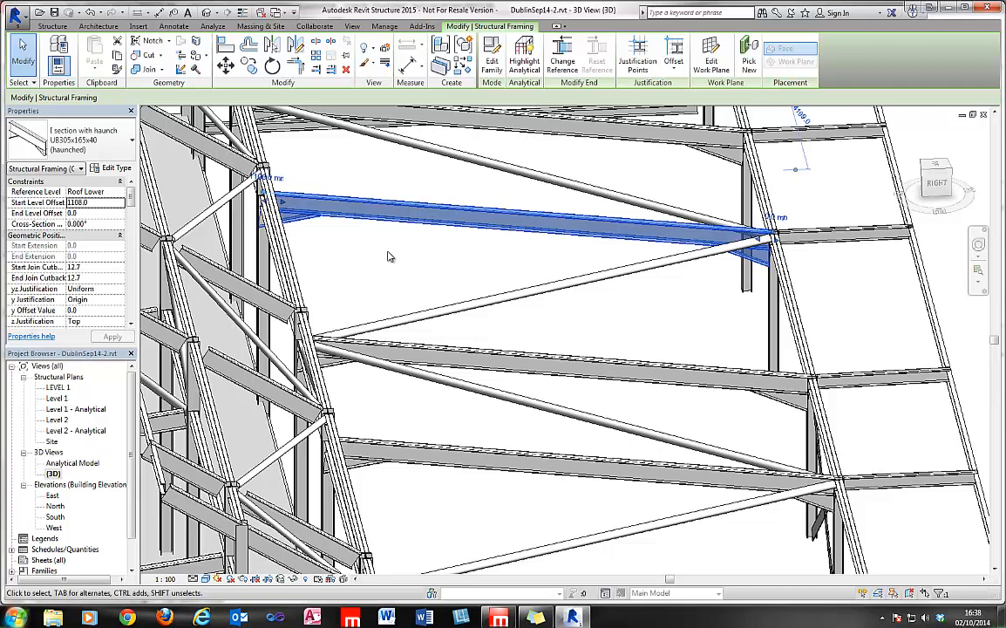
pyautogui.moveTo(649, 318)
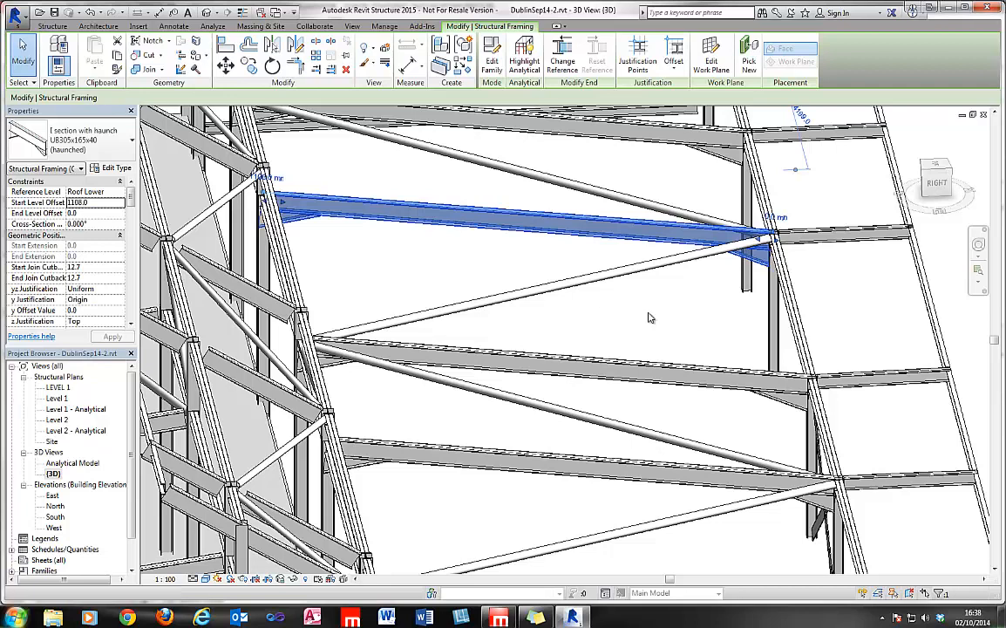
pyautogui.moveTo(390, 260)
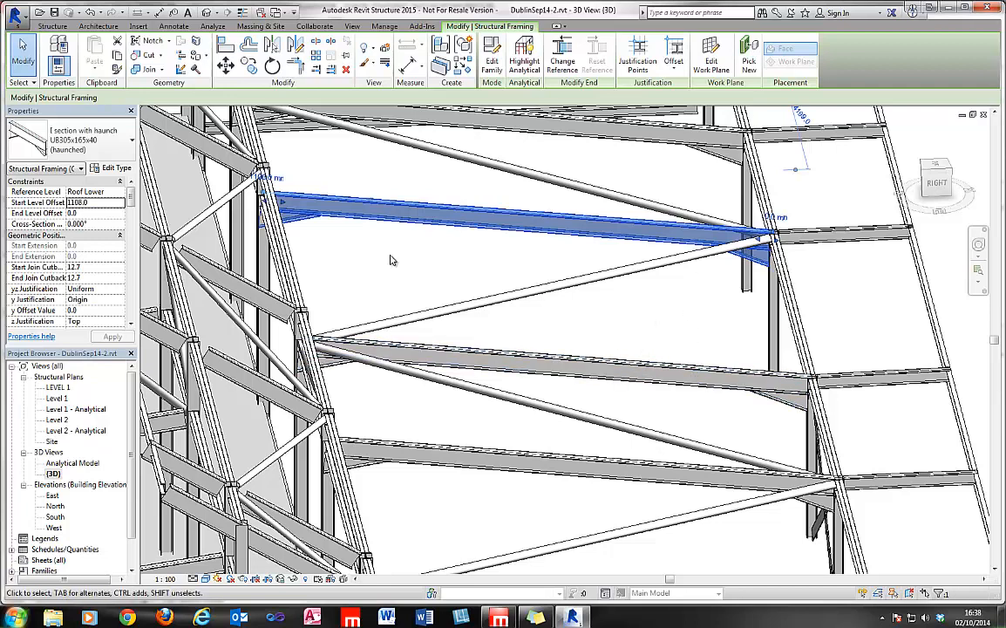
pyautogui.moveTo(492, 233)
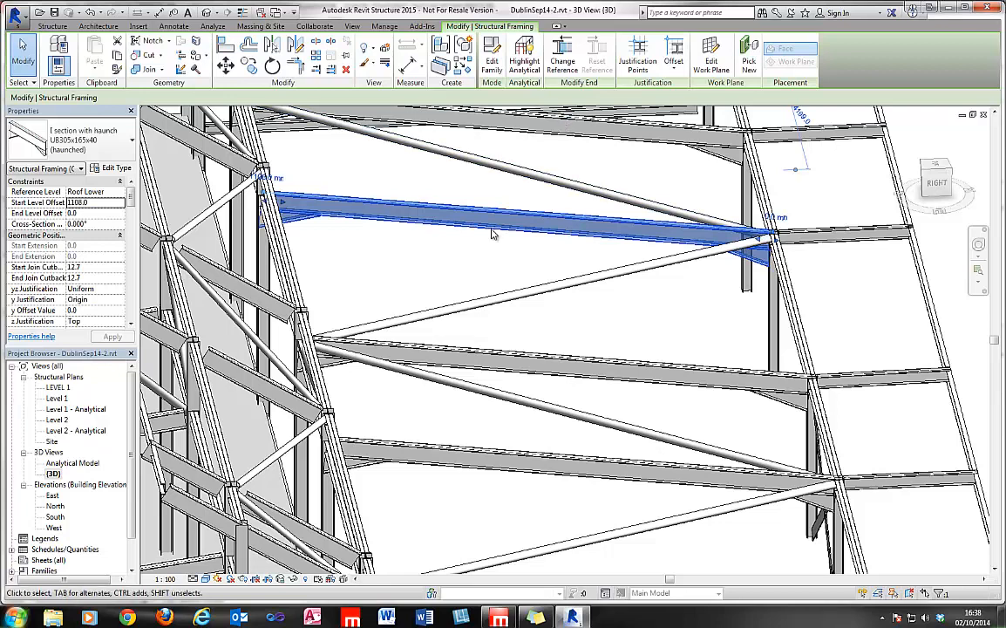
pyautogui.moveTo(358, 202)
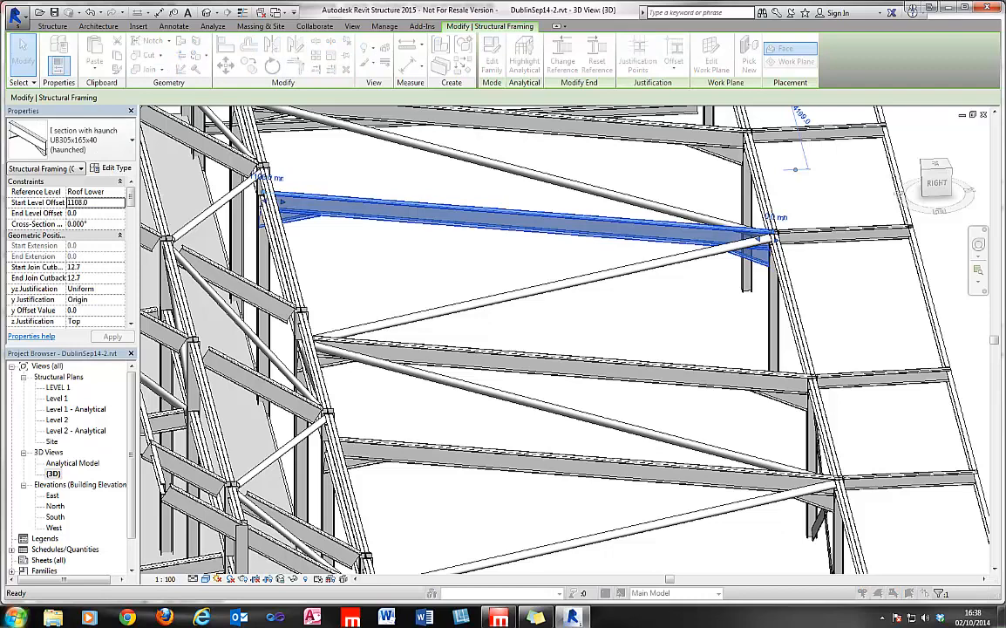
pyautogui.click(111, 167)
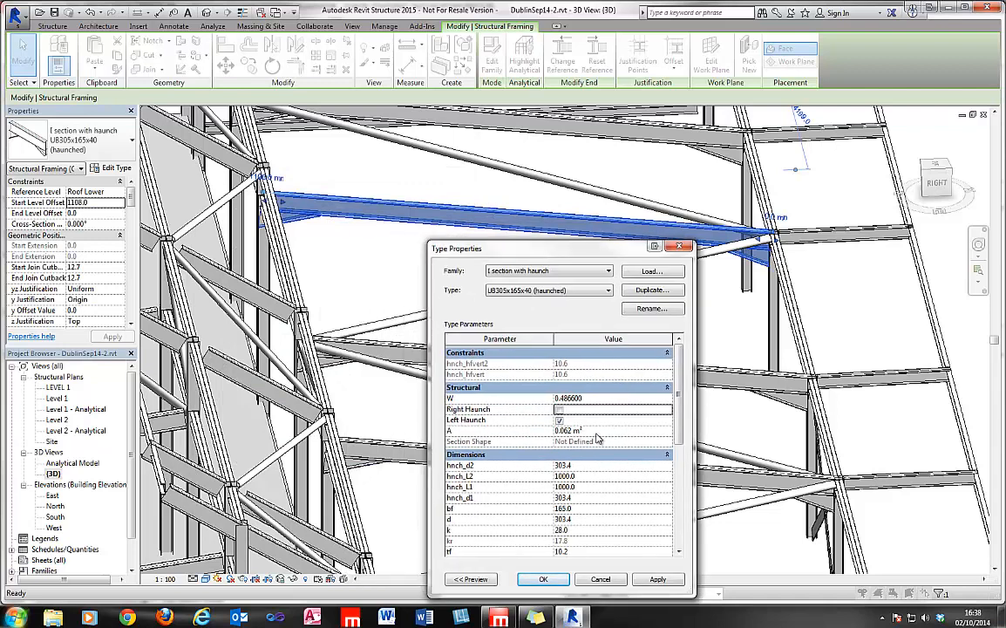
pyautogui.click(558, 408)
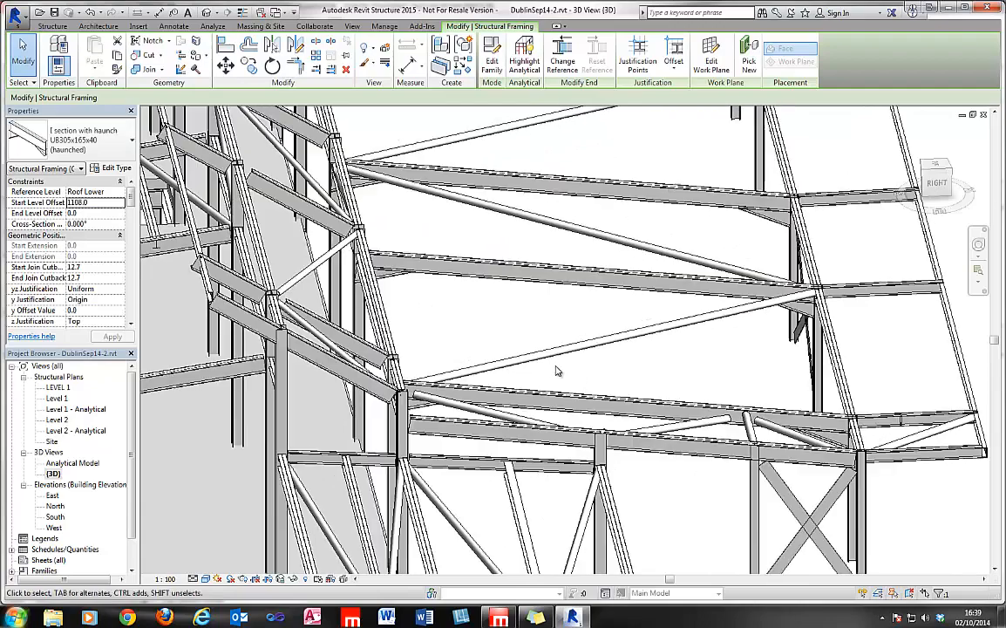
pyautogui.moveTo(558, 370); pyautogui.dragTo(317, 478)
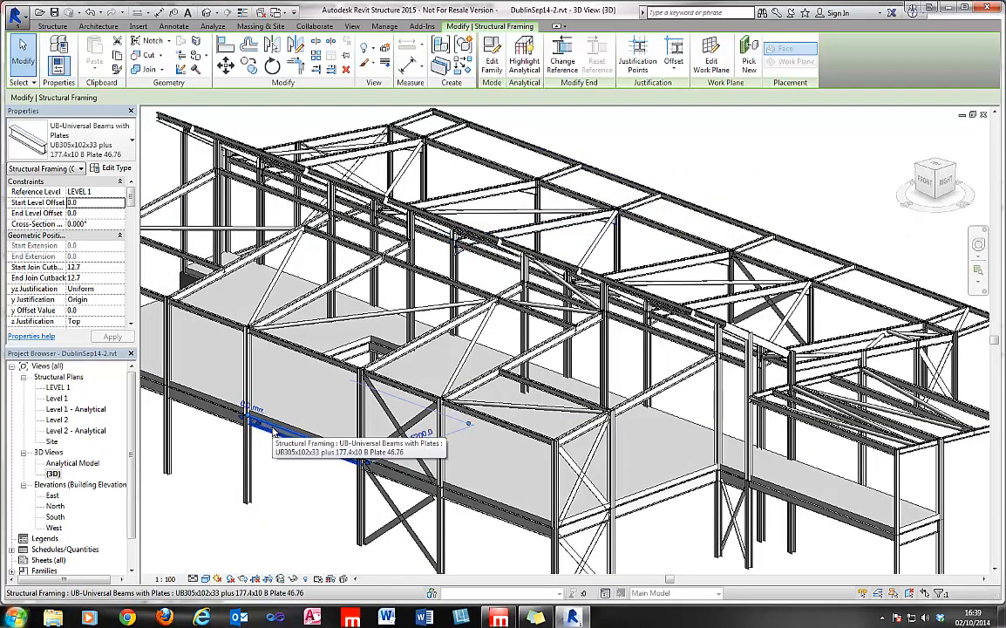
pyautogui.scroll(3)
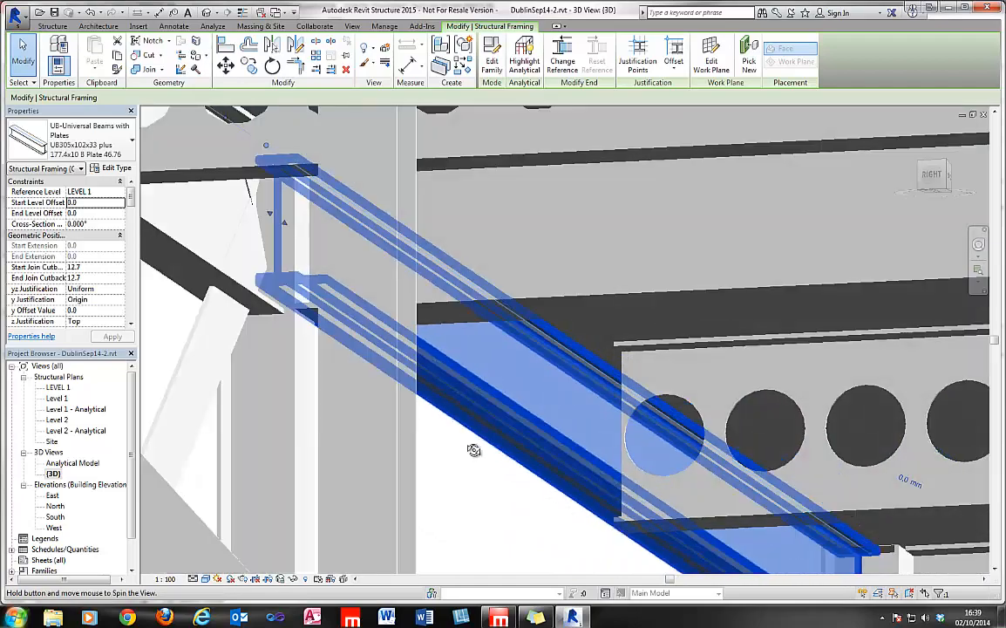
pyautogui.moveTo(474, 450); pyautogui.dragTo(554, 492)
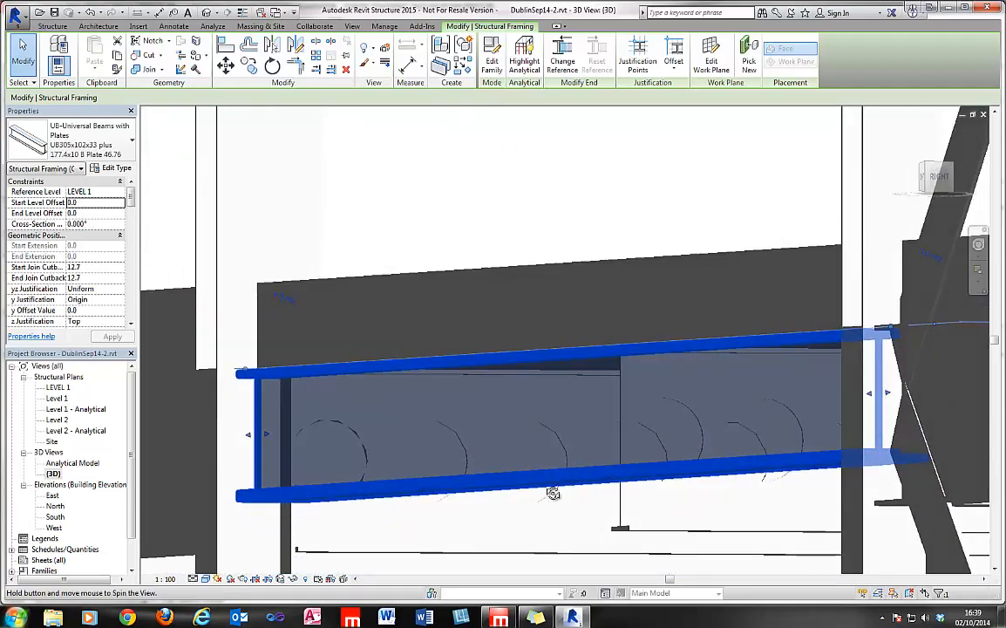
pyautogui.moveTo(554, 491); pyautogui.dragTo(545, 509)
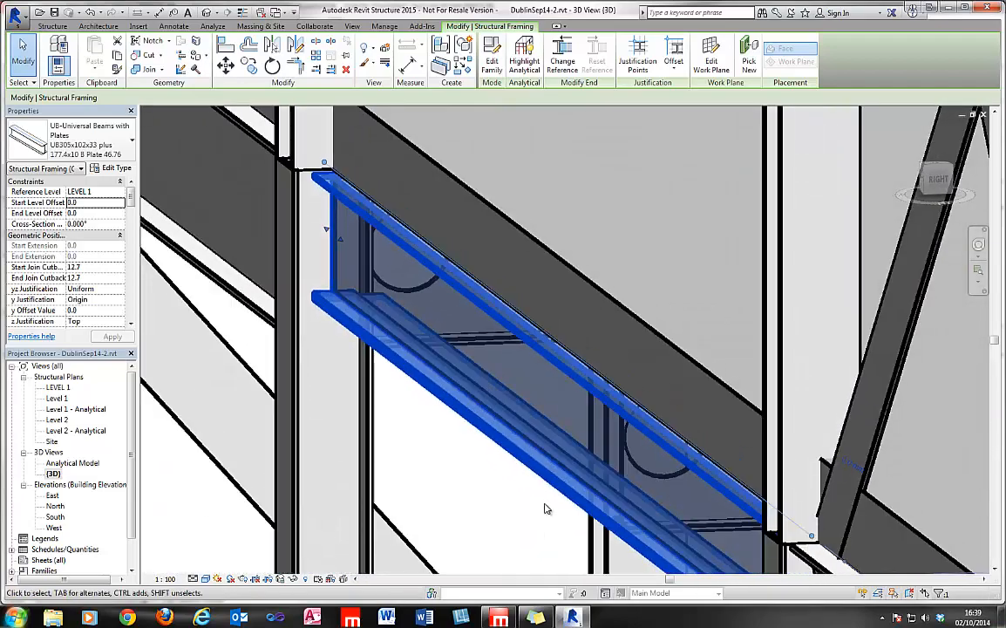
pyautogui.moveTo(548, 509); pyautogui.dragTo(635, 384)
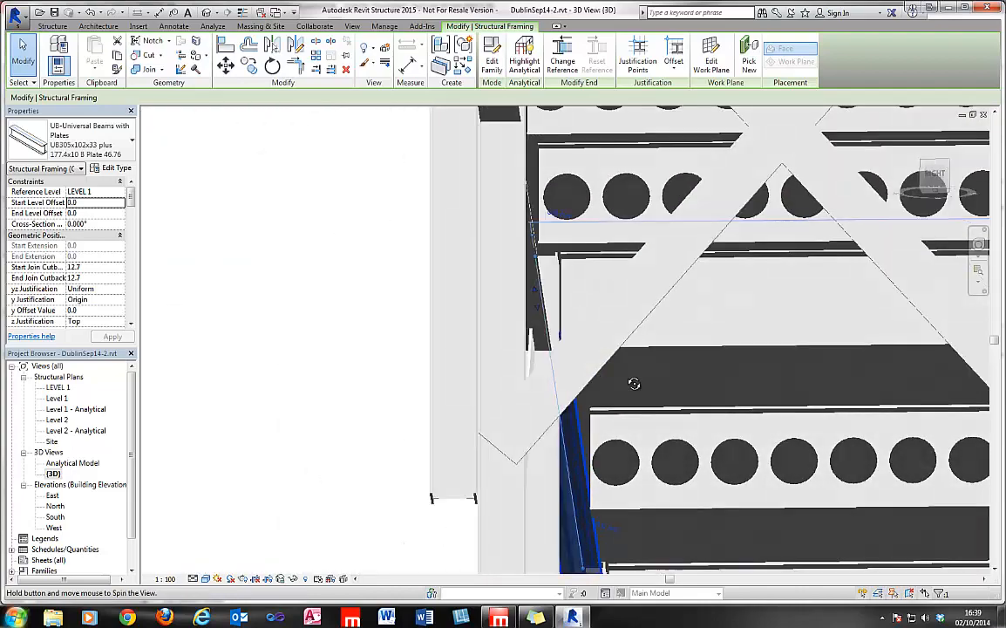
pyautogui.moveTo(635, 384); pyautogui.dragTo(683, 456)
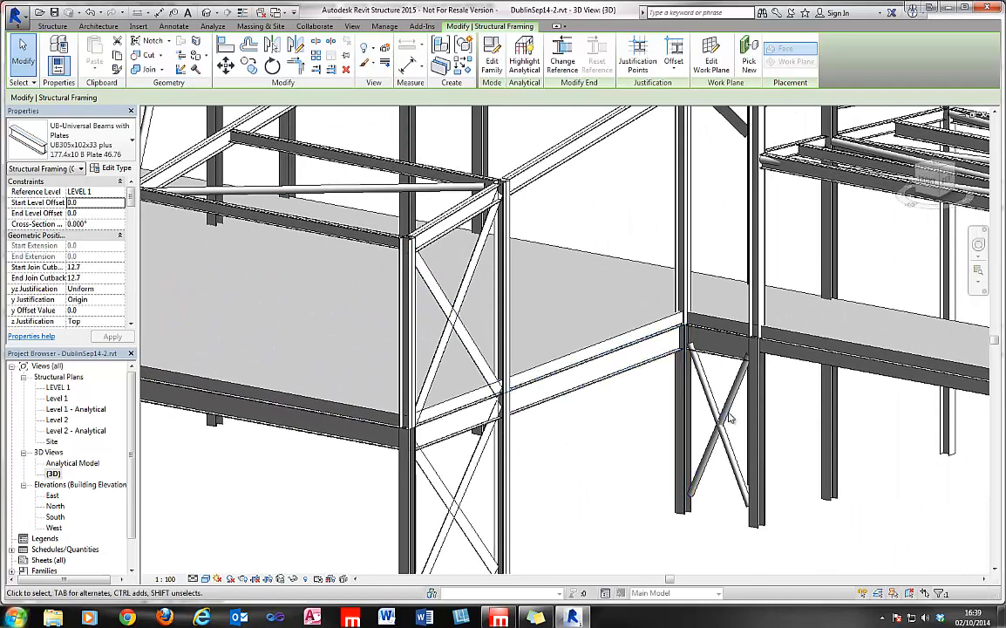
pyautogui.moveTo(731, 426)
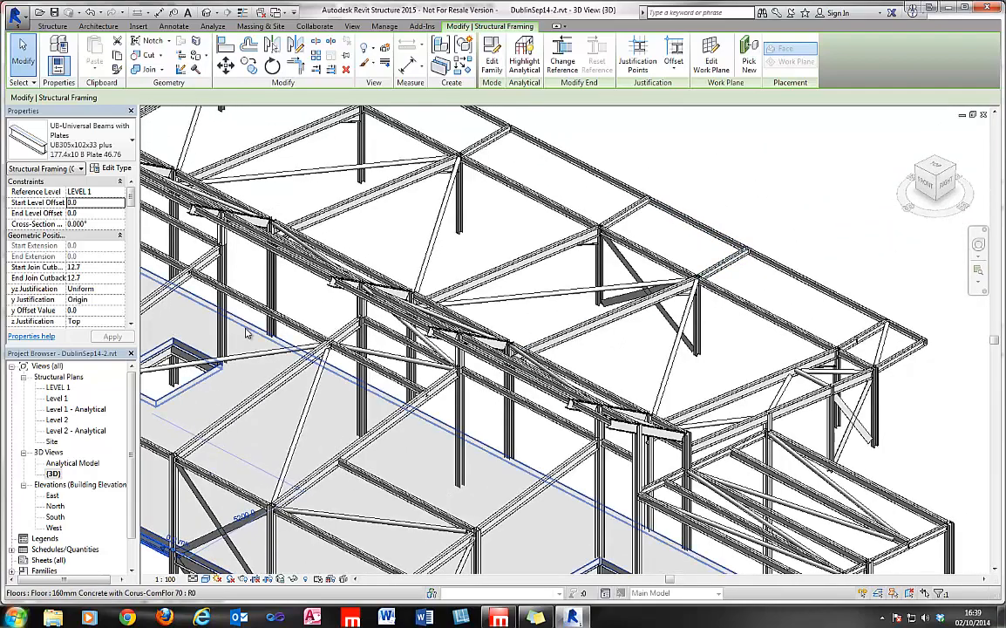
# Select a roof beam and scroll its properties to the MS_Id and MS_Status 'changed' value
pyautogui.click(624, 206)
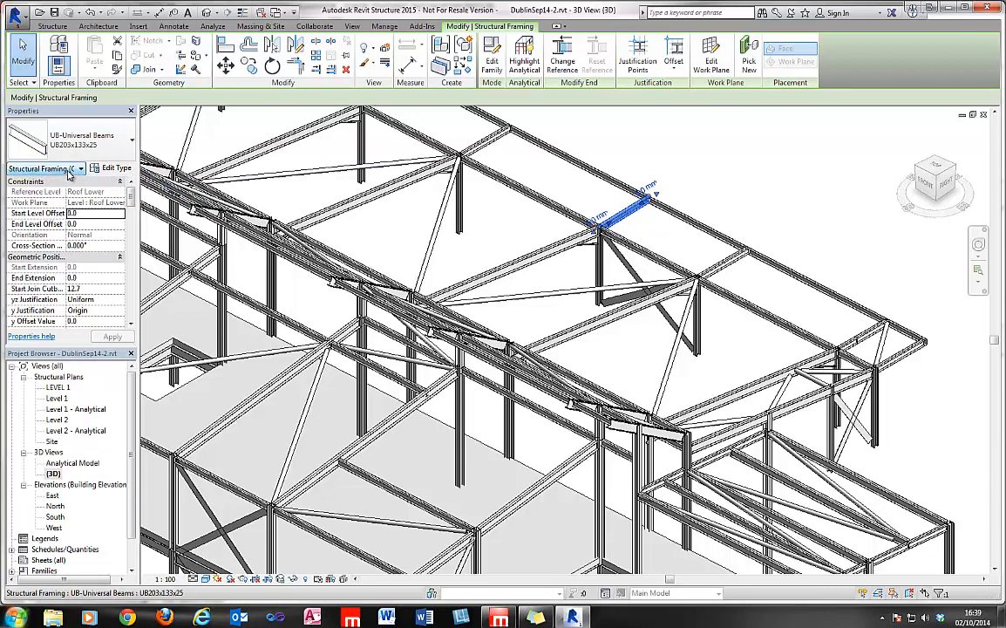
pyautogui.scroll(-3)
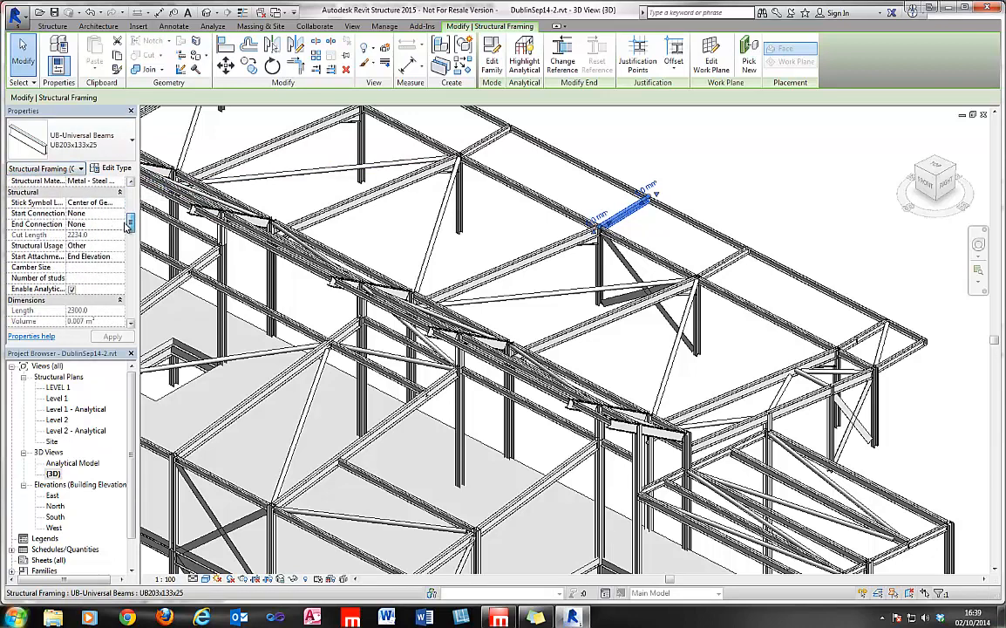
pyautogui.scroll(-3)
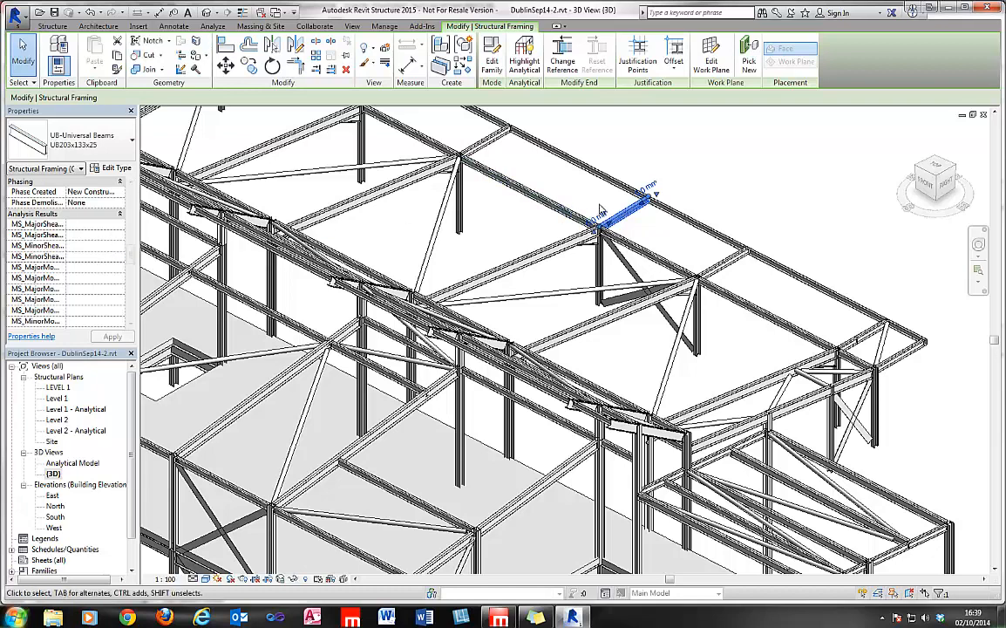
pyautogui.scroll(-3)
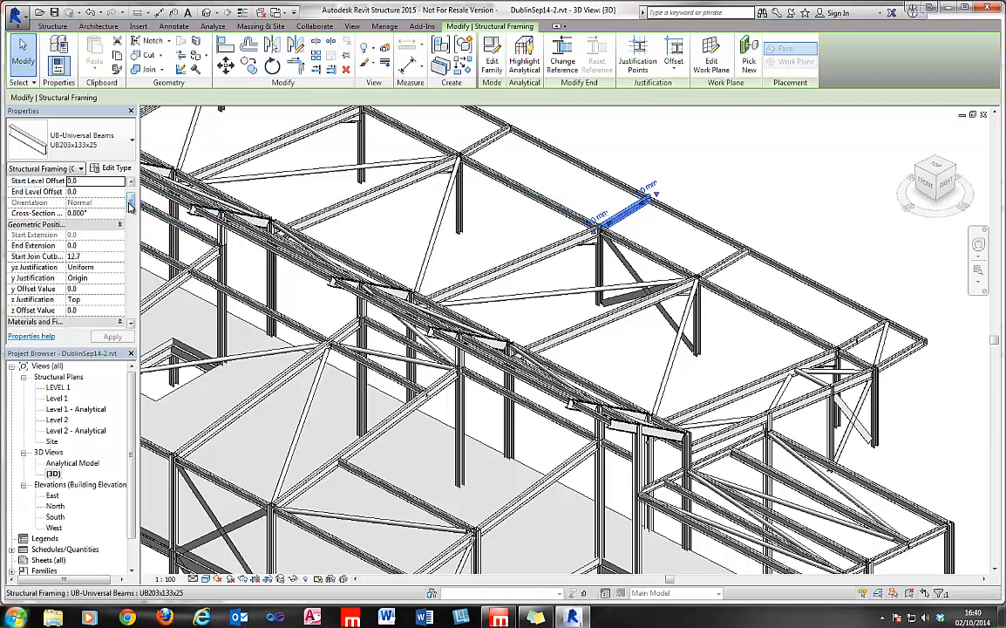
pyautogui.scroll(-3)
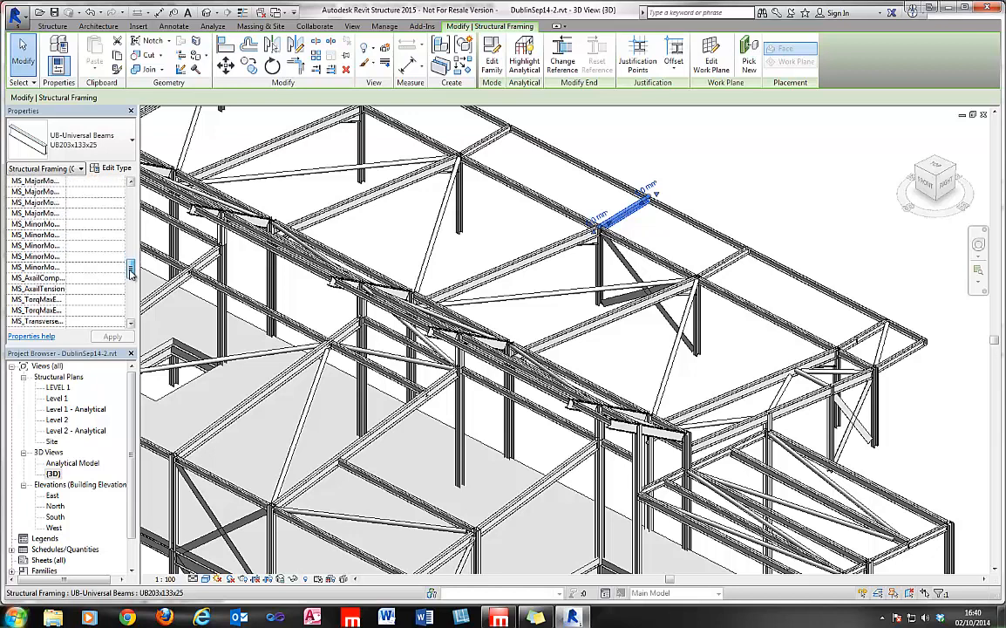
pyautogui.scroll(-3)
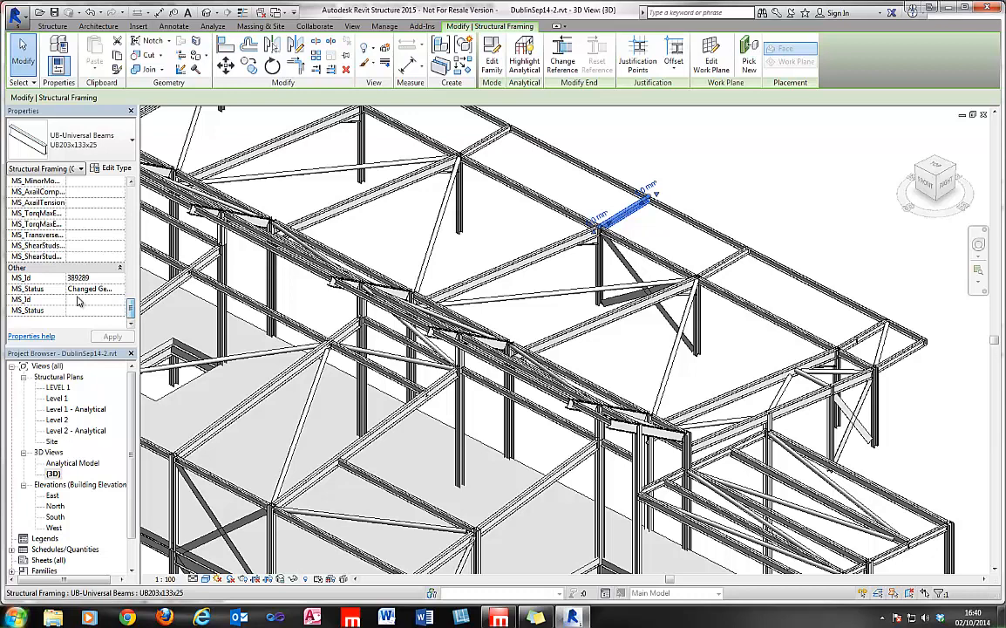
pyautogui.click(96, 288)
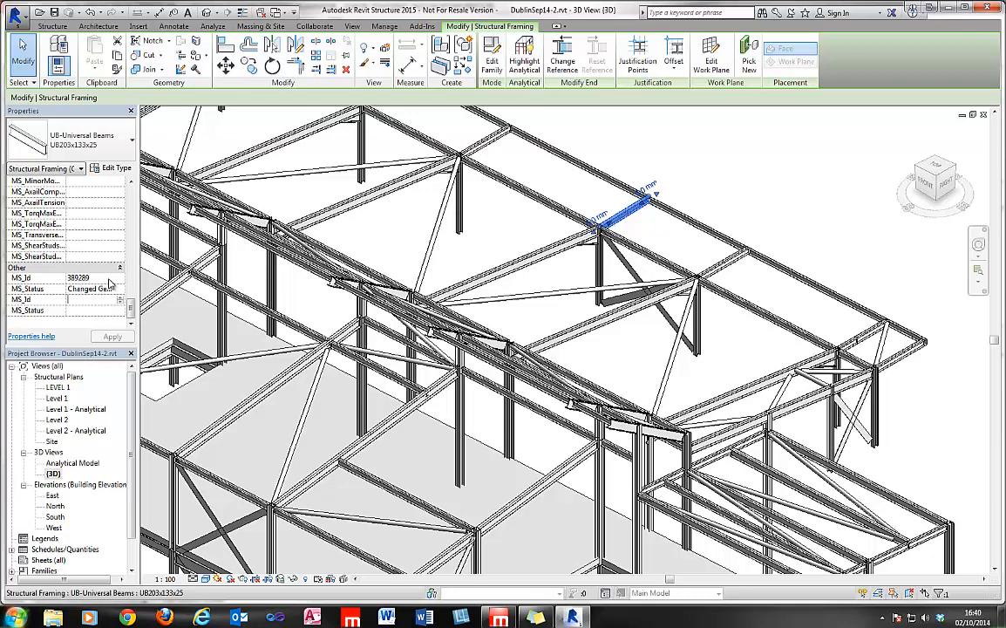
# Duplicate the current 3D view as a plain copy
pyautogui.click(352, 27)
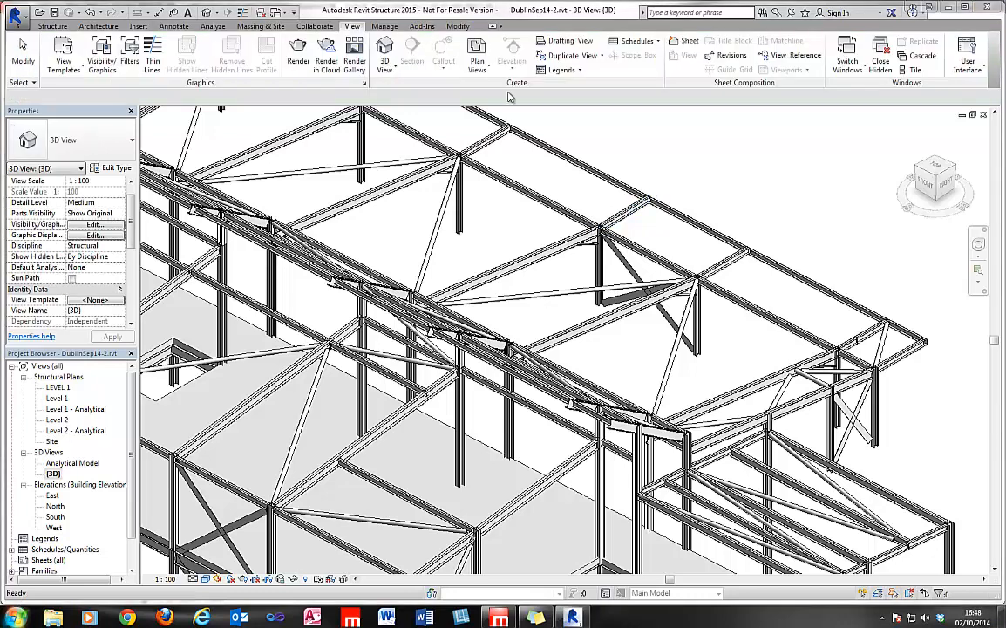
pyautogui.moveTo(478, 105)
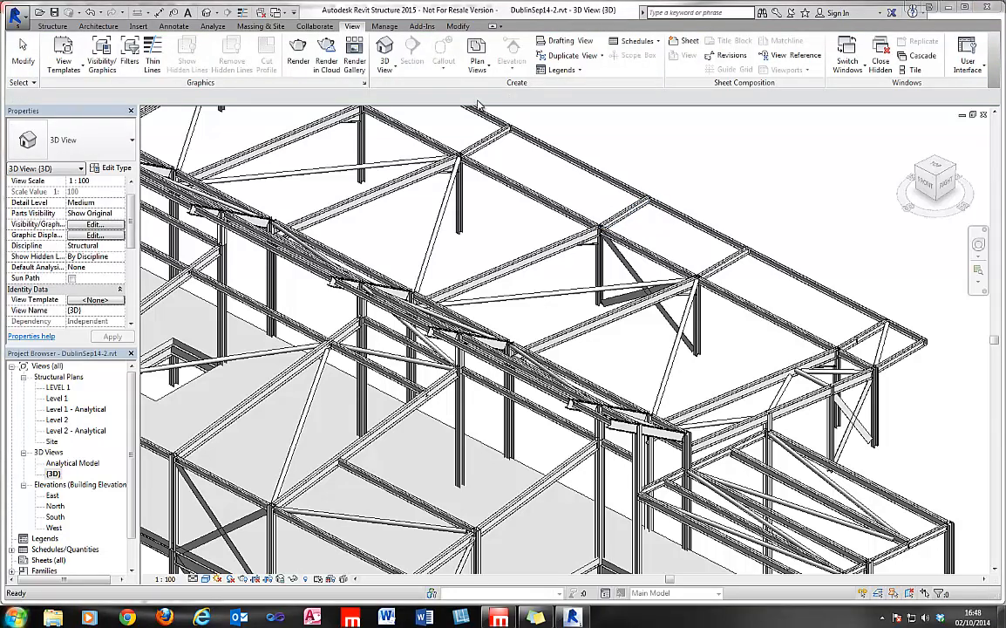
pyautogui.moveTo(150, 129)
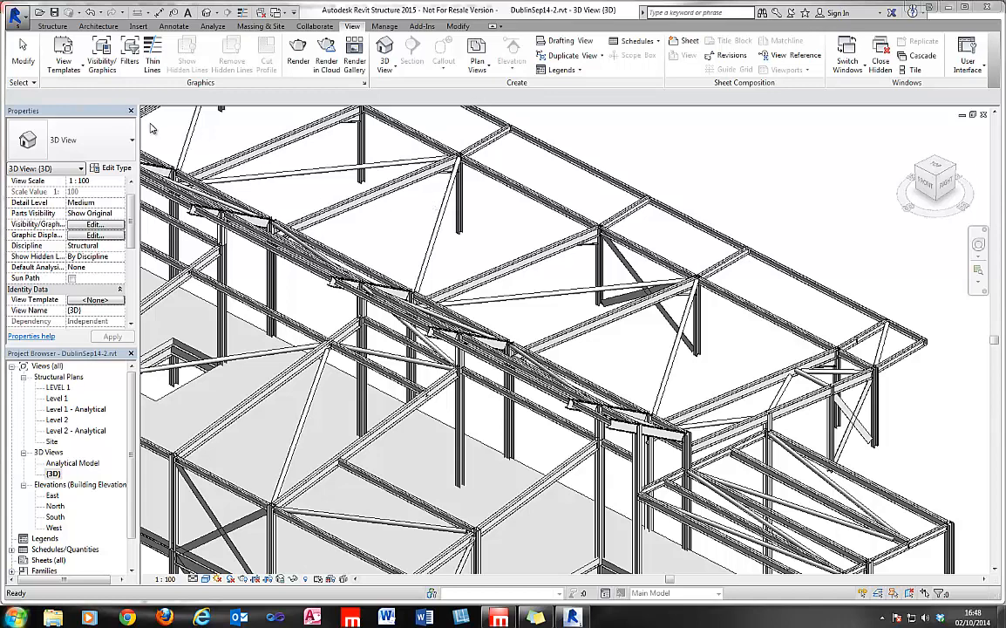
pyautogui.moveTo(81, 462)
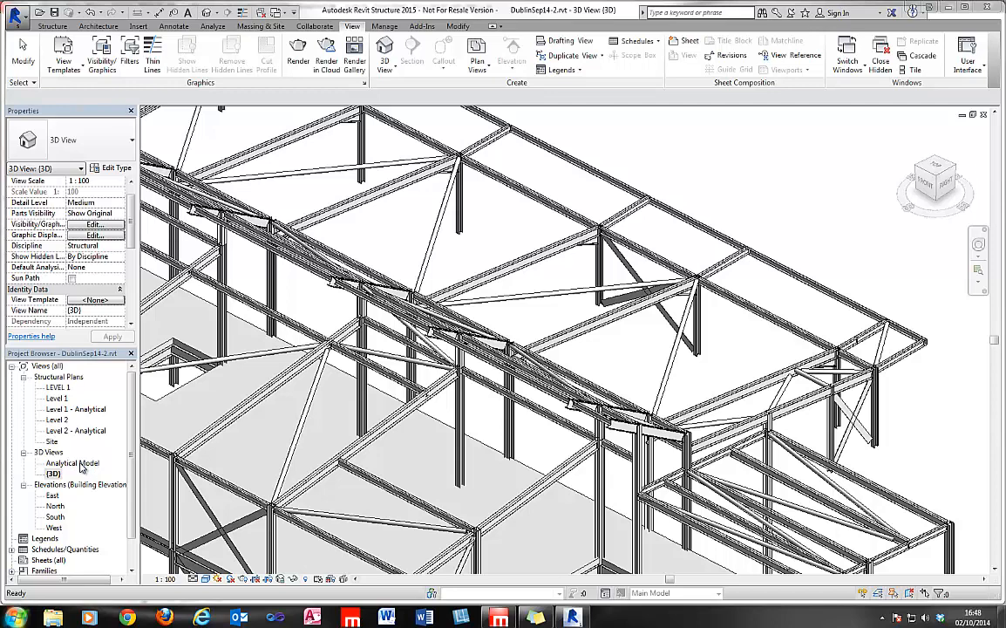
pyautogui.moveTo(76, 467)
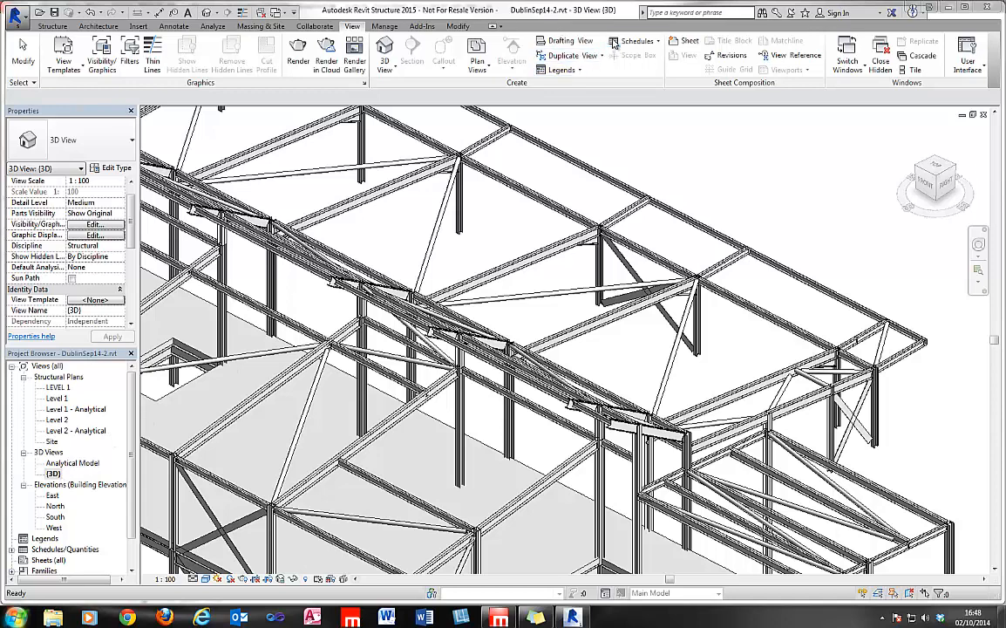
pyautogui.click(569, 54)
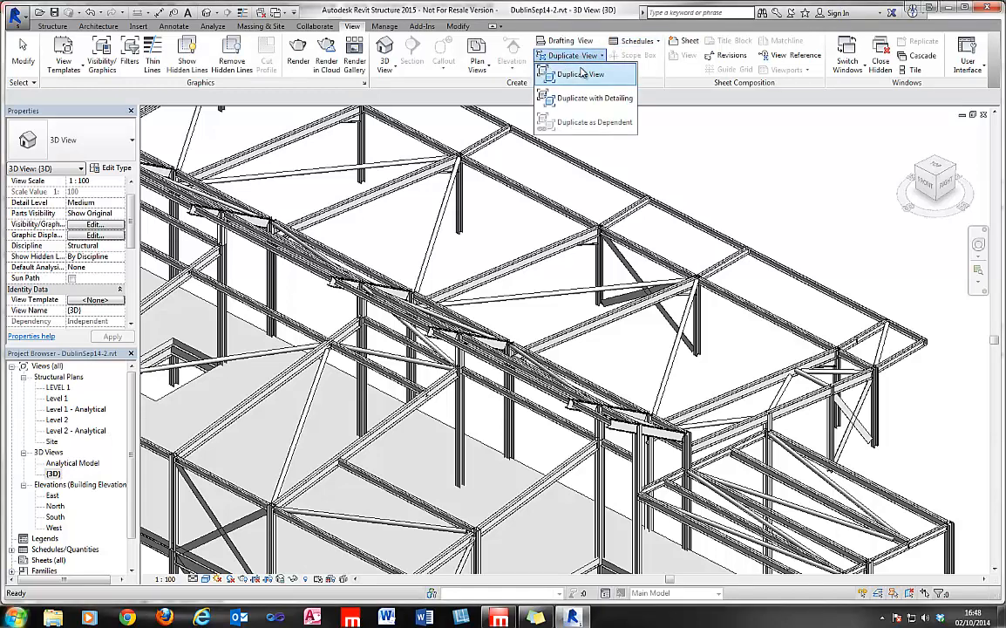
pyautogui.click(579, 74)
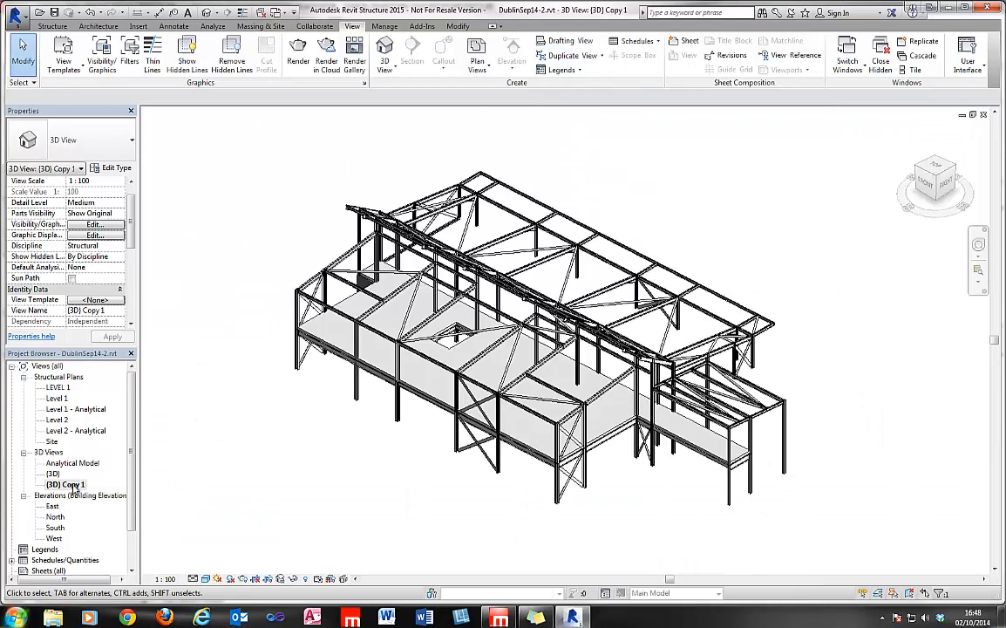
# Rename the copied view in the Project Browser to 'MasterSeries Status'
pyautogui.rightClick(66, 484)
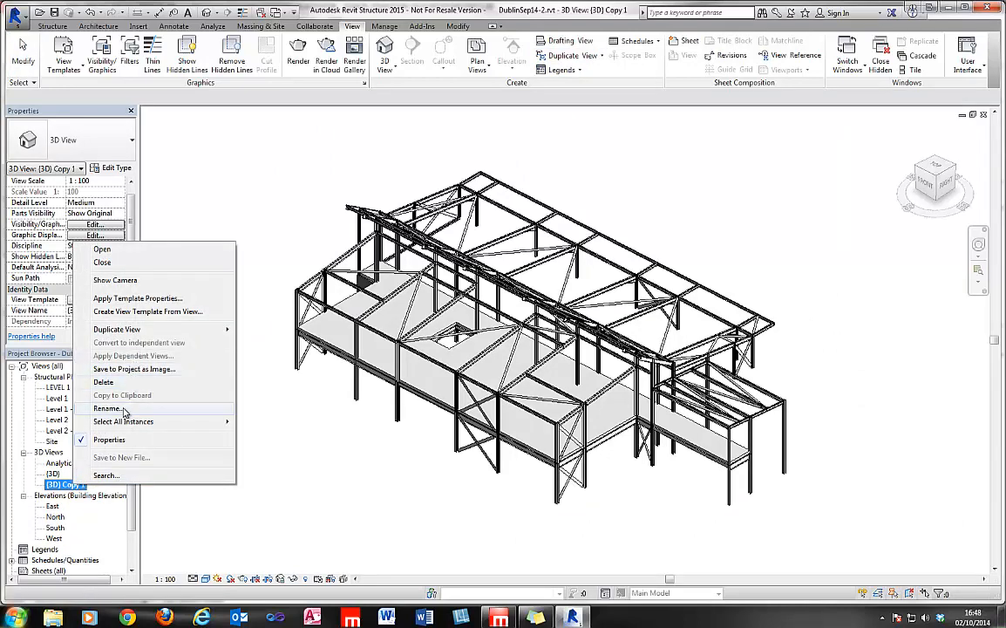
pyautogui.click(107, 408)
pyautogui.write('Master')
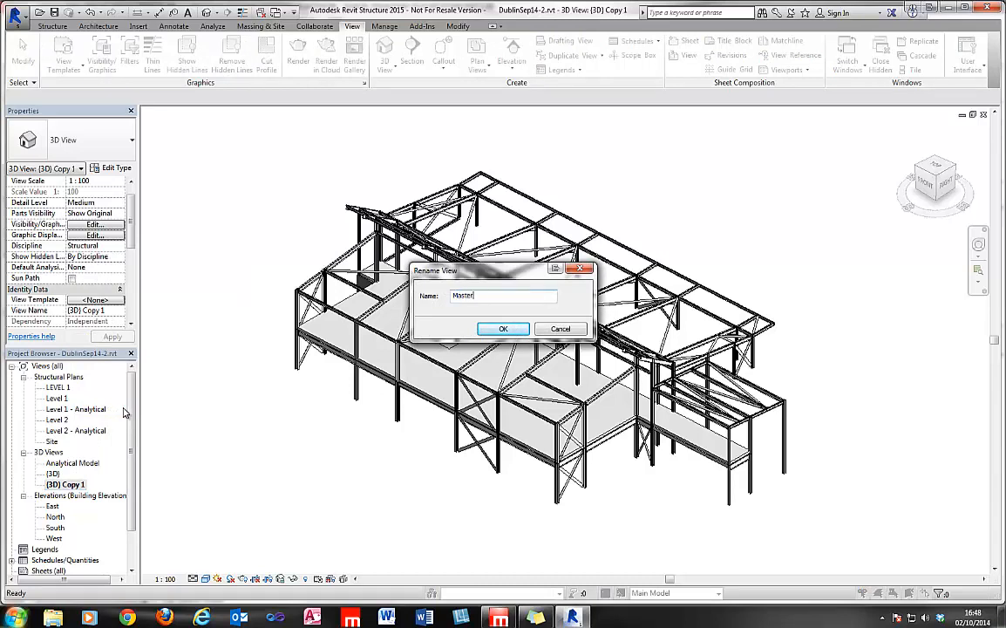
pyautogui.write('Series')
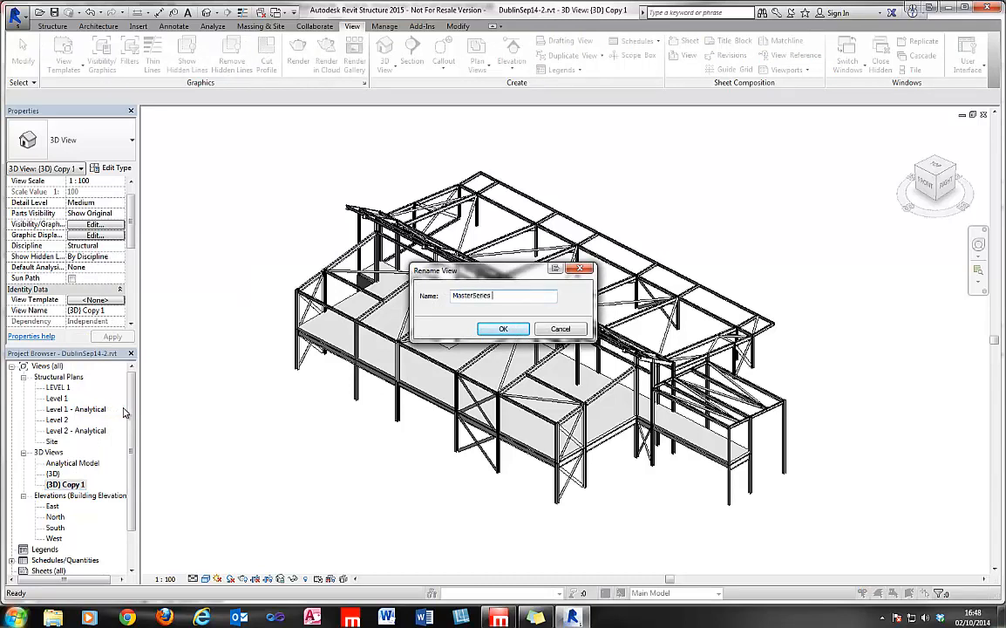
pyautogui.write('Status')
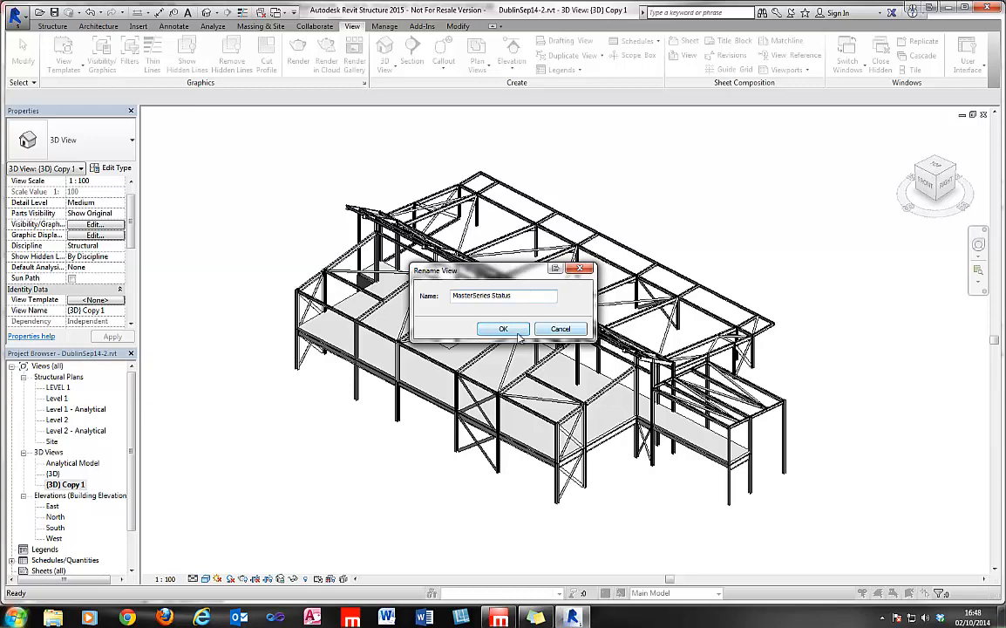
pyautogui.click(502, 328)
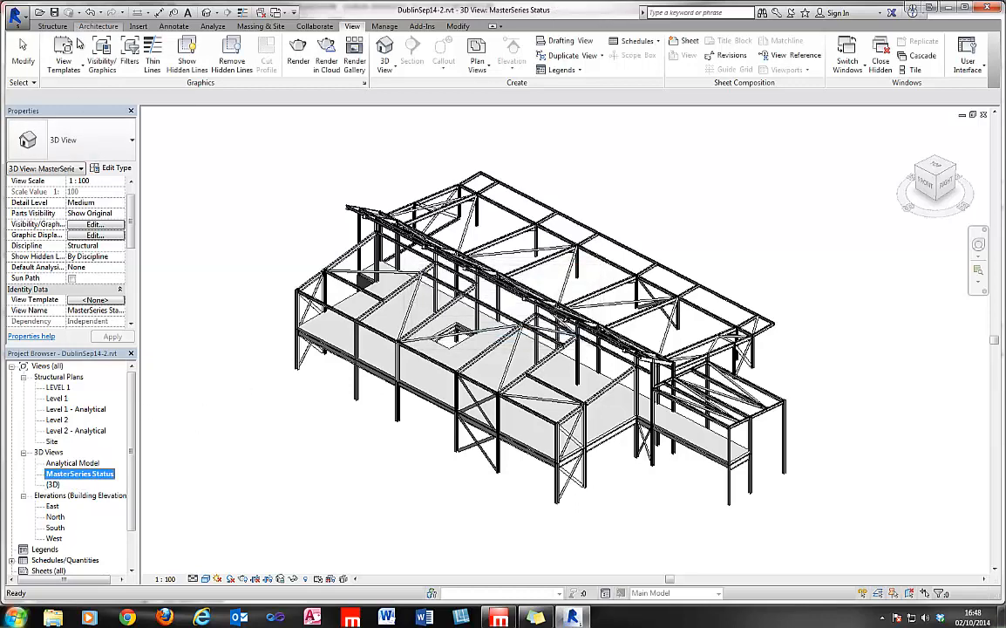
# Apply the MasterSeries Status view template so roof beams show green against the grey frame
pyautogui.click(62, 53)
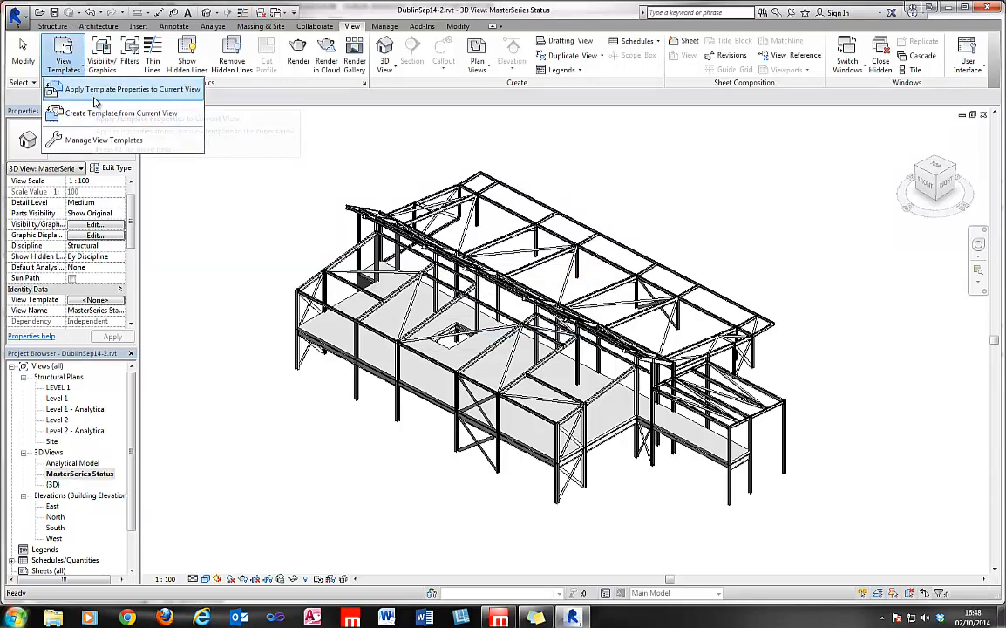
pyautogui.click(131, 89)
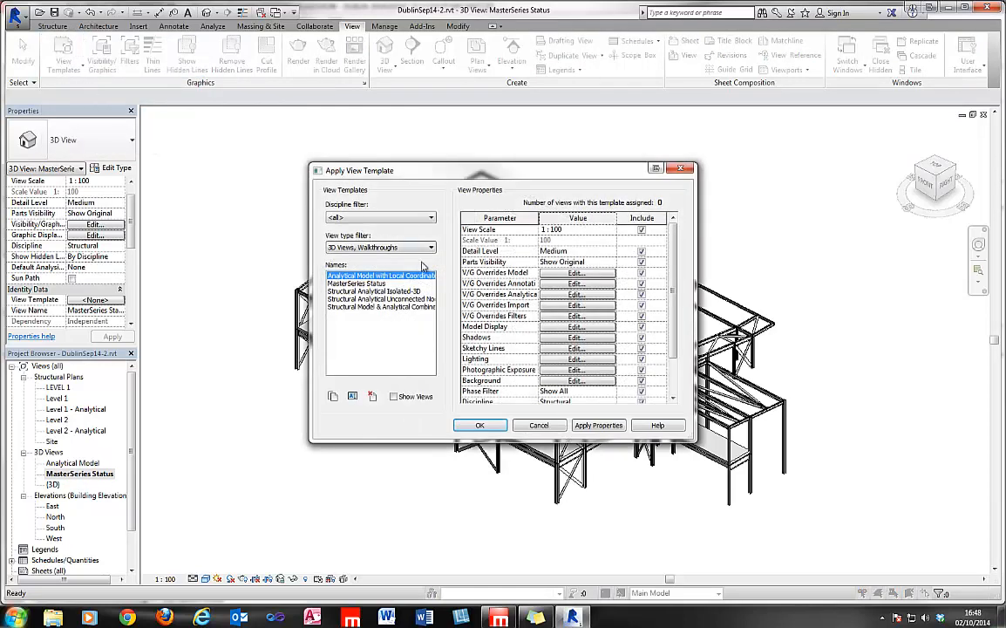
pyautogui.click(380, 282)
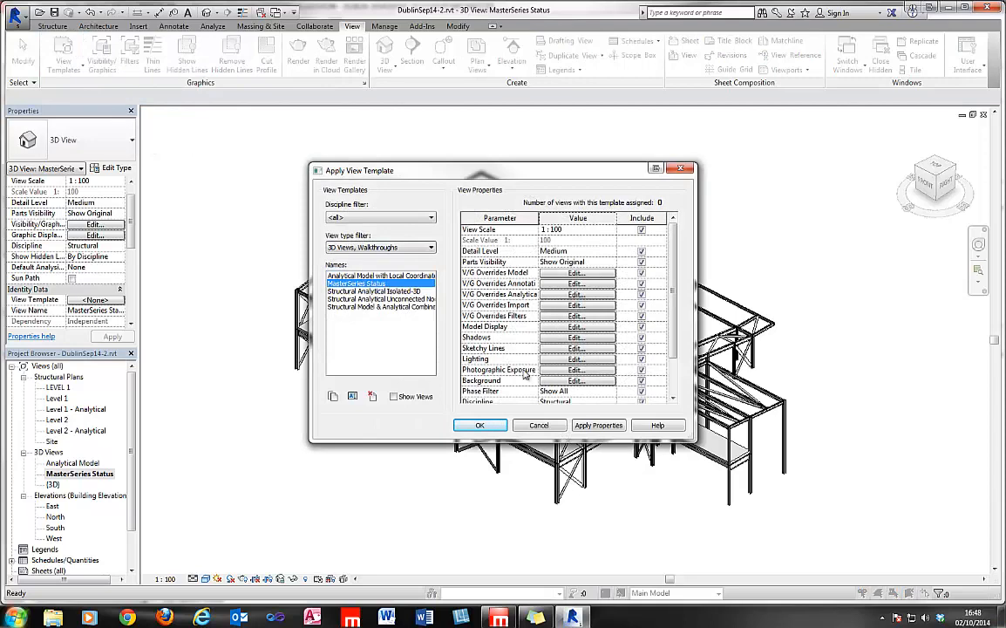
pyautogui.click(479, 426)
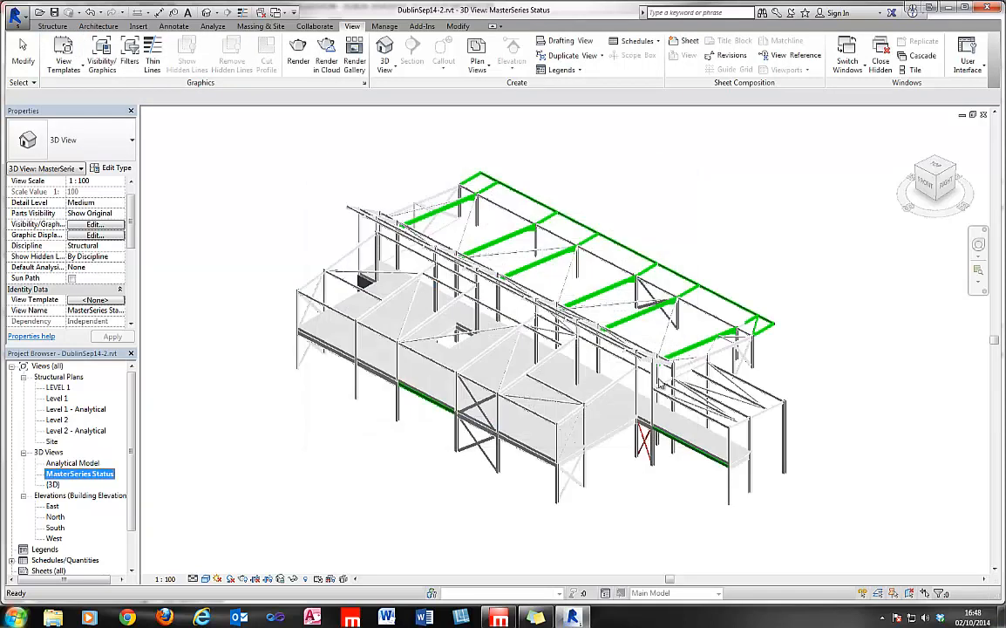
pyautogui.moveTo(595, 297)
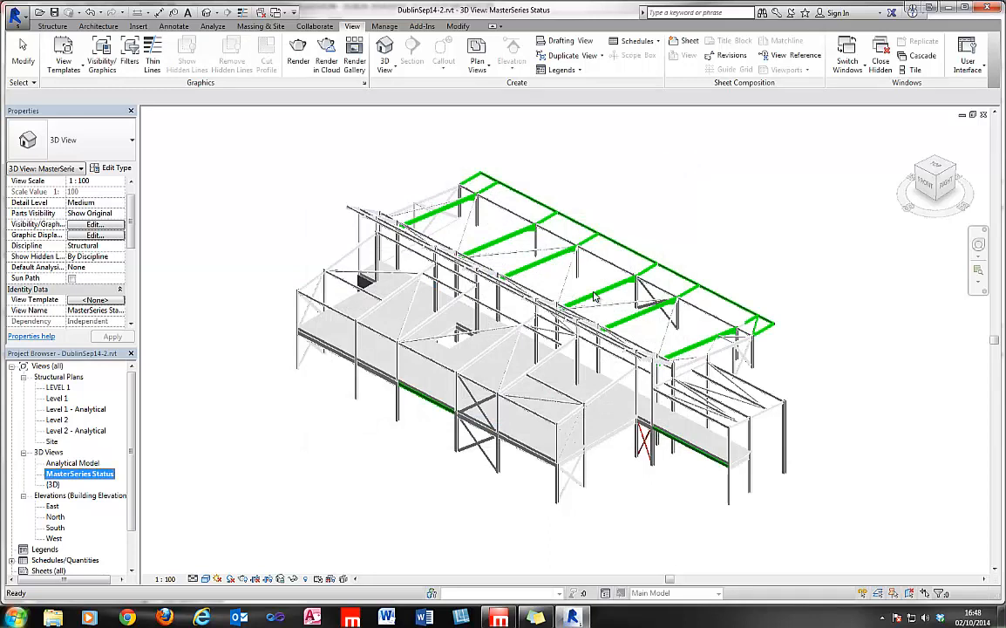
pyautogui.moveTo(157, 338)
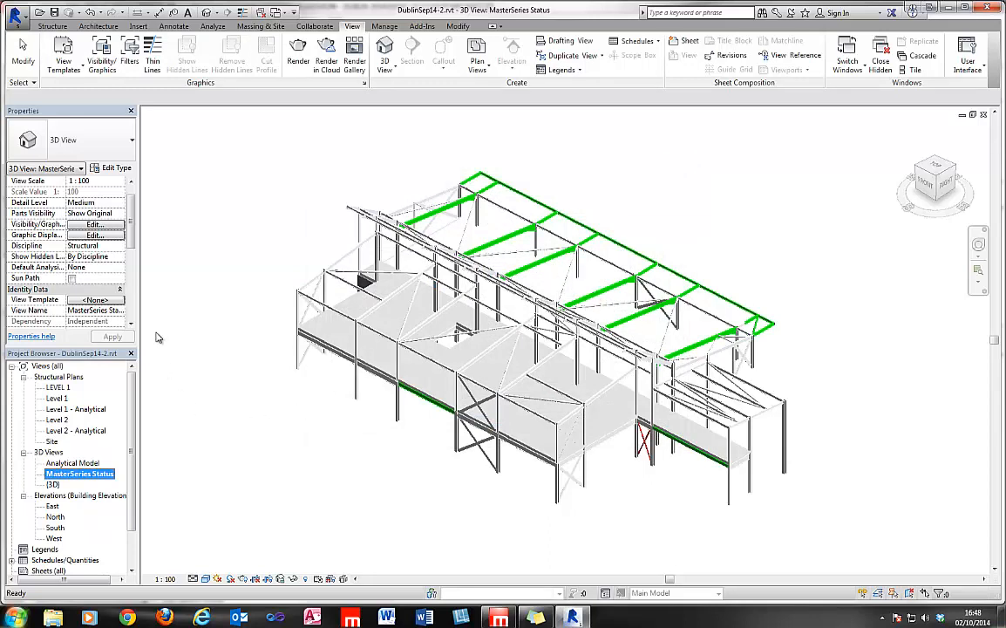
pyautogui.moveTo(575, 283)
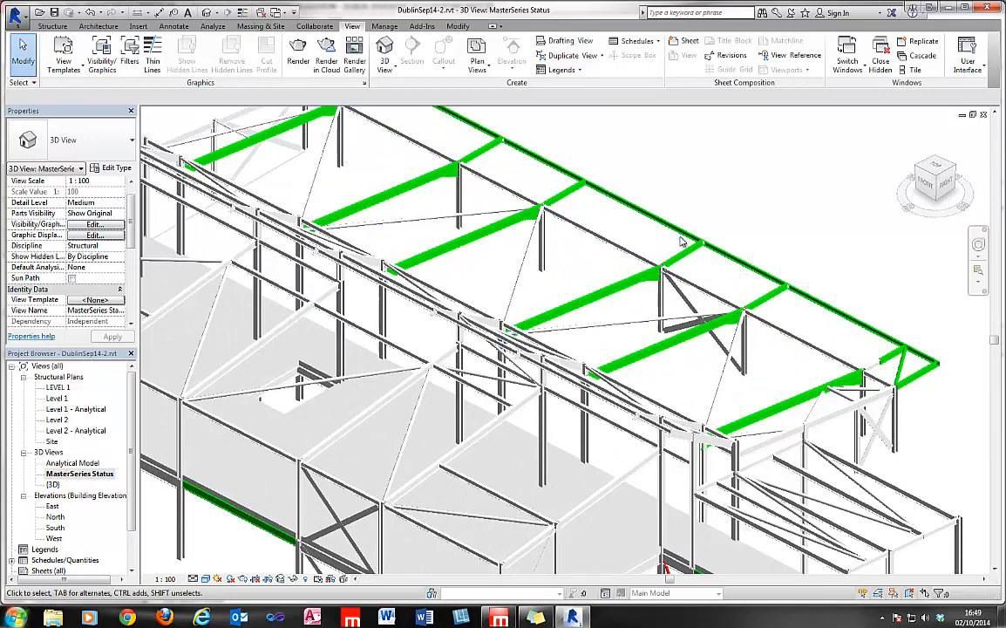
pyautogui.moveTo(705, 233)
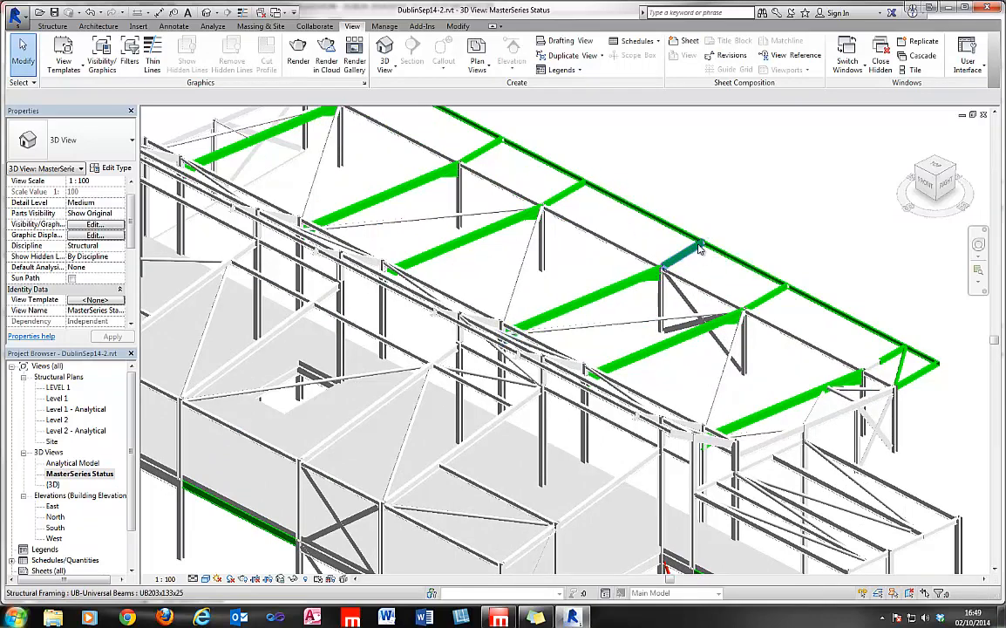
pyautogui.click(593, 287)
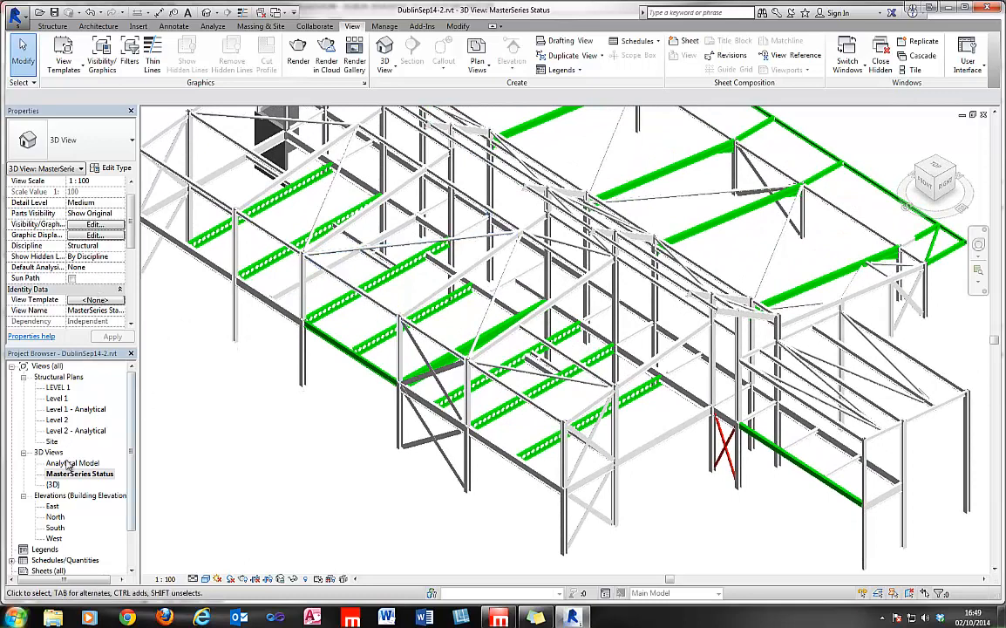
pyautogui.click(80, 473)
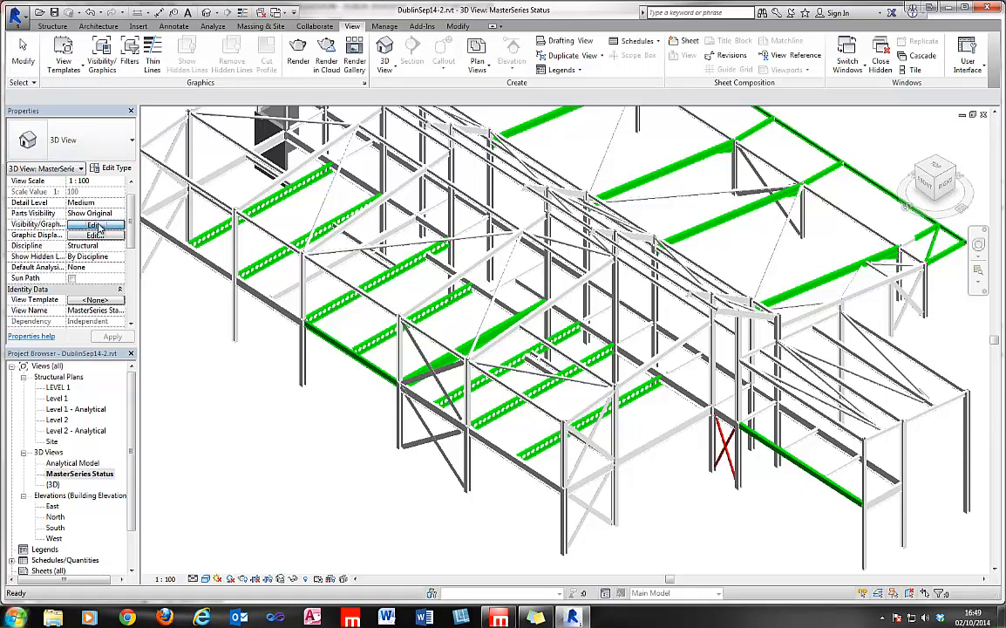
pyautogui.click(94, 225)
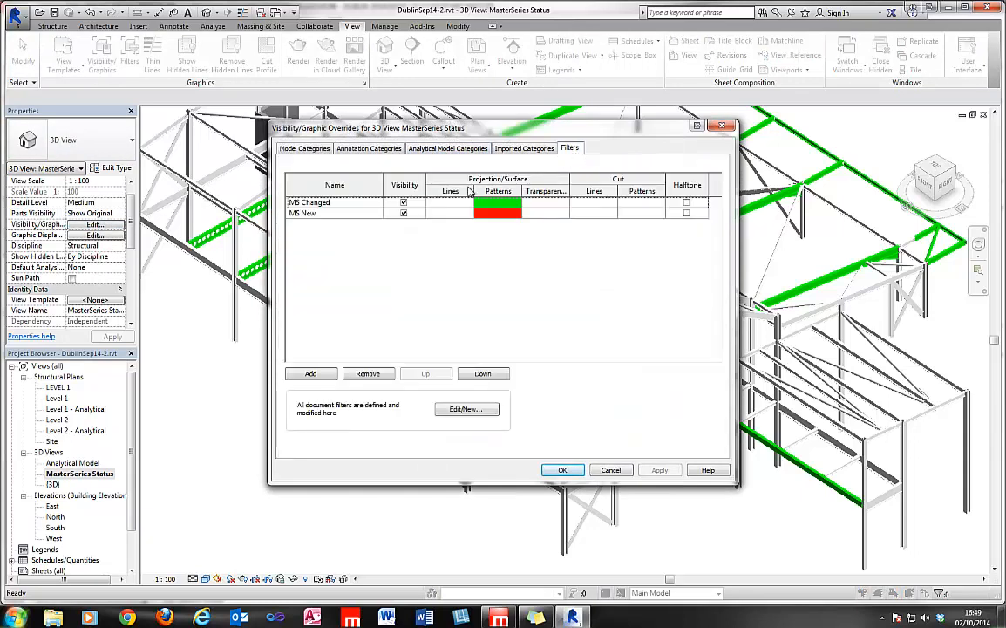
pyautogui.click(333, 202)
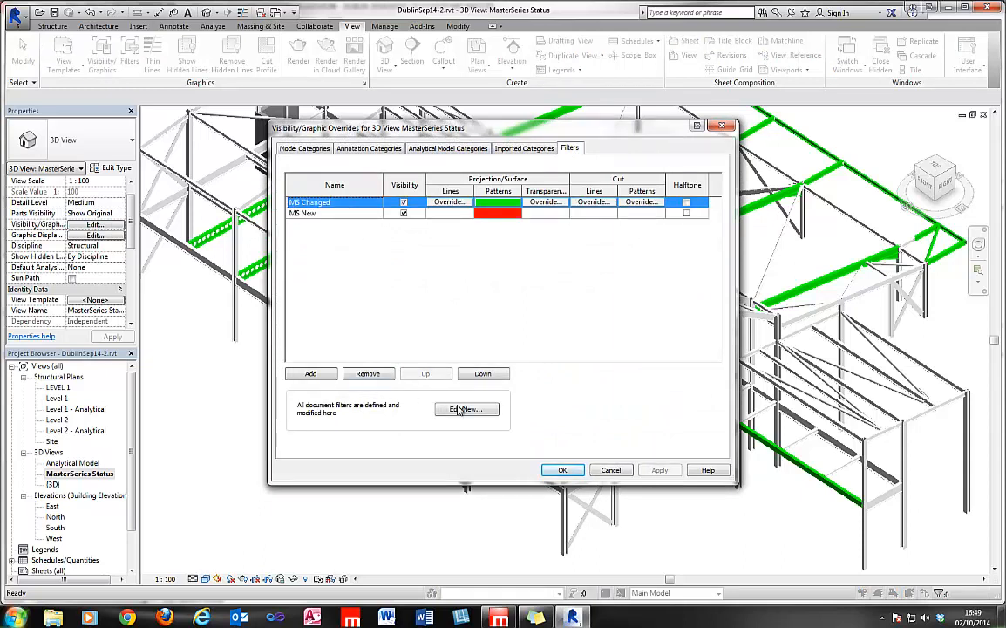
pyautogui.click(468, 408)
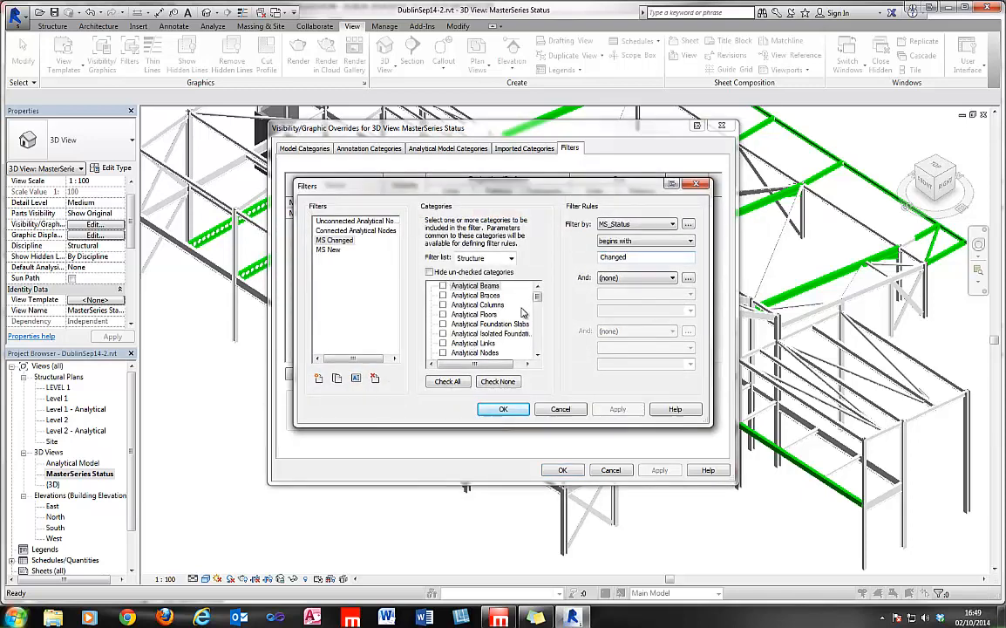
pyautogui.scroll(-3)
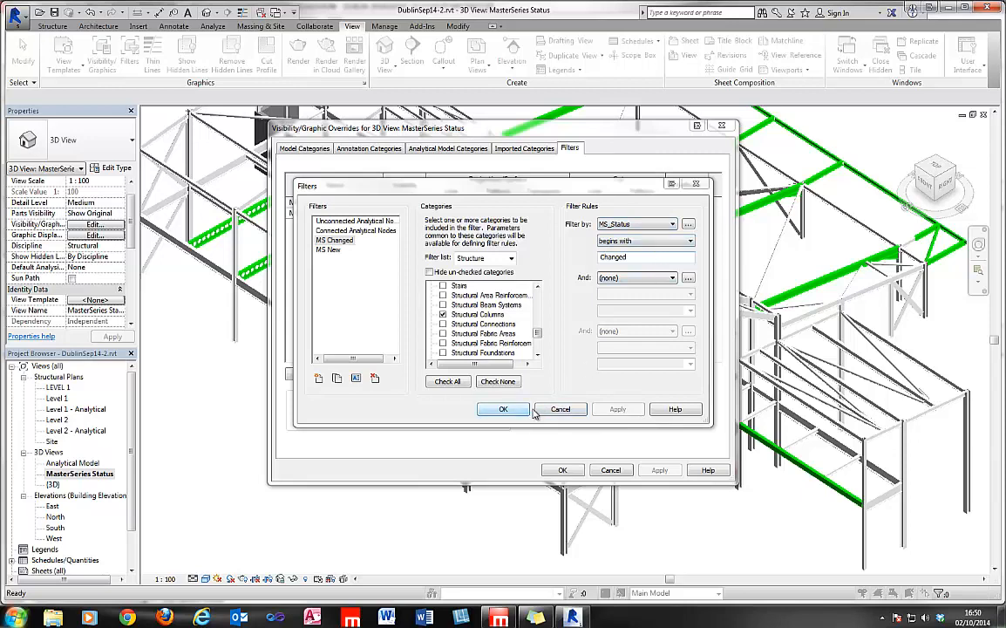
pyautogui.click(503, 408)
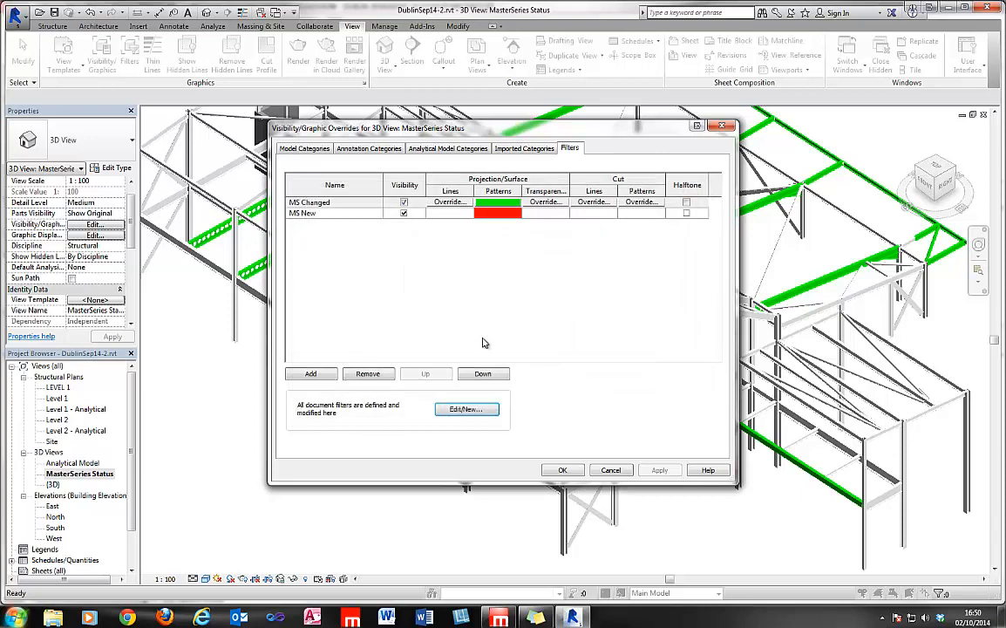
pyautogui.click(310, 212)
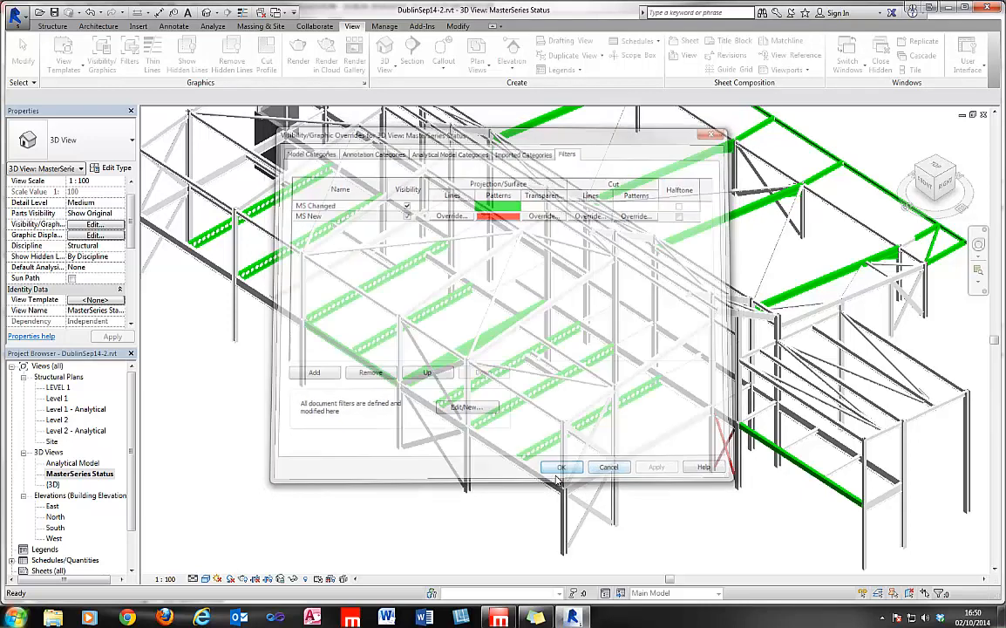
# Select a UB356x171x51 floor beam and change its type to UB305x102x25
pyautogui.click(561, 468)
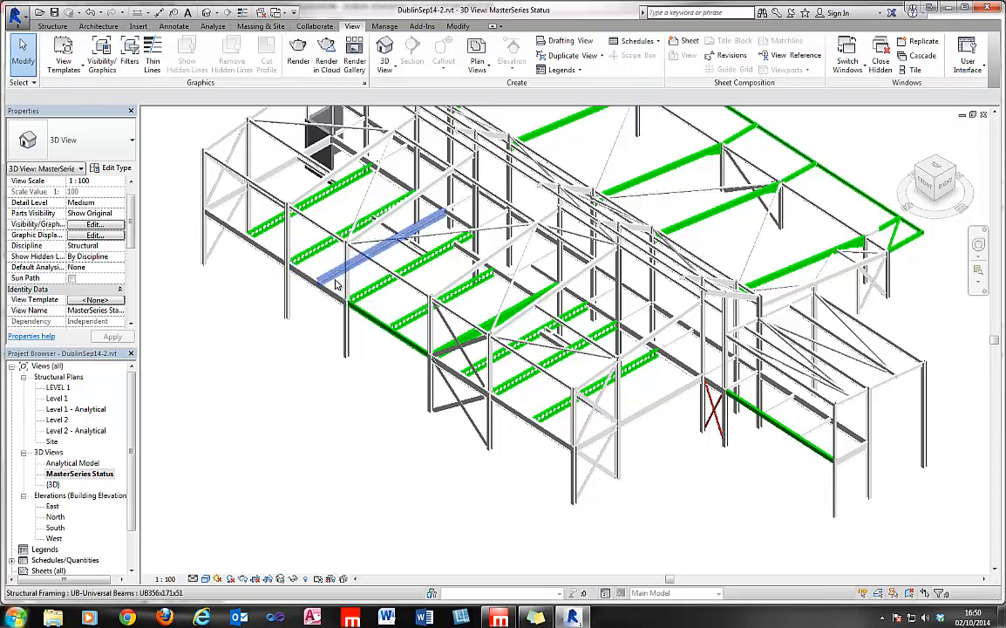
pyautogui.click(393, 247)
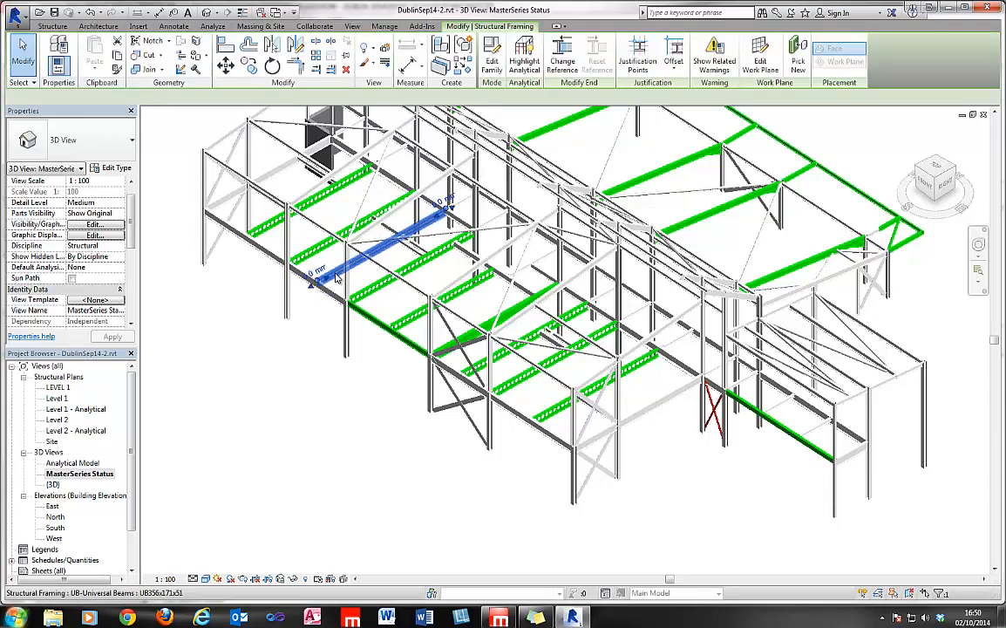
pyautogui.click(113, 140)
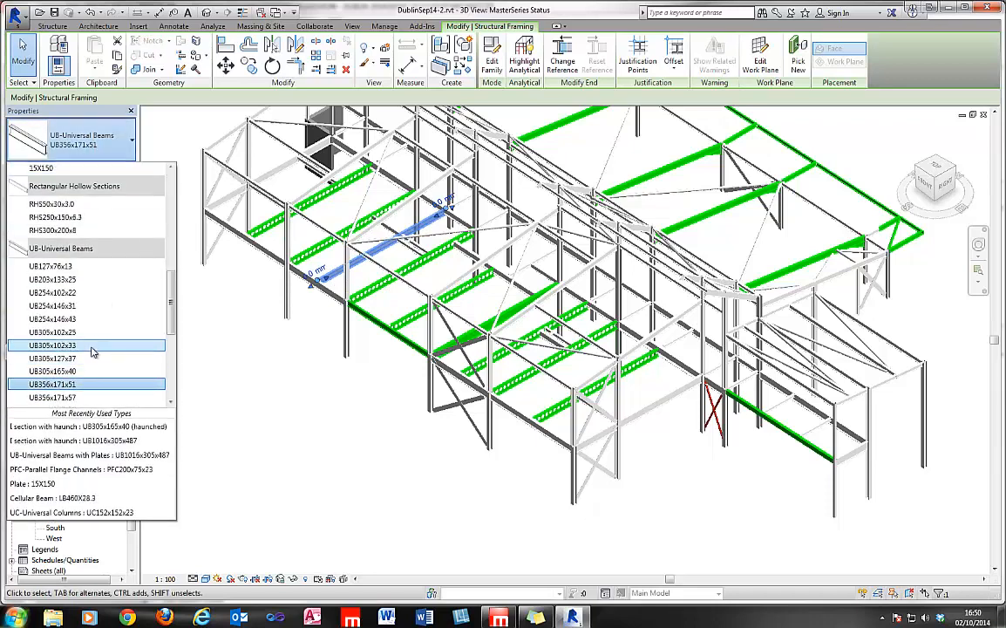
pyautogui.click(49, 332)
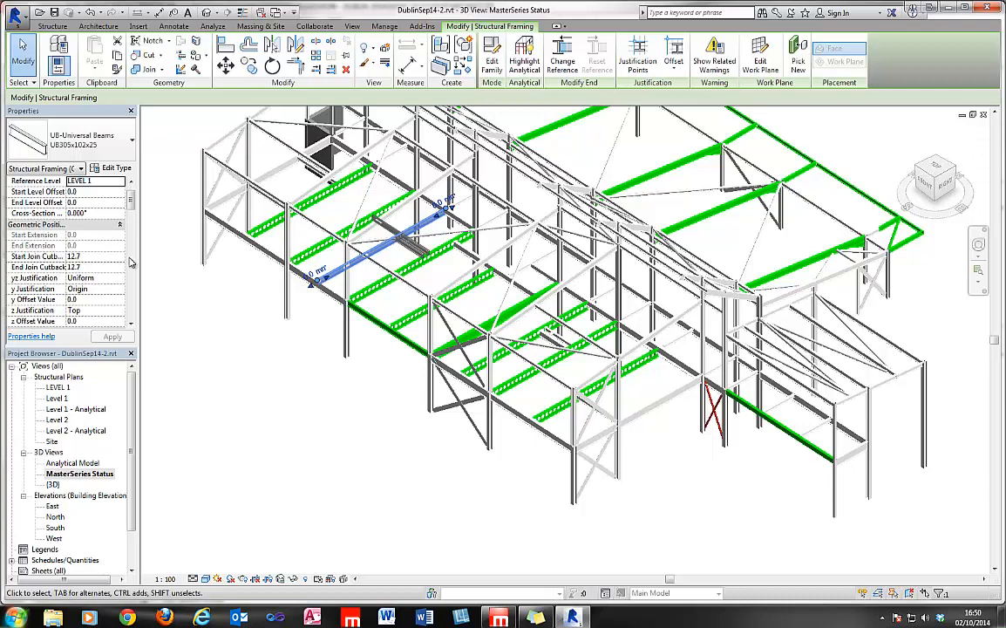
# Submit the Revit changes through the MasterSeries Link Manager, then switch to MasterFrame
pyautogui.click(422, 27)
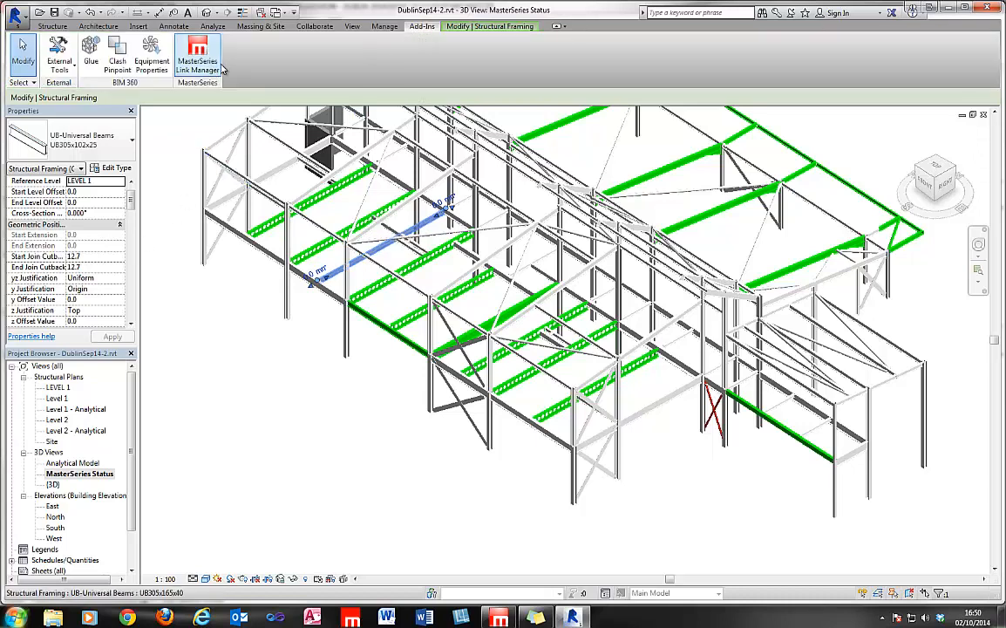
pyautogui.click(197, 52)
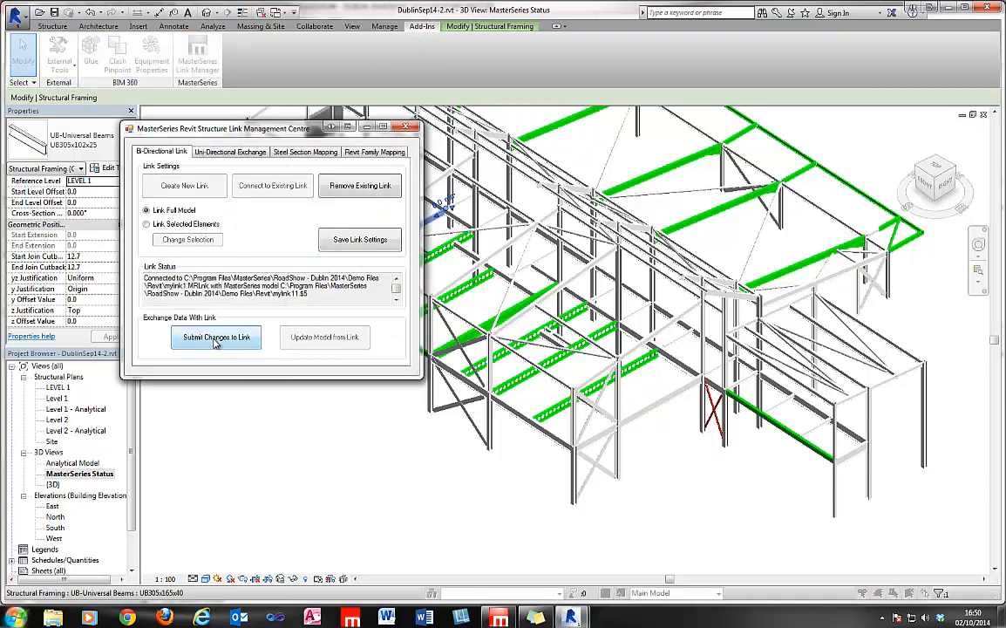
pyautogui.click(216, 338)
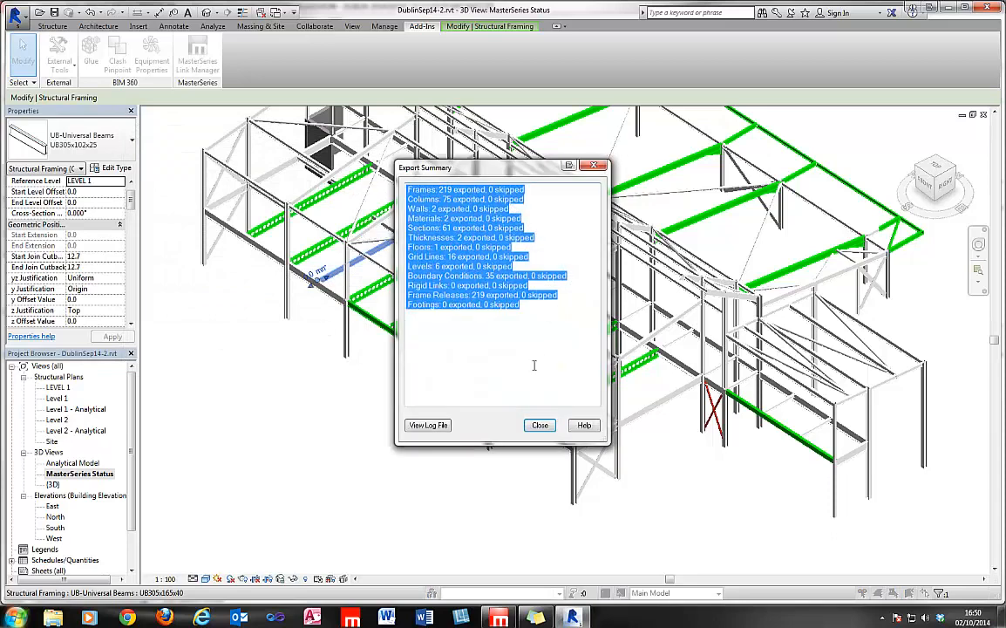
pyautogui.click(539, 425)
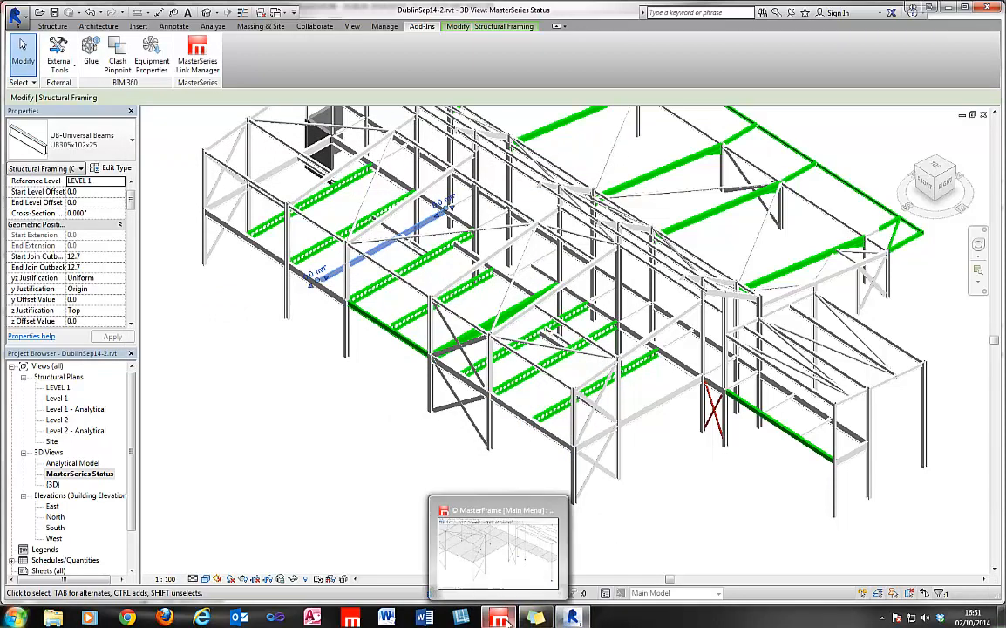
pyautogui.click(499, 544)
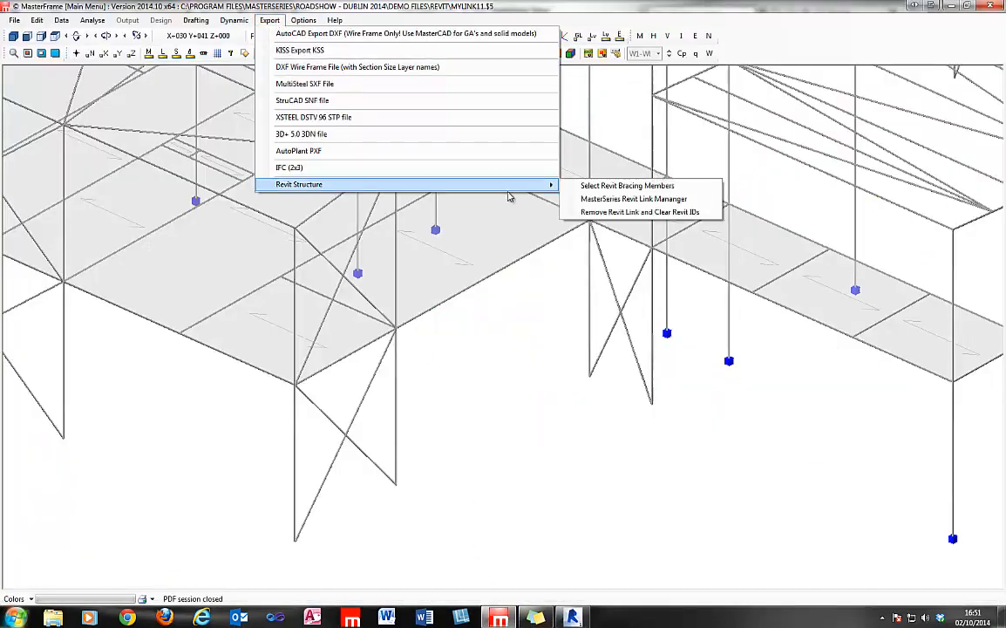
# Update the MasterFrame model from the link, reviewing and accepting the revised UB305x102x25 section
pyautogui.click(635, 199)
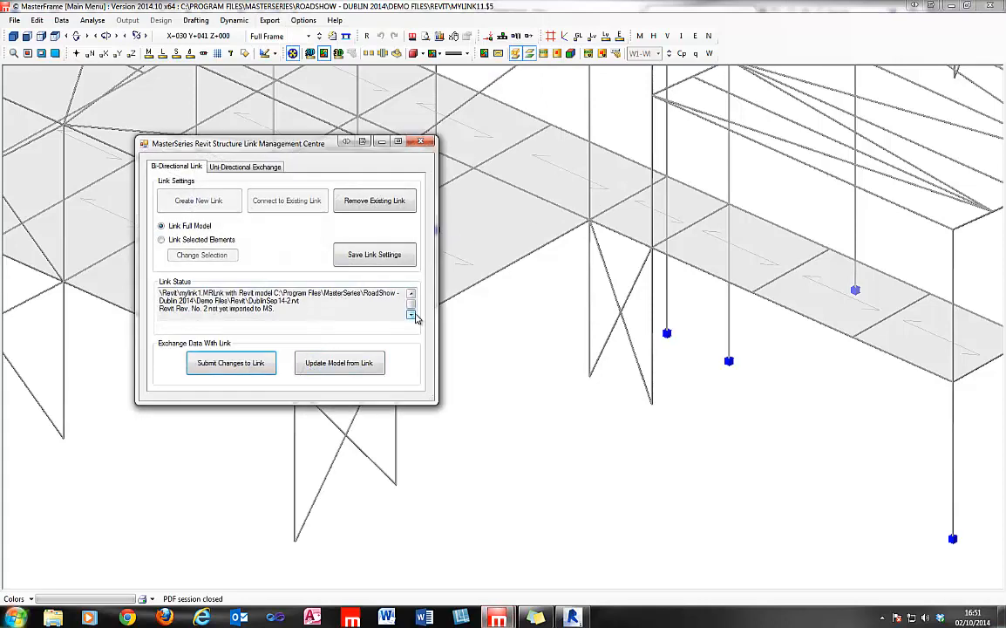
pyautogui.click(338, 361)
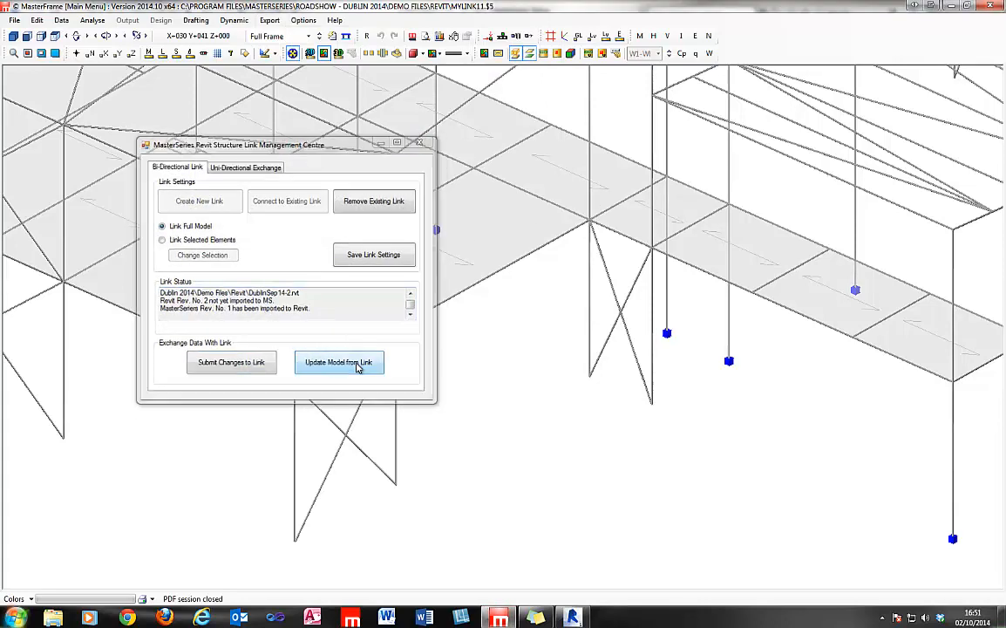
pyautogui.click(338, 361)
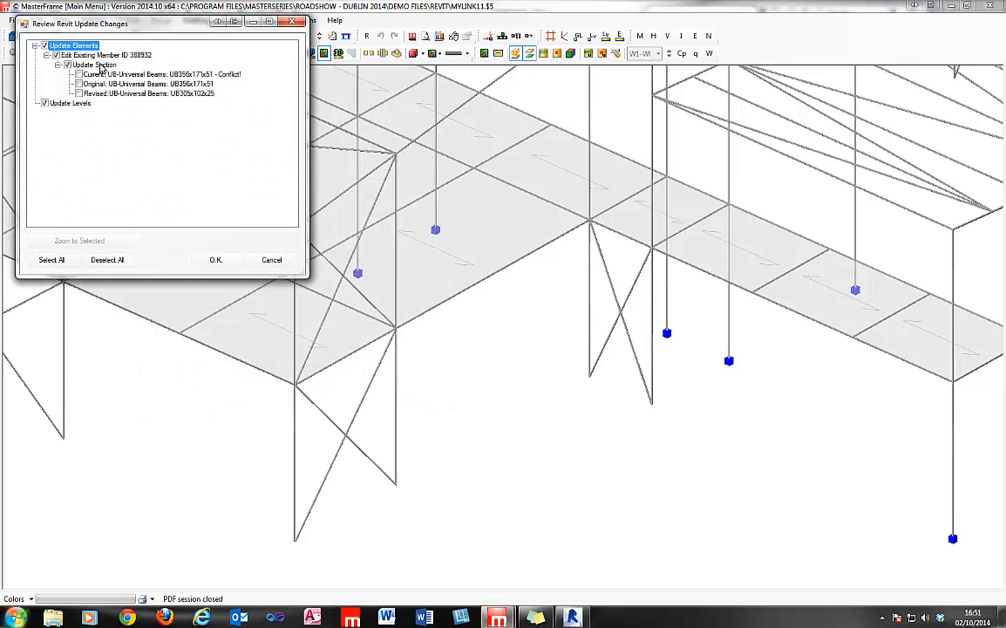
pyautogui.click(148, 84)
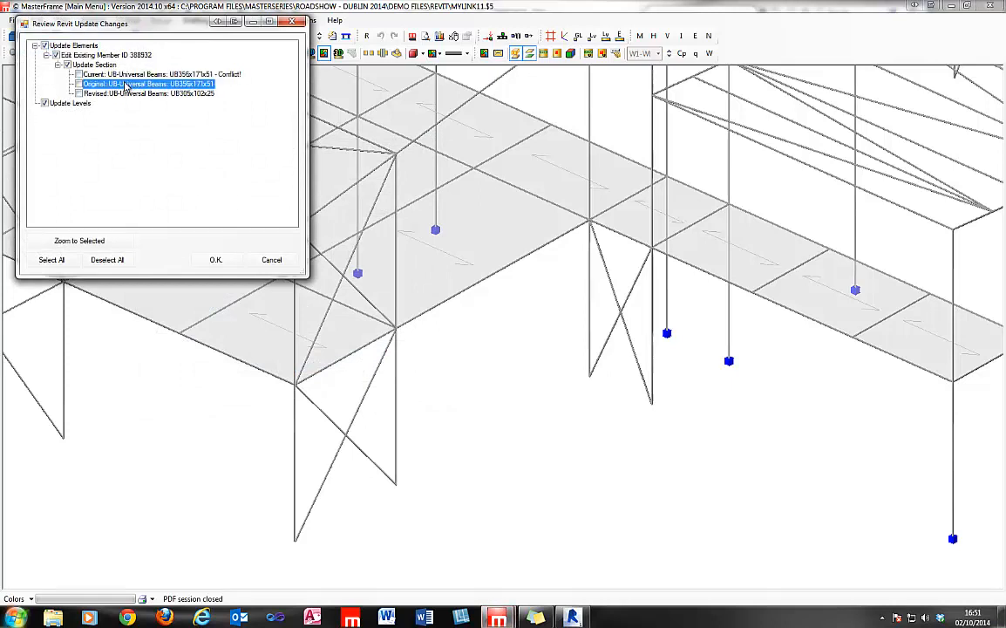
pyautogui.click(148, 95)
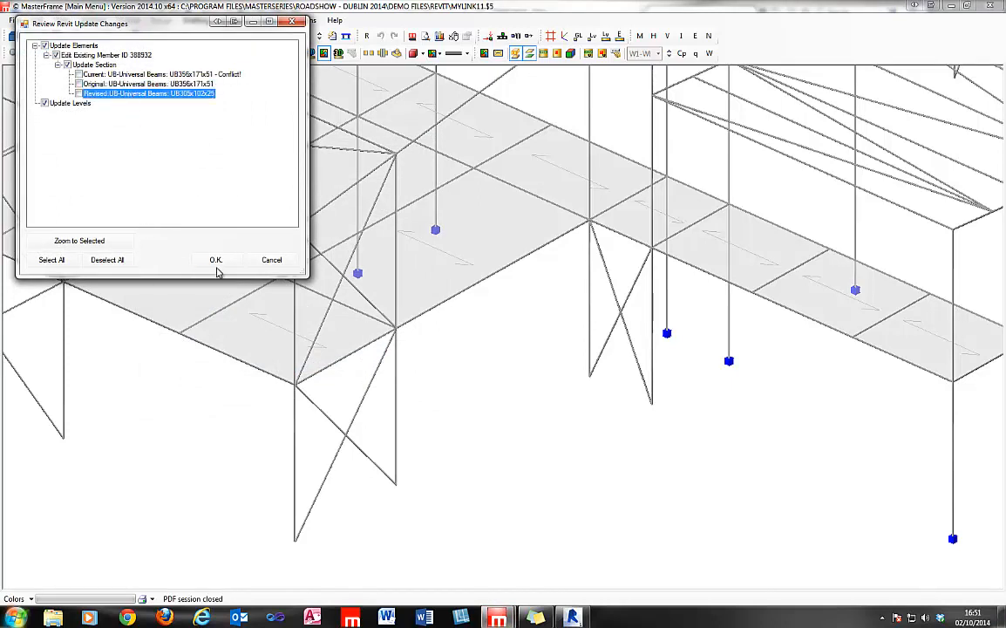
pyautogui.click(216, 259)
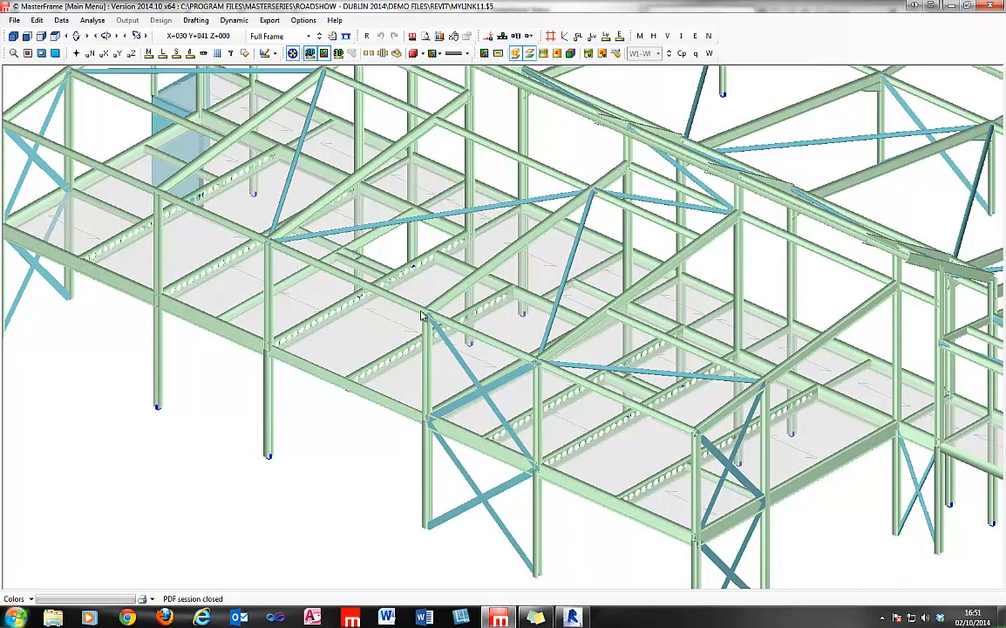
pyautogui.moveTo(715, 405)
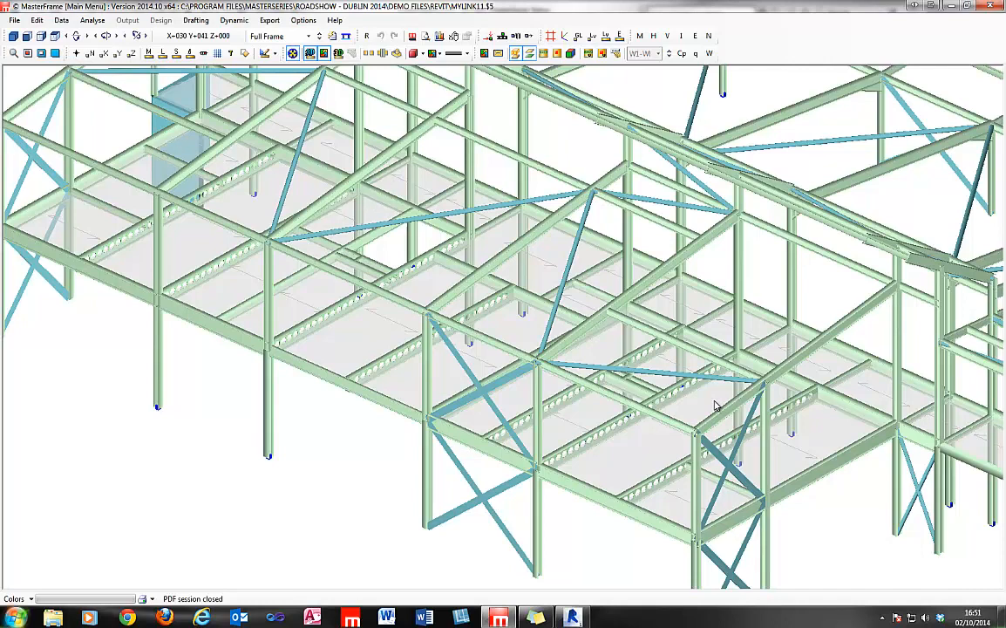
pyautogui.moveTo(544, 424)
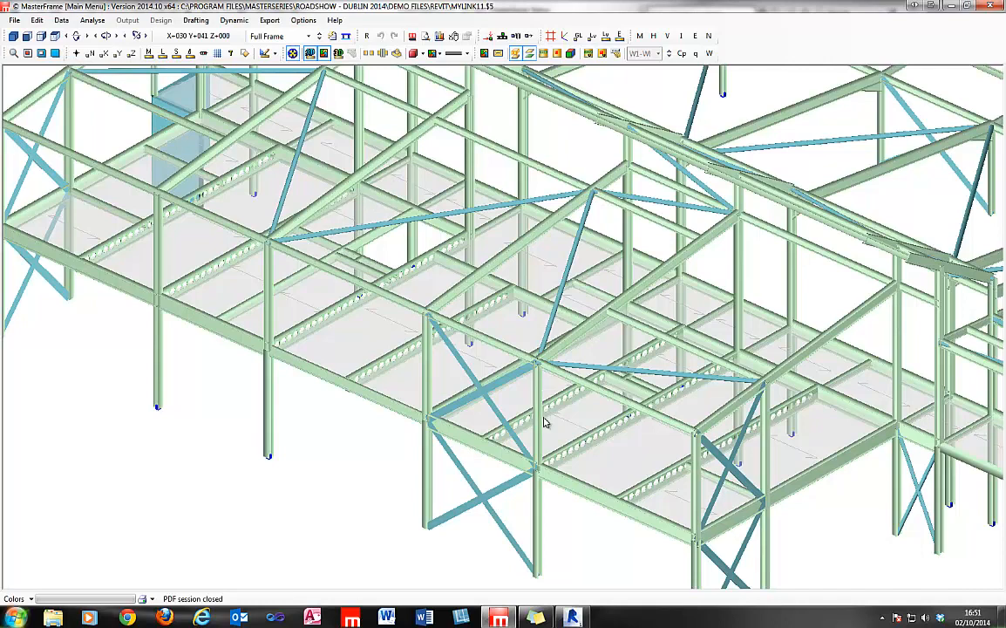